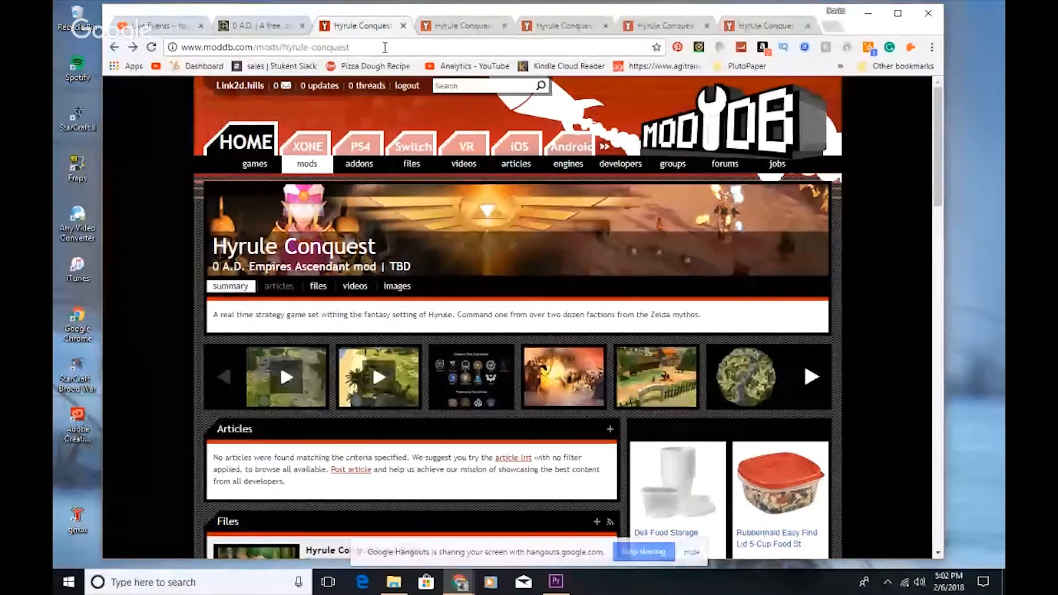
mouse_move(918, 135)
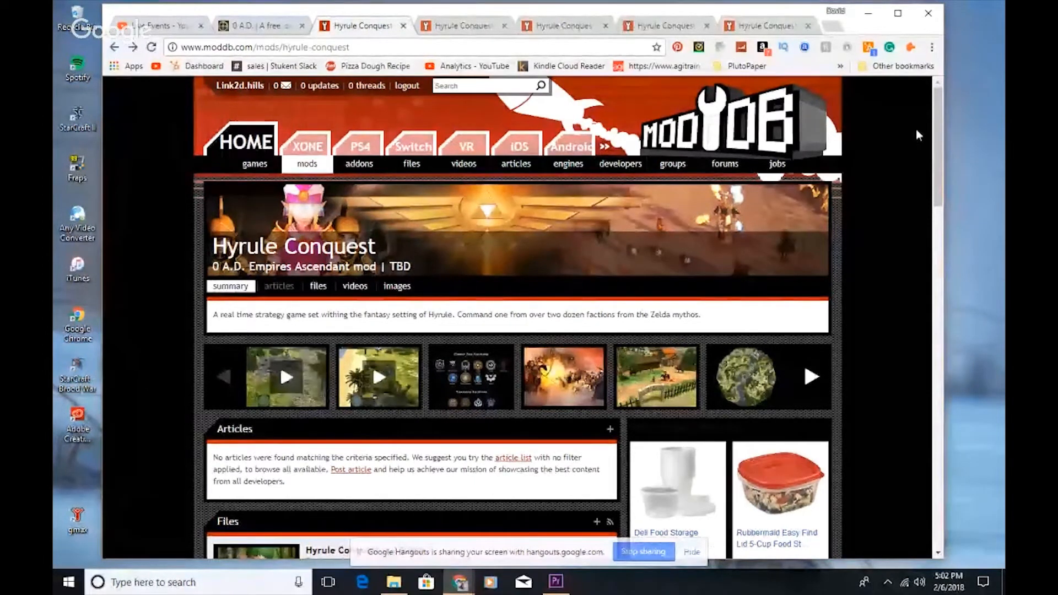
Switch to the play0ad.com tab showing the Alpha 22 Venustas download offer.
scroll(down, 3)
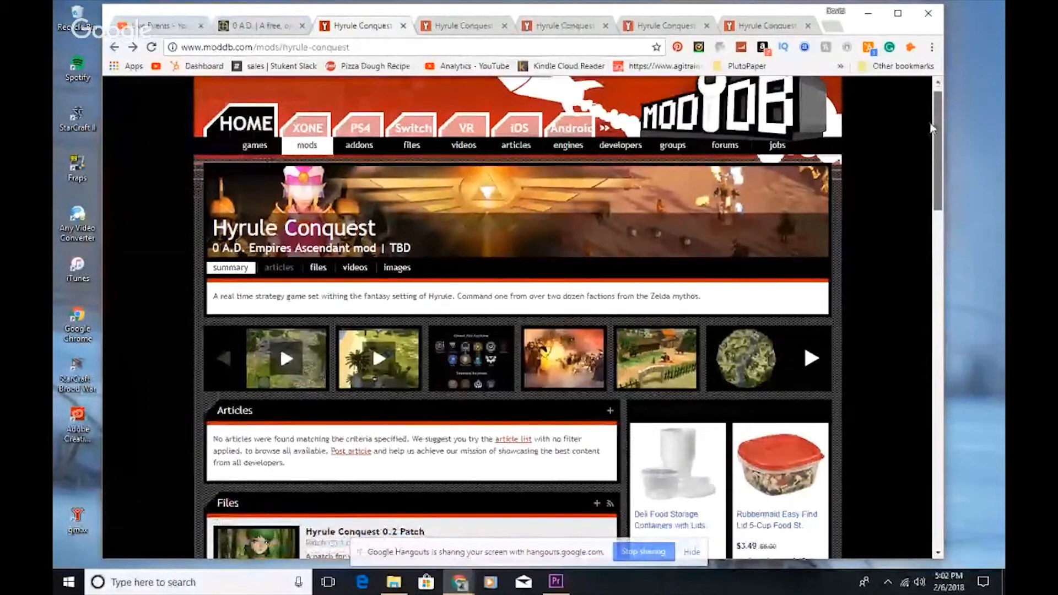
scroll(down, 3)
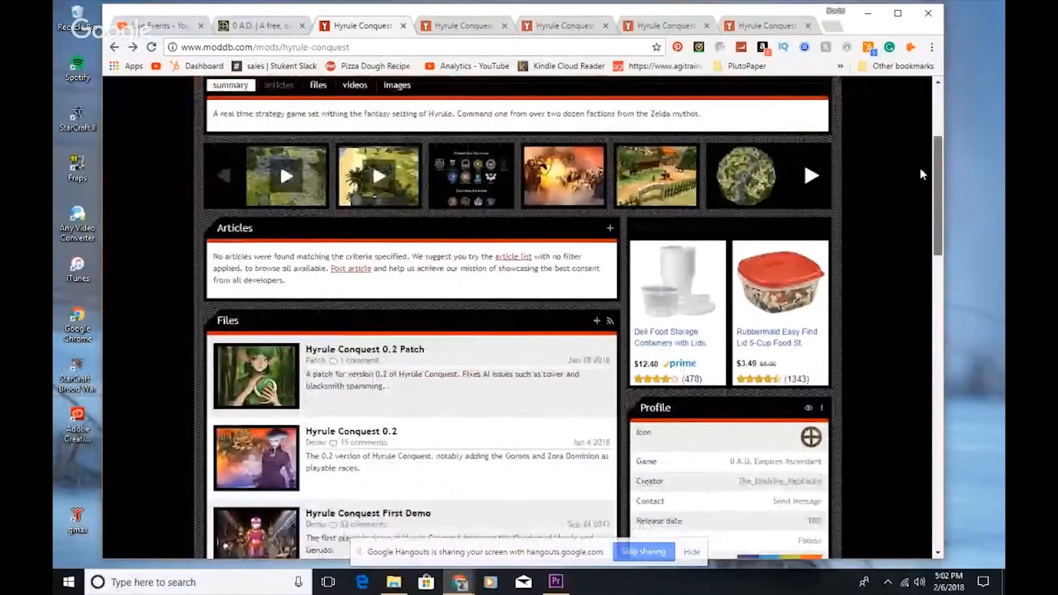
scroll(up, 3)
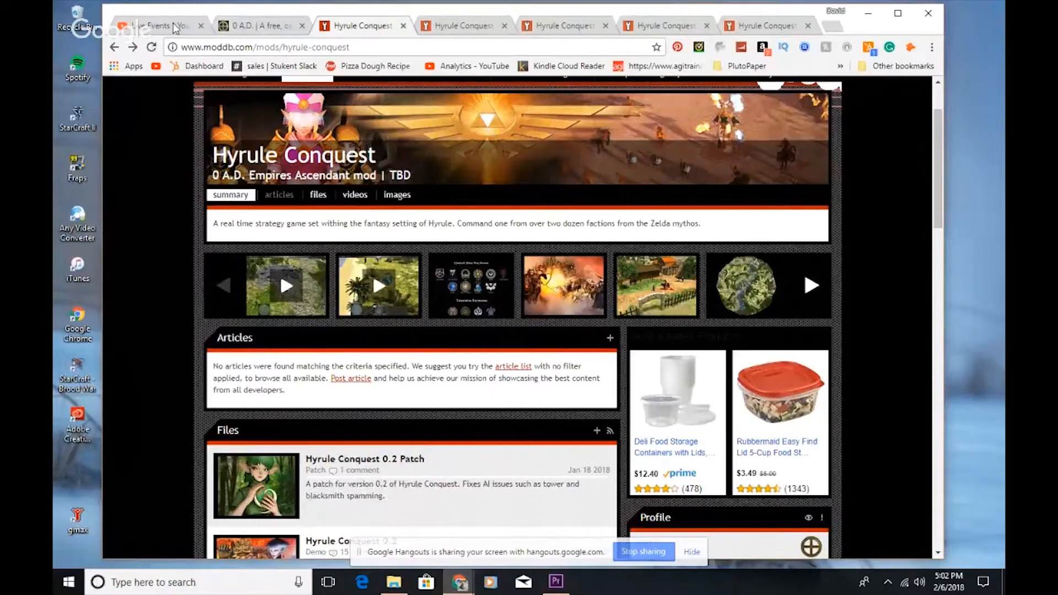
mouse_move(276, 25)
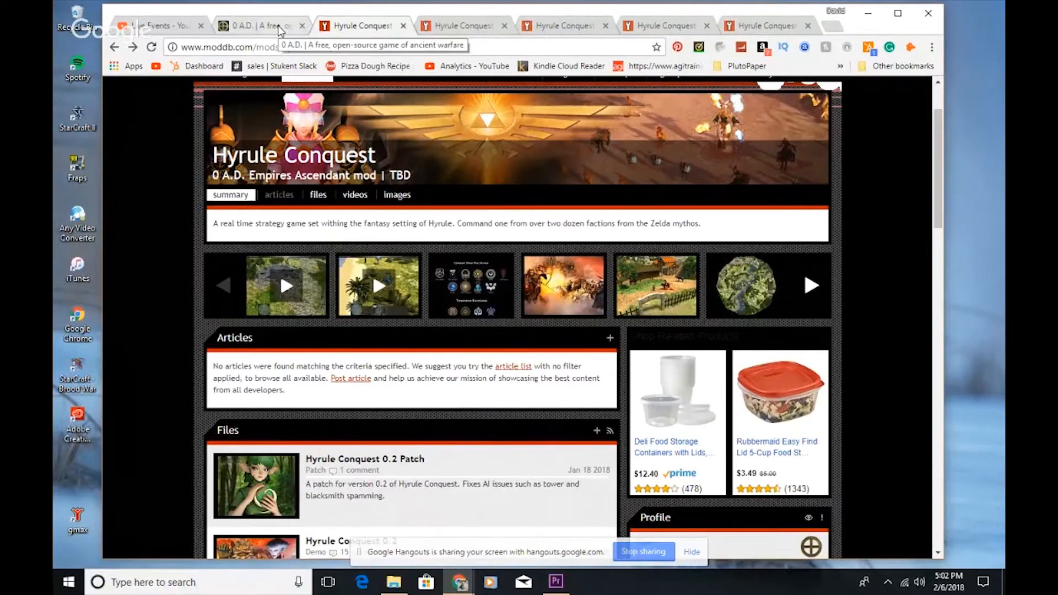
click(256, 26)
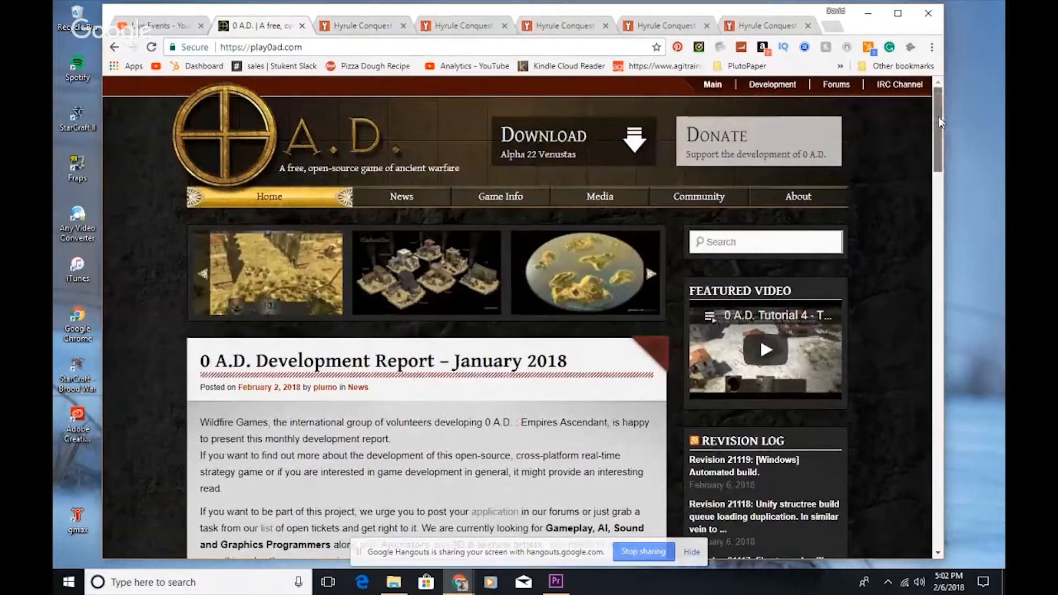
scroll(down, 3)
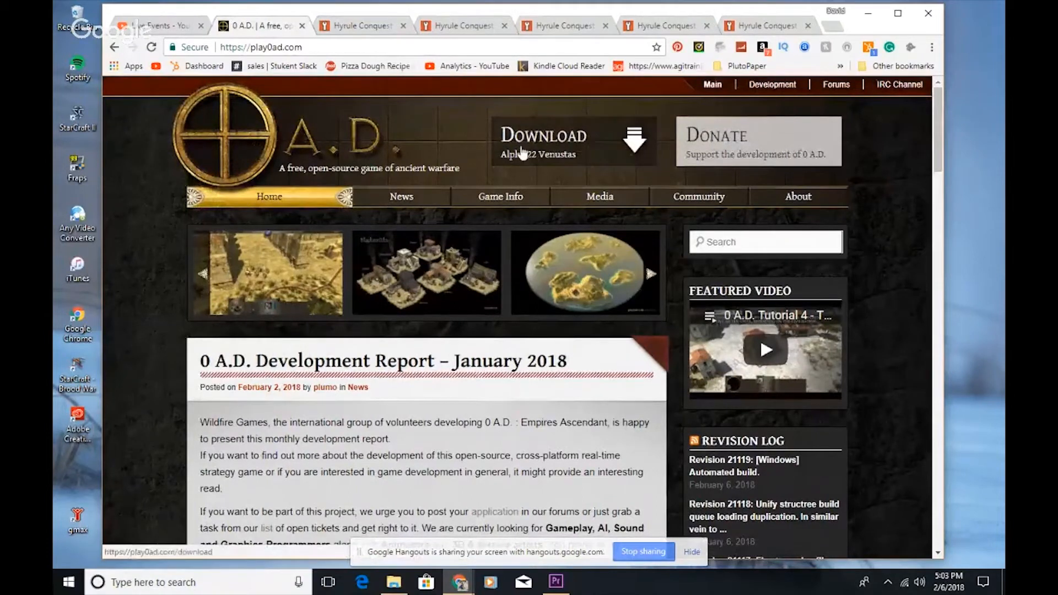
mouse_move(767, 142)
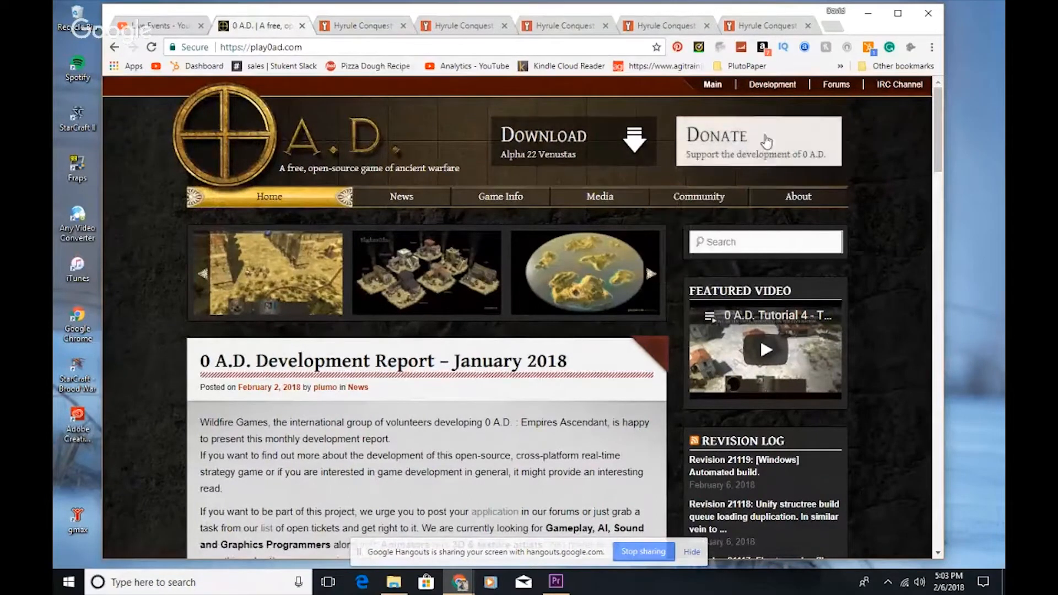
mouse_move(826, 276)
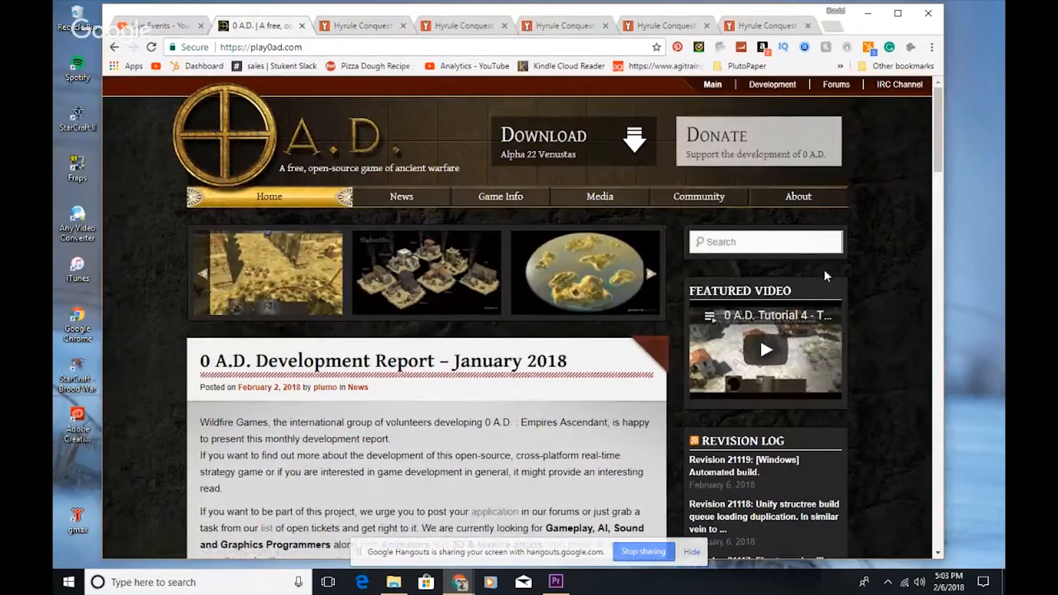
mouse_move(929, 144)
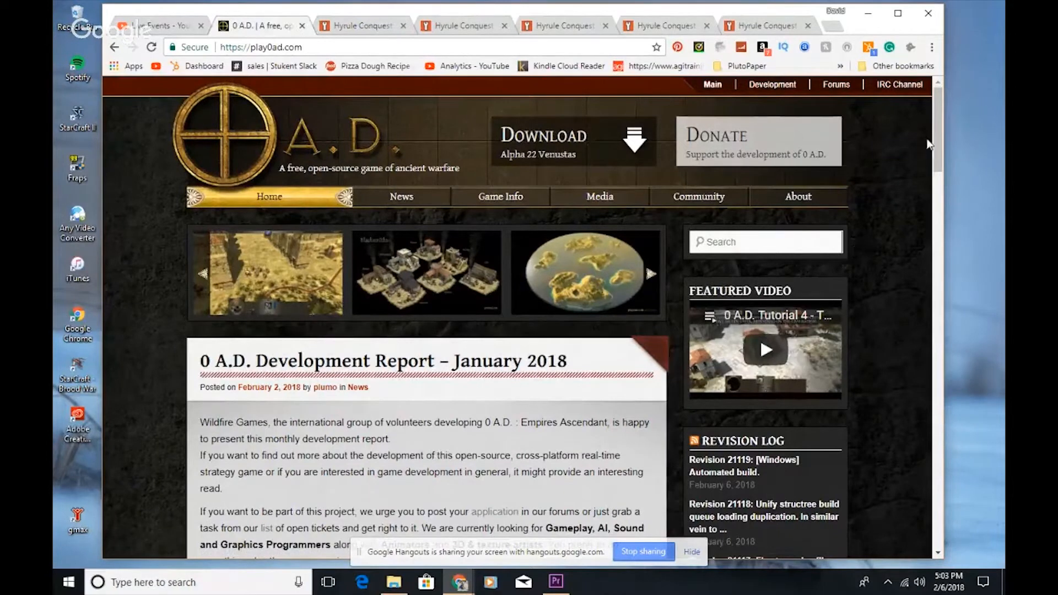
mouse_move(941, 136)
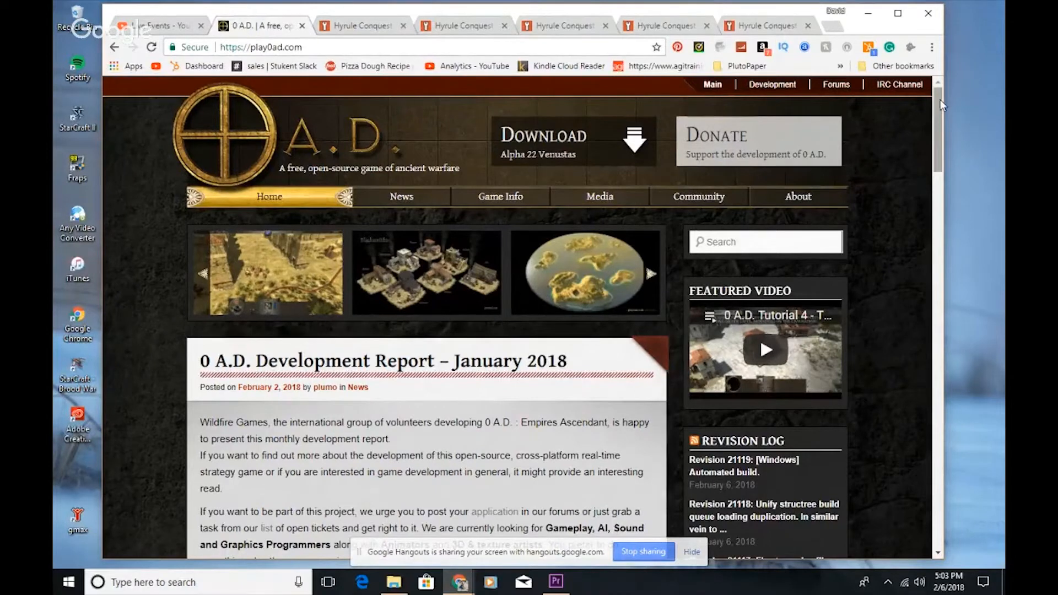
mouse_move(934, 121)
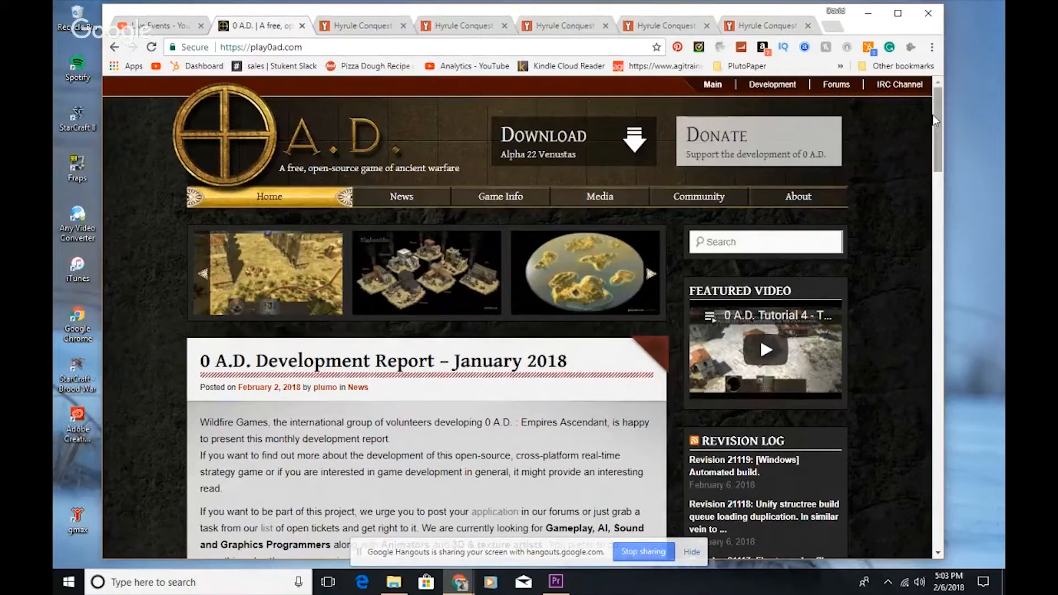
mouse_move(936, 124)
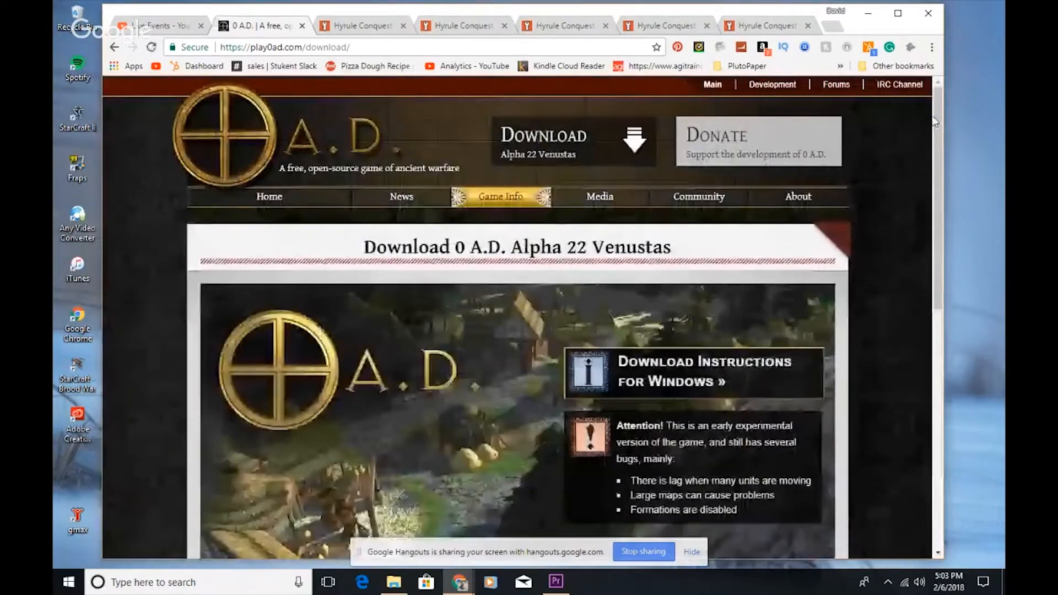
scroll(down, 3)
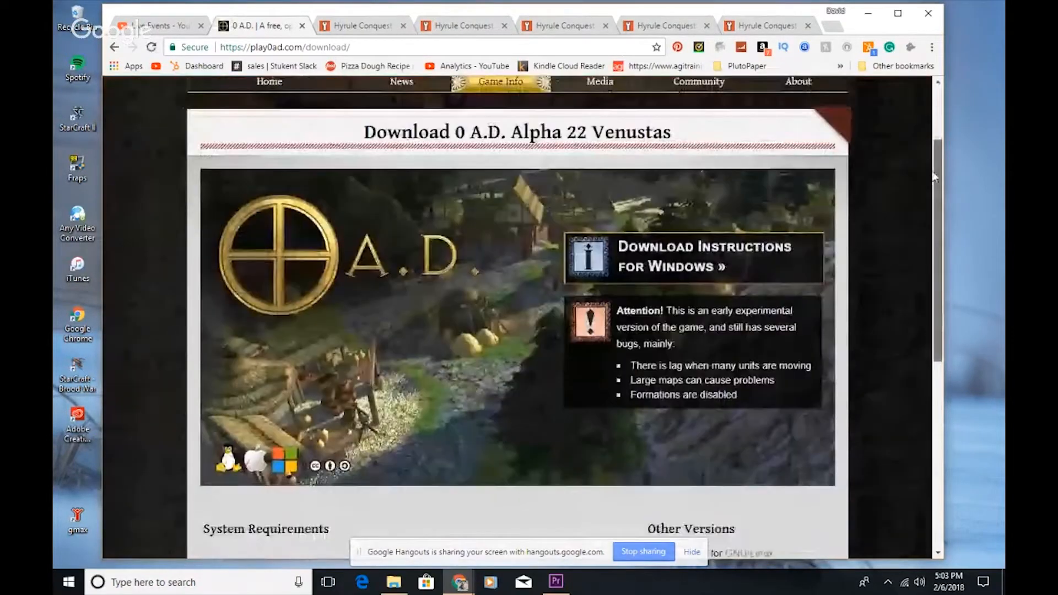
scroll(down, 3)
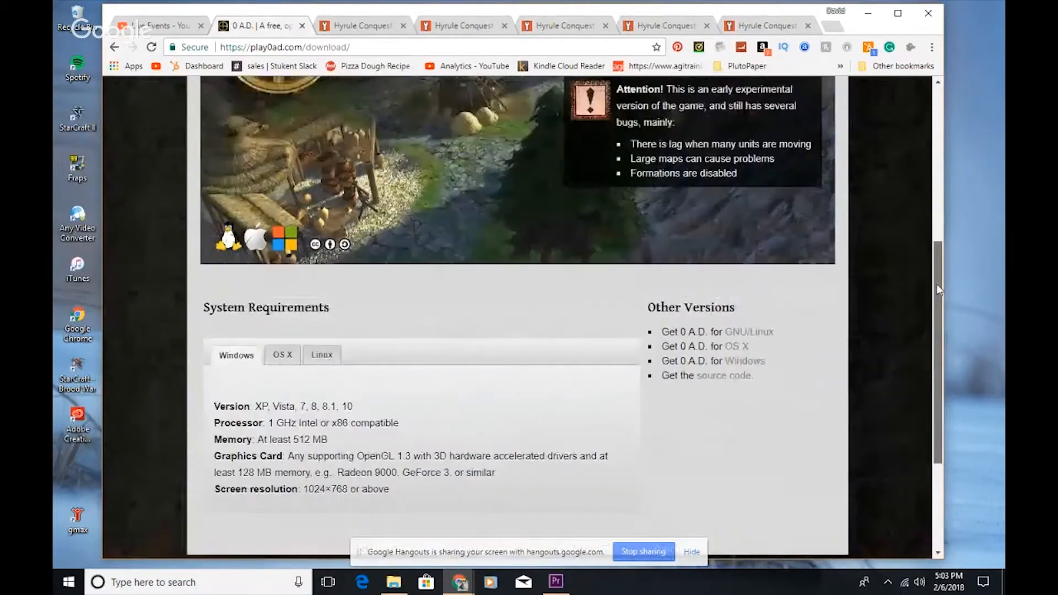
scroll(up, 3)
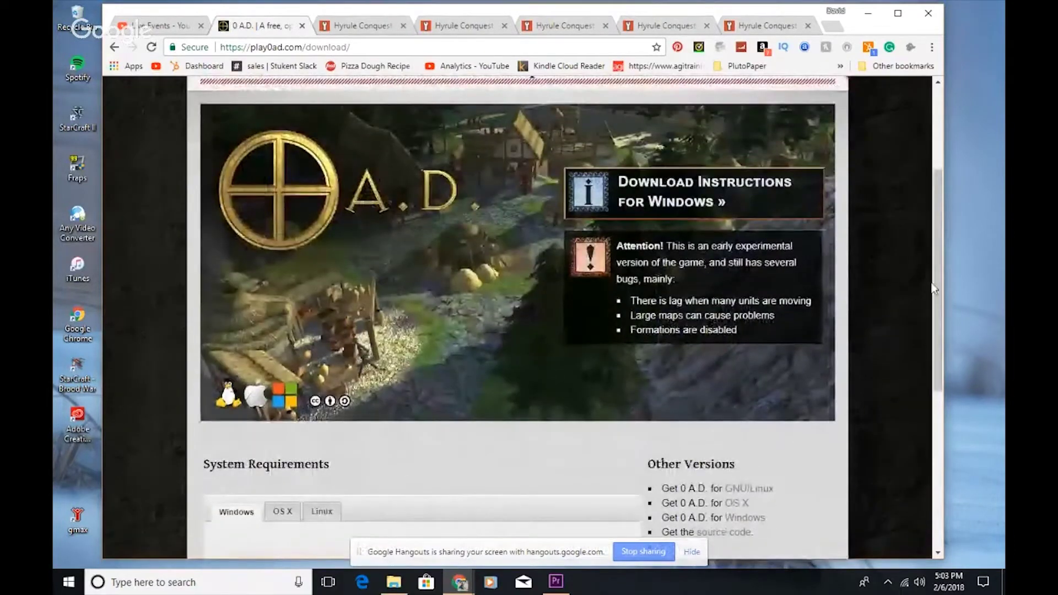
scroll(down, 3)
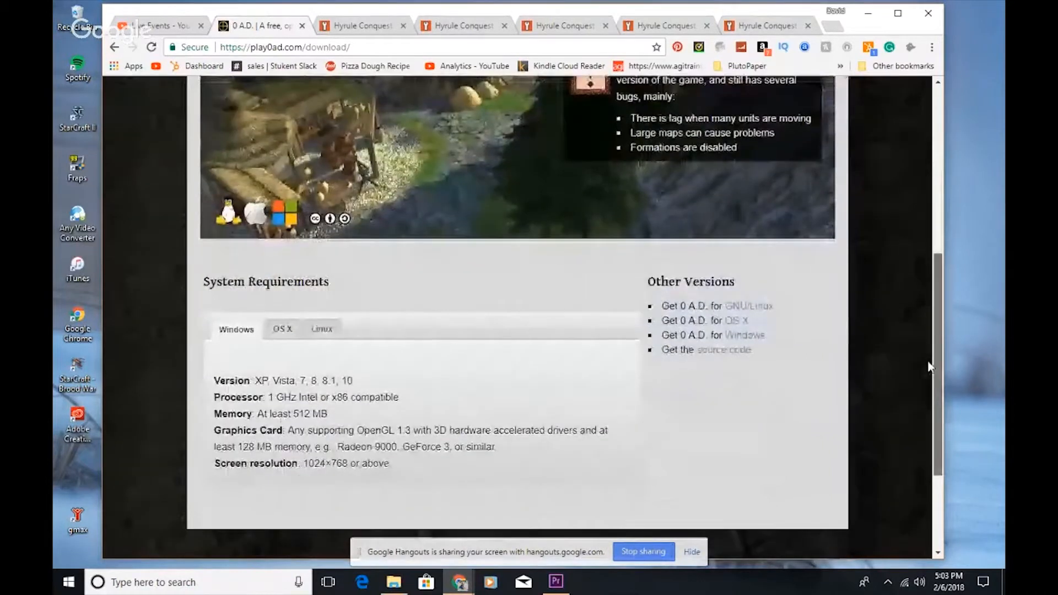
scroll(up, 3)
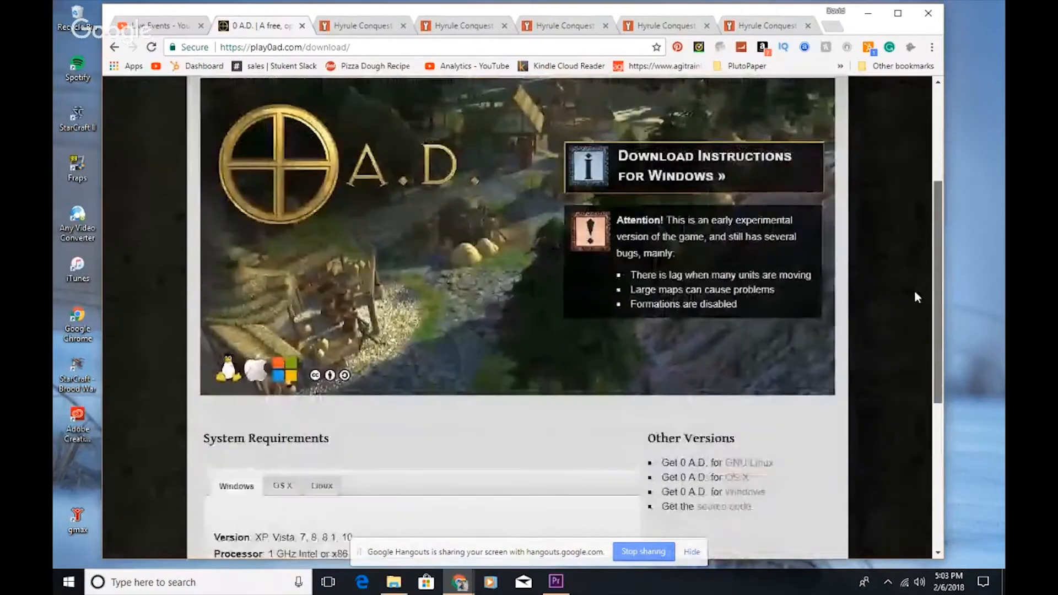
scroll(down, 3)
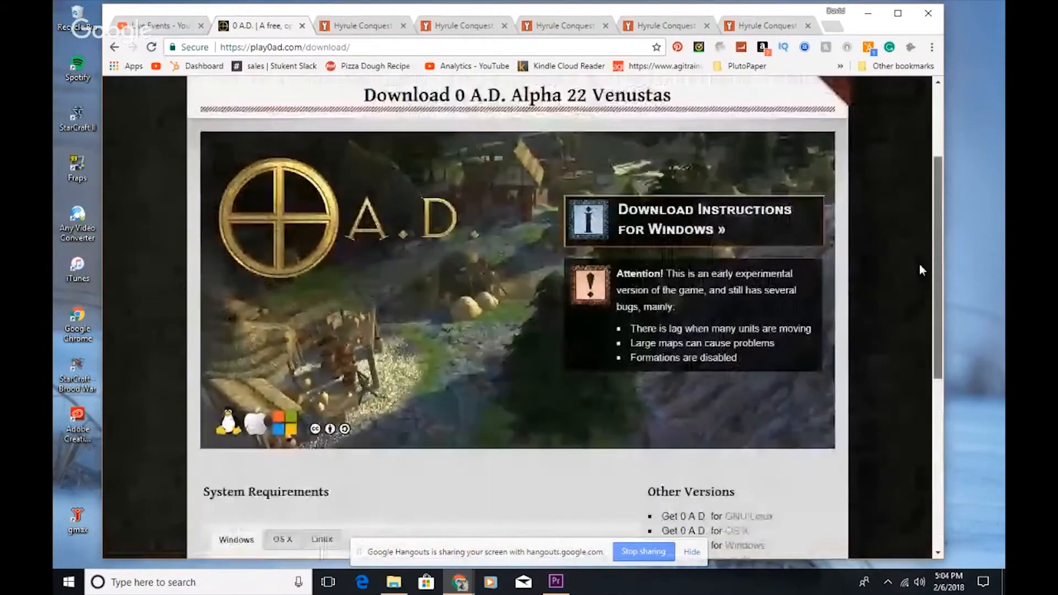
Open the '0 A.D. for Windows' page offering the 635 MB torrent installer.
click(695, 230)
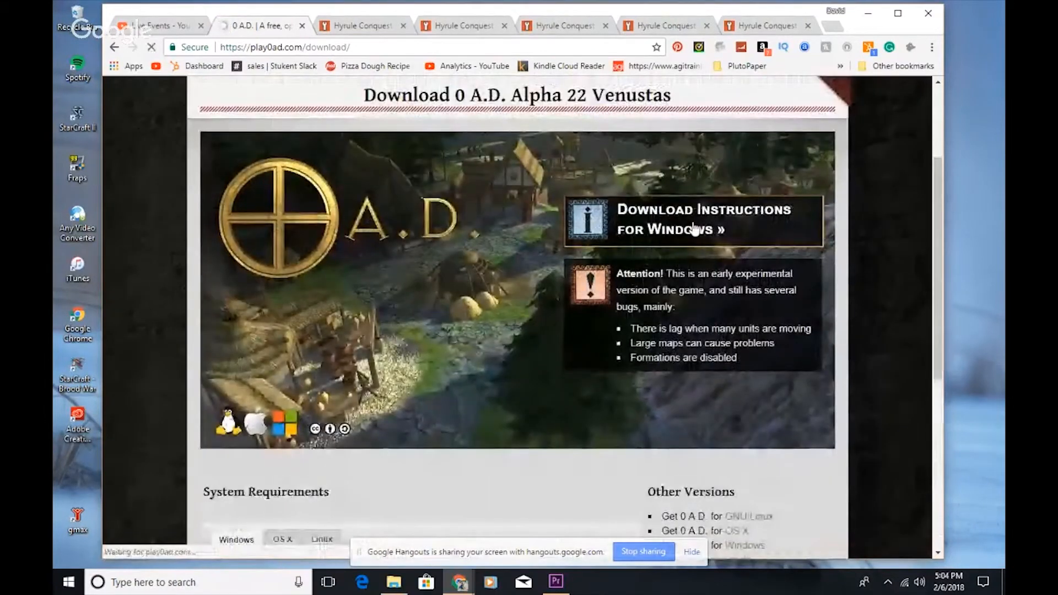
click(695, 220)
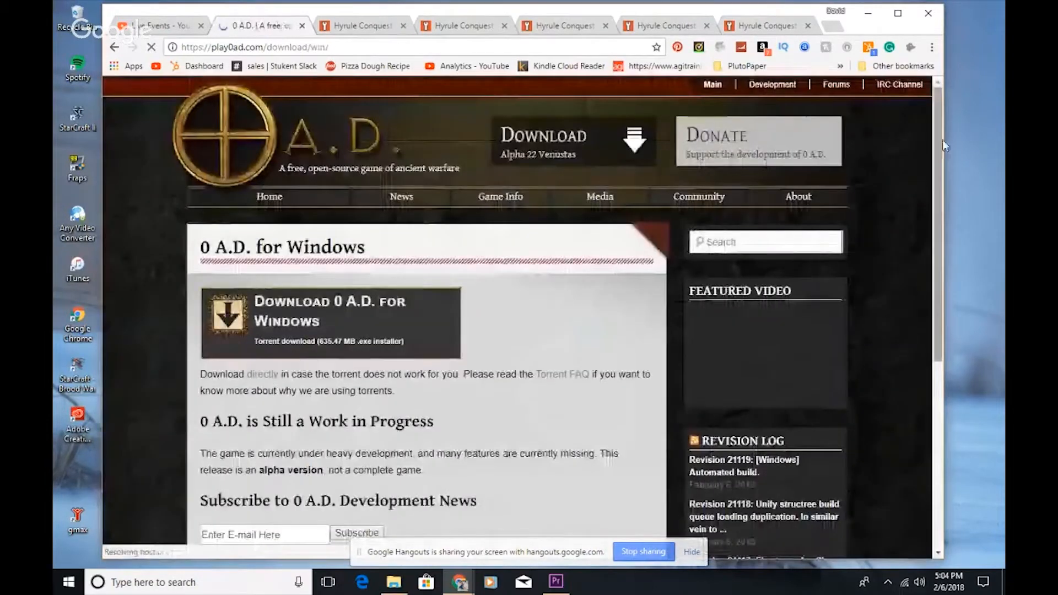
scroll(down, 3)
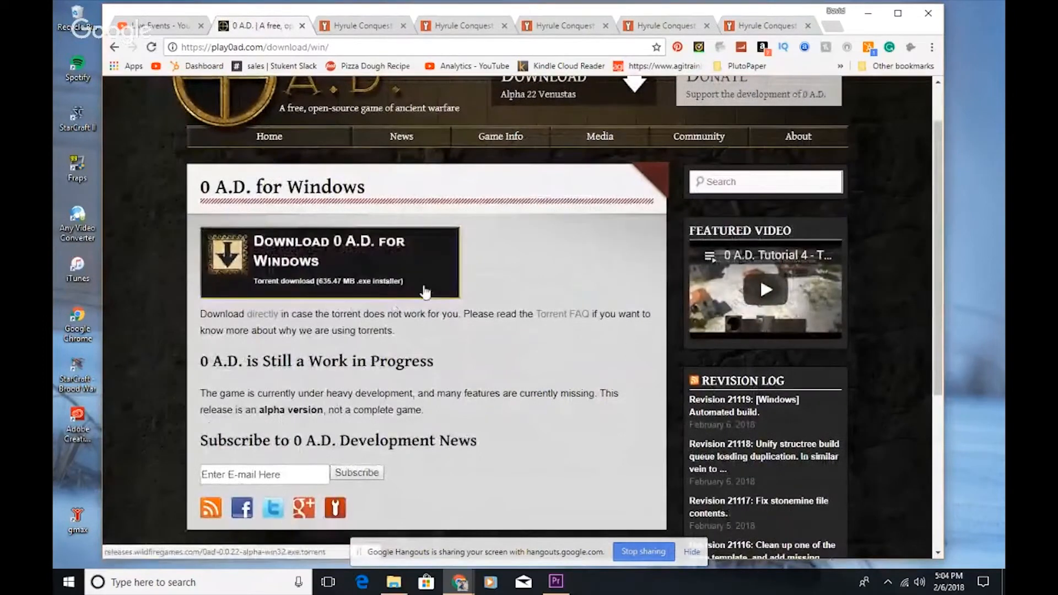
mouse_move(267, 320)
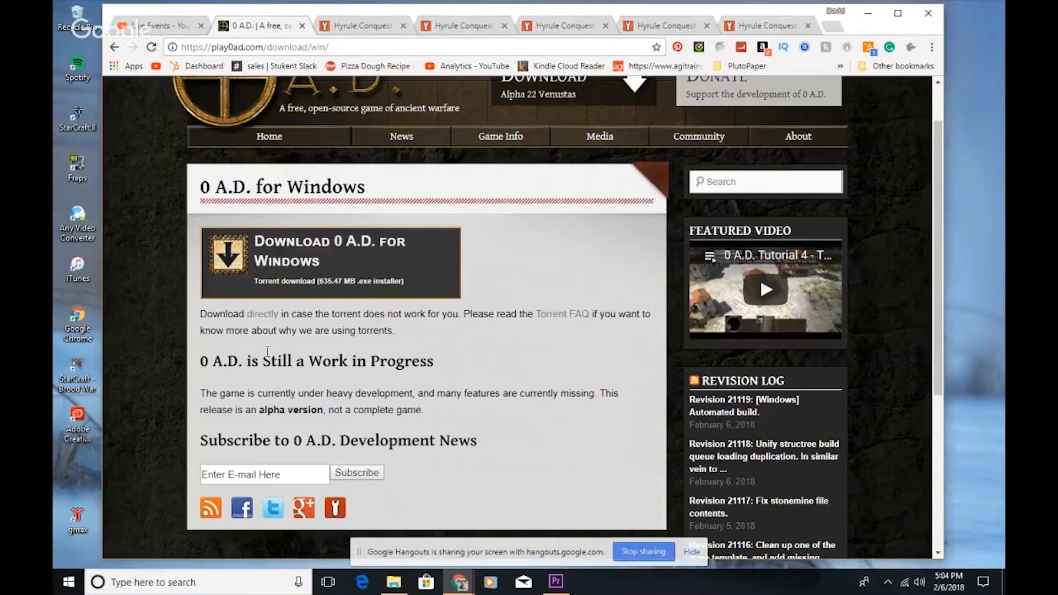
mouse_move(266, 319)
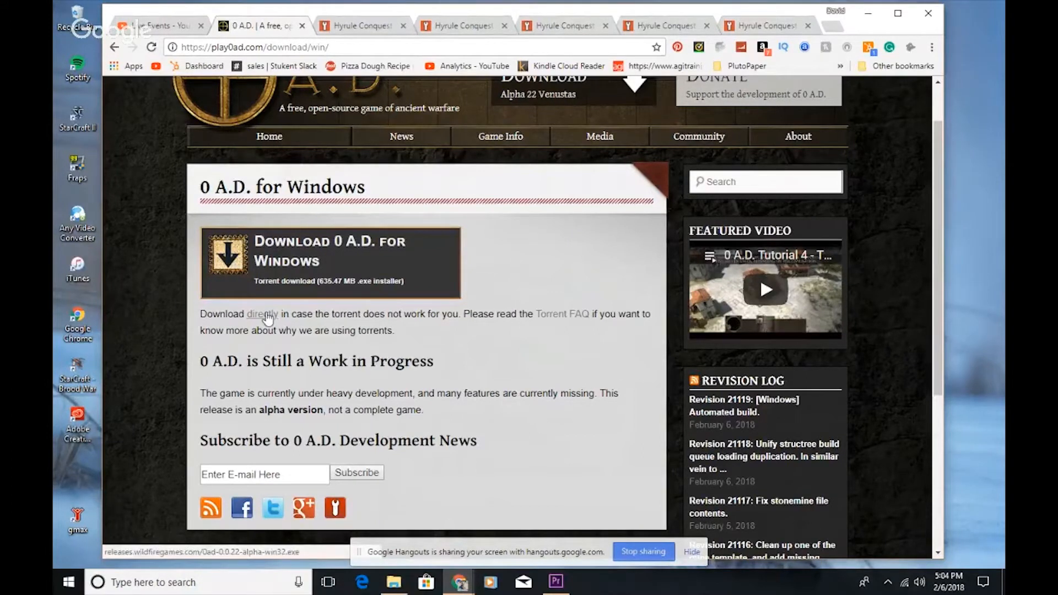
mouse_move(427, 259)
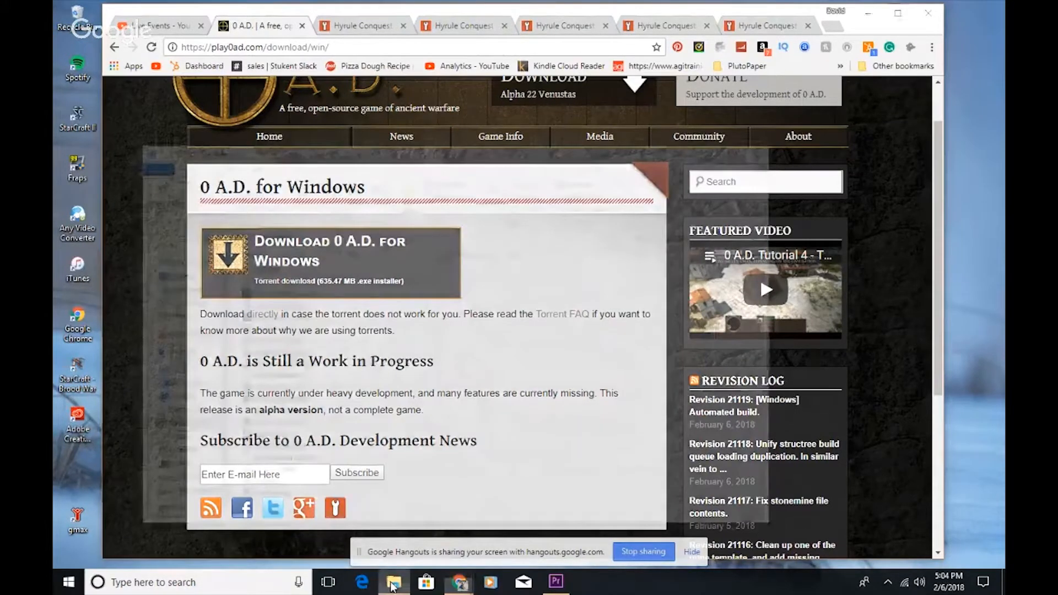
Run the 0ad-0.22-alpha installer from the Downloads folder.
click(393, 582)
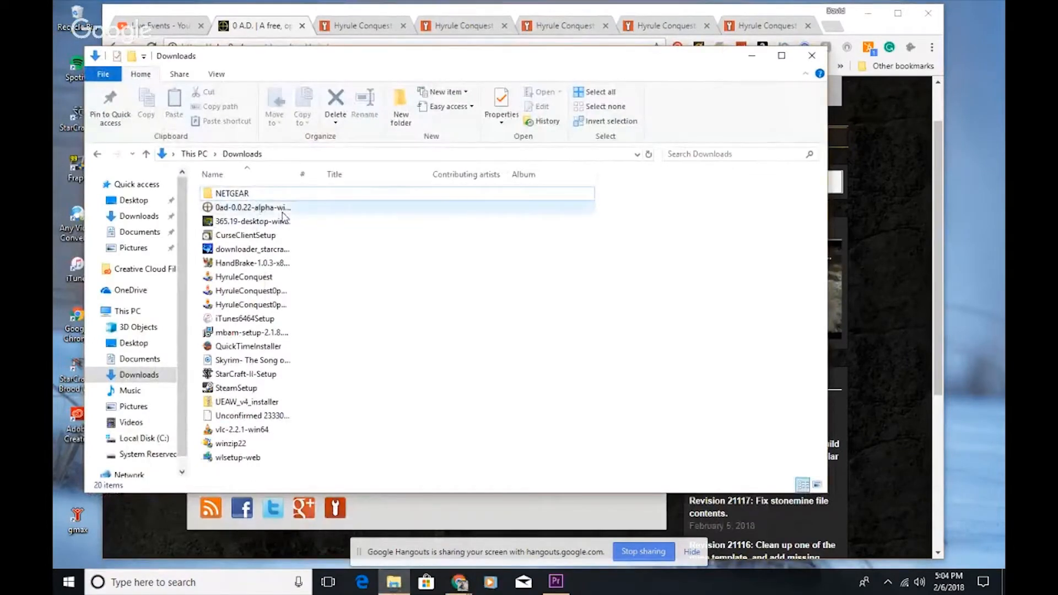
click(253, 207)
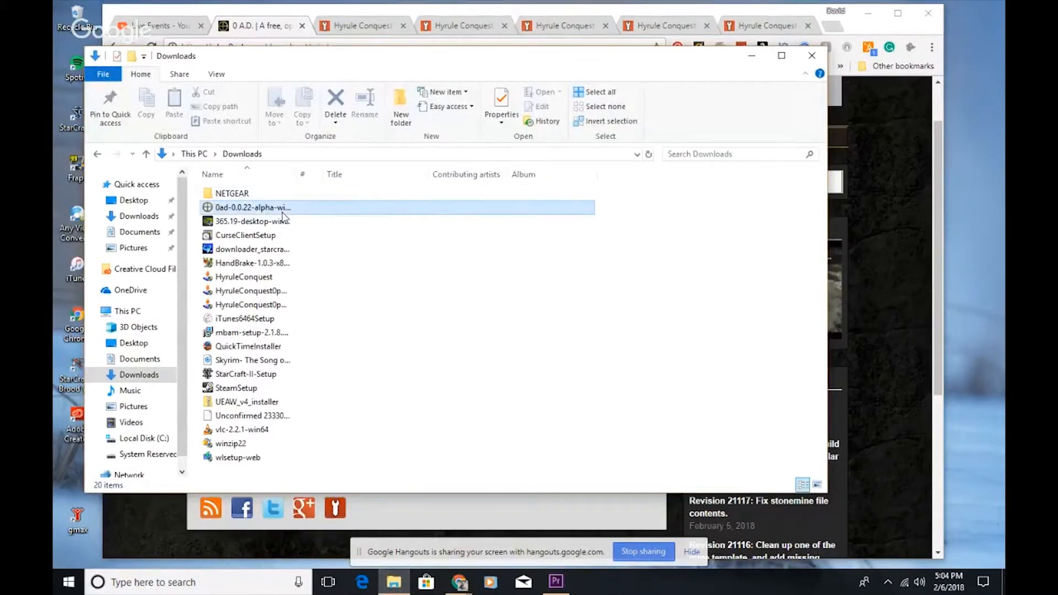
double_click(252, 208)
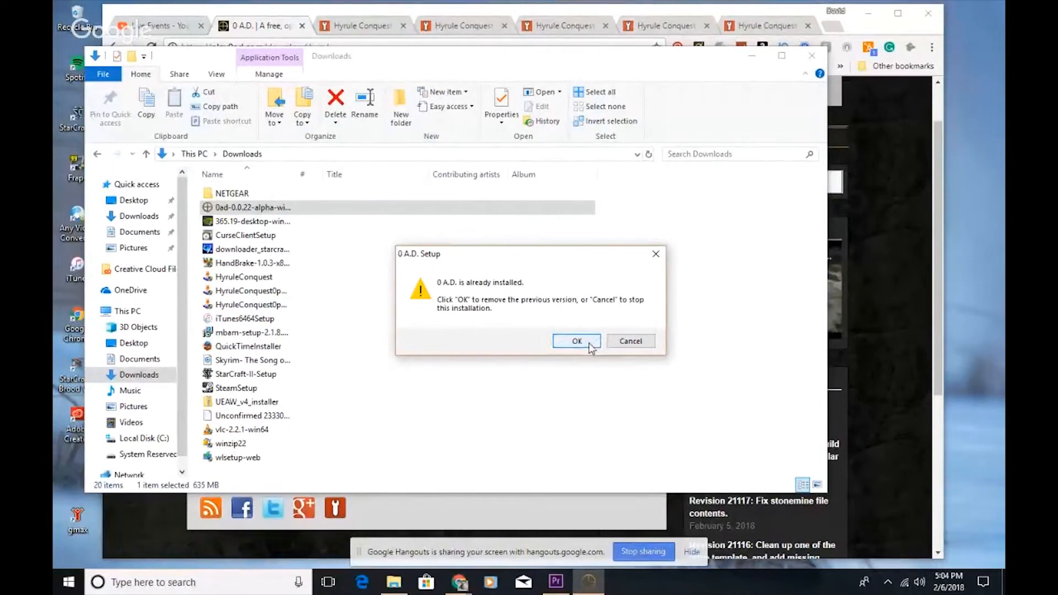
Dismiss the 'already installed' prompt, then cancel and quit the 0 A.D. Setup wizard.
click(577, 342)
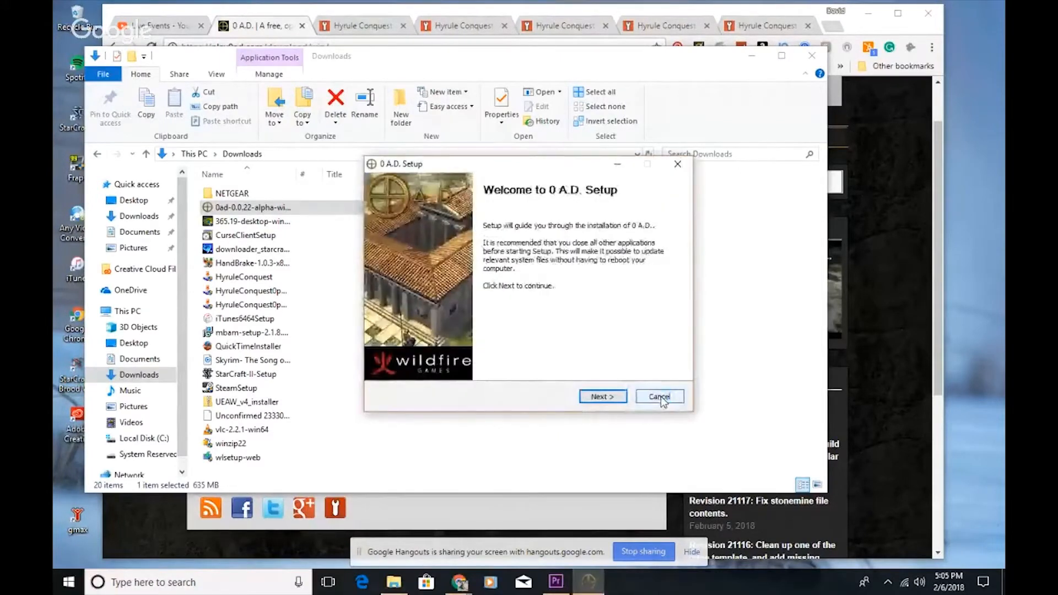
click(660, 396)
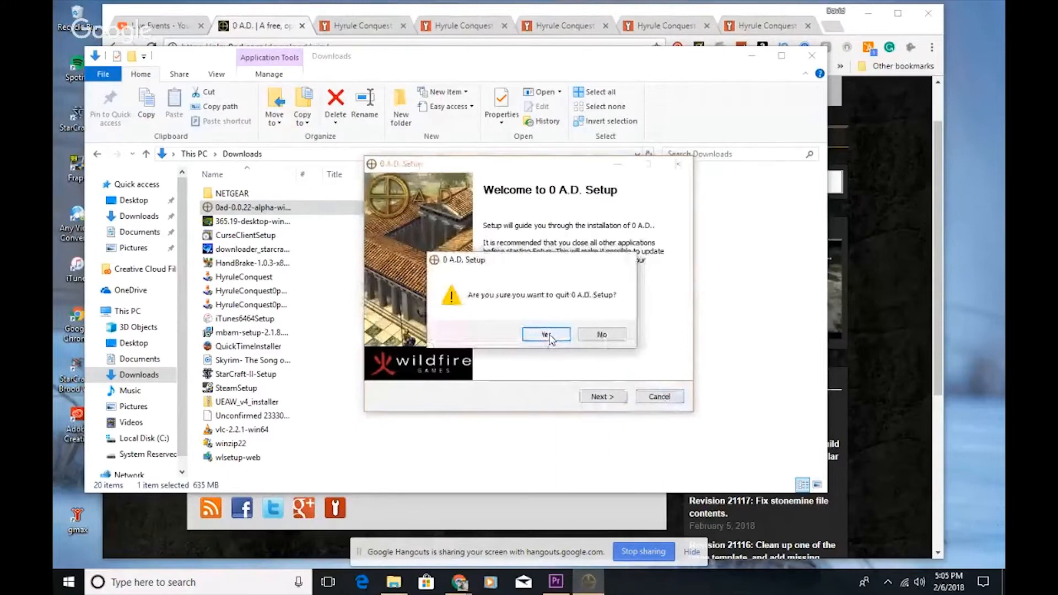
click(546, 335)
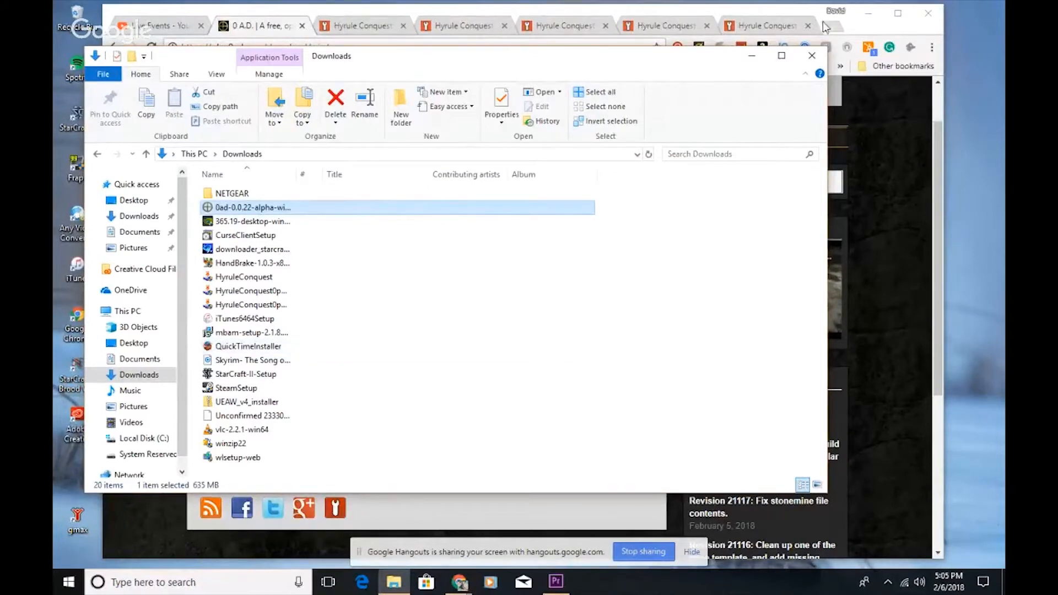
mouse_move(759, 65)
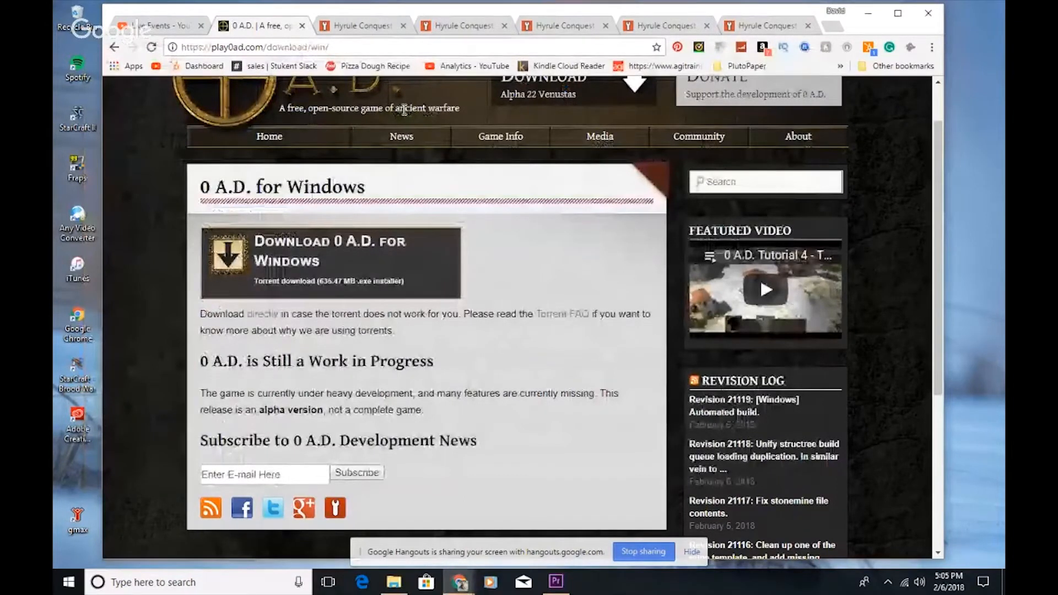
Open ModDB's 'Hyrule Conquest First Demo' page, then select HyruleConquest in Downloads.
click(359, 26)
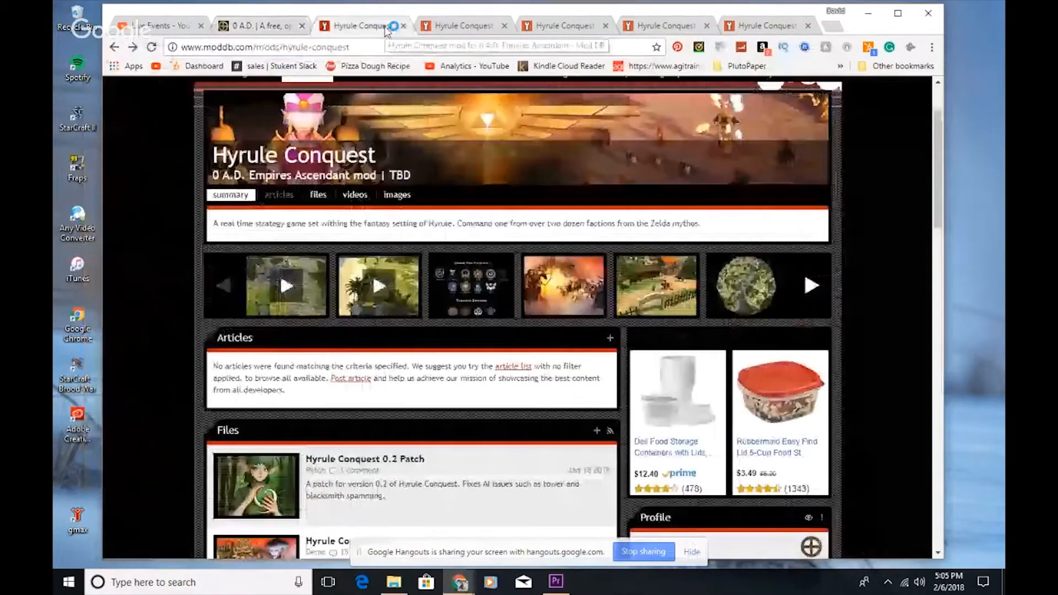
scroll(down, 3)
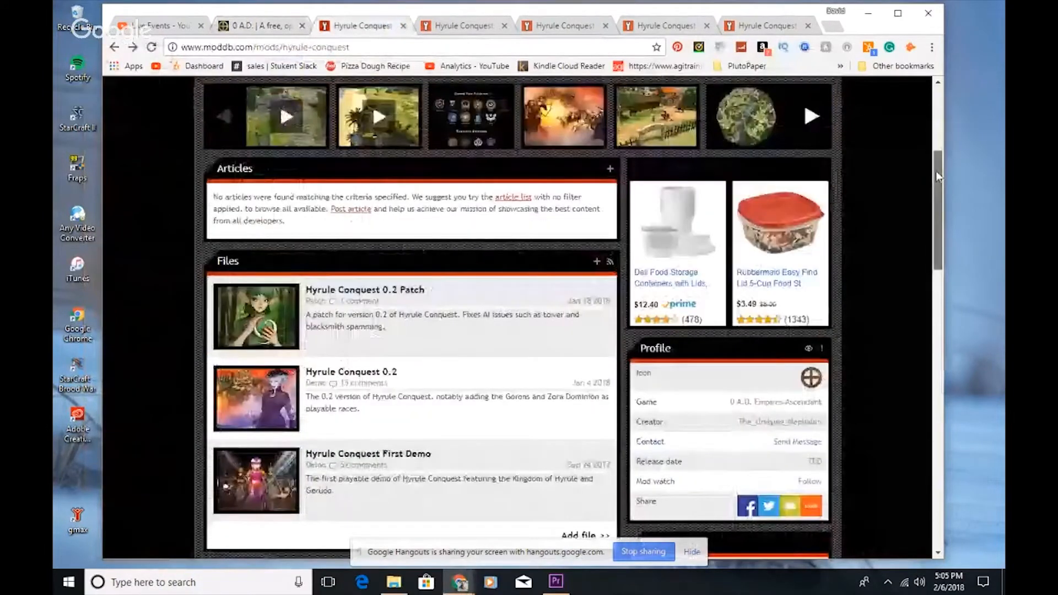
scroll(down, 3)
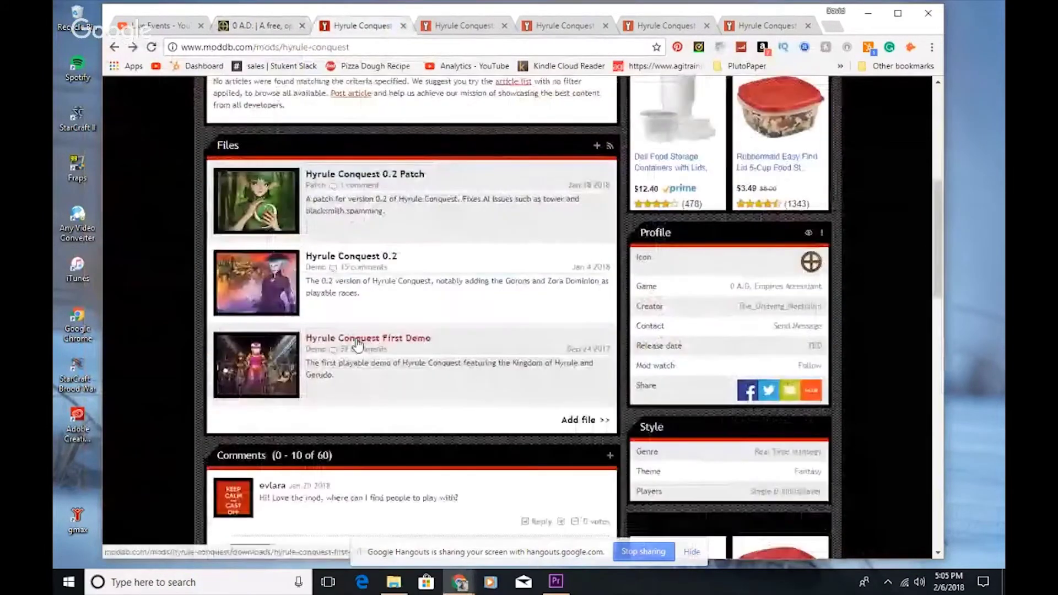
click(369, 337)
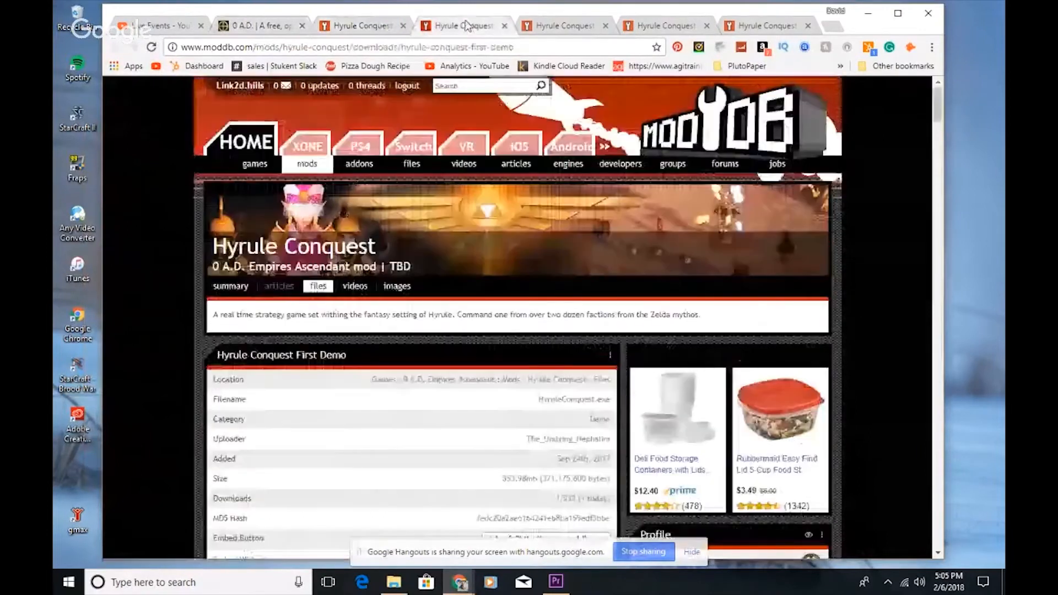
scroll(down, 3)
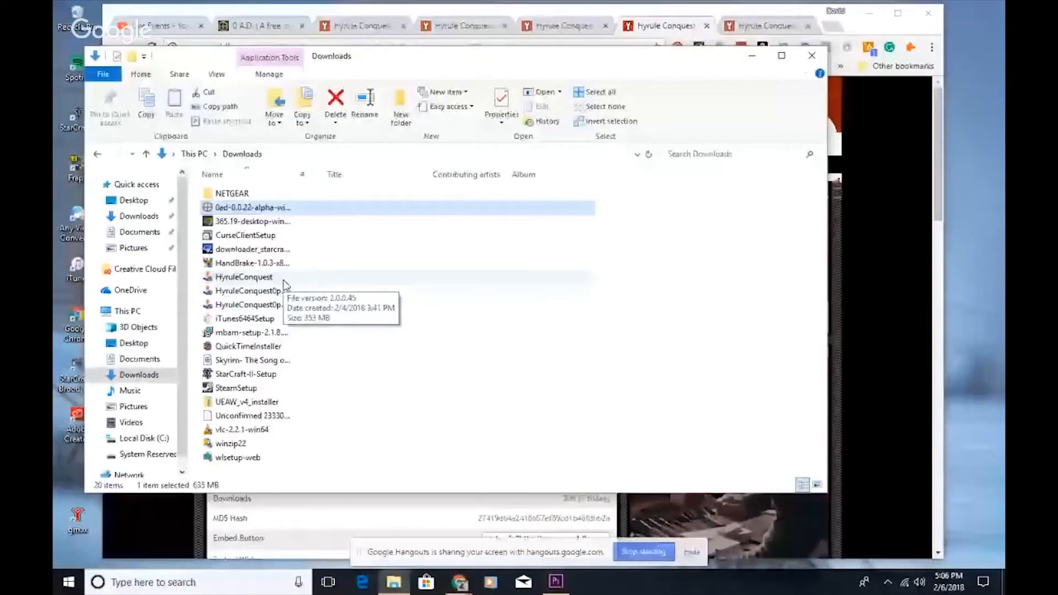
click(243, 276)
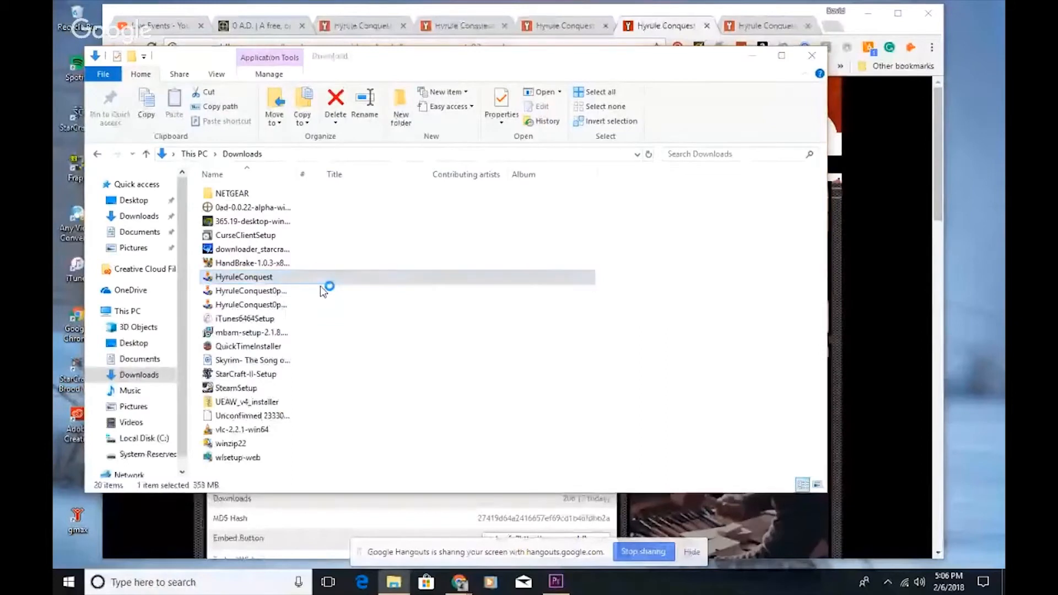
Launch HyruleConquest.exe, advance to the directory step, then exit and confirm cancelling.
double_click(244, 277)
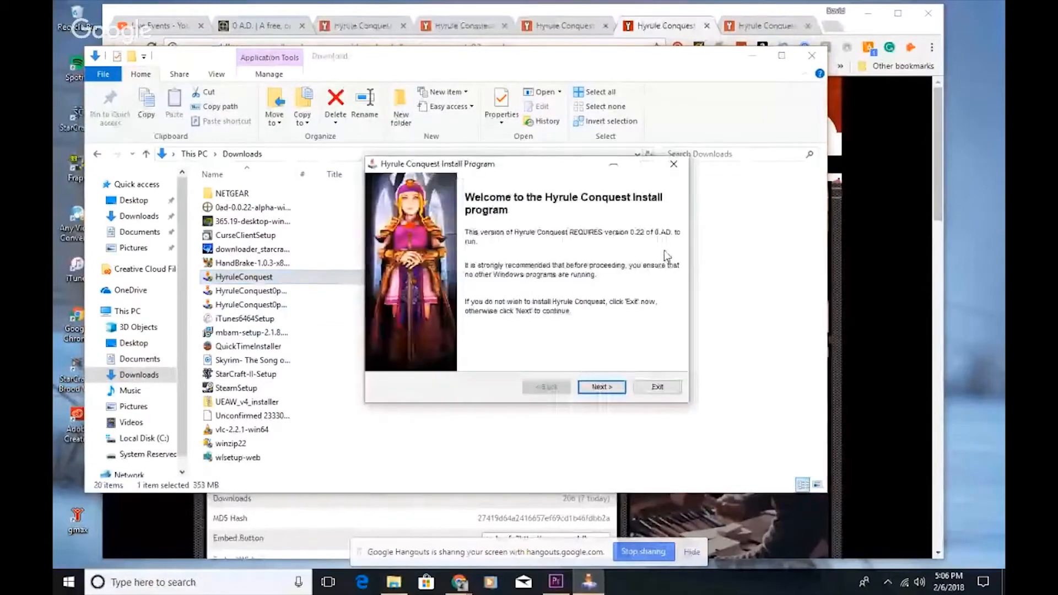
mouse_move(645, 365)
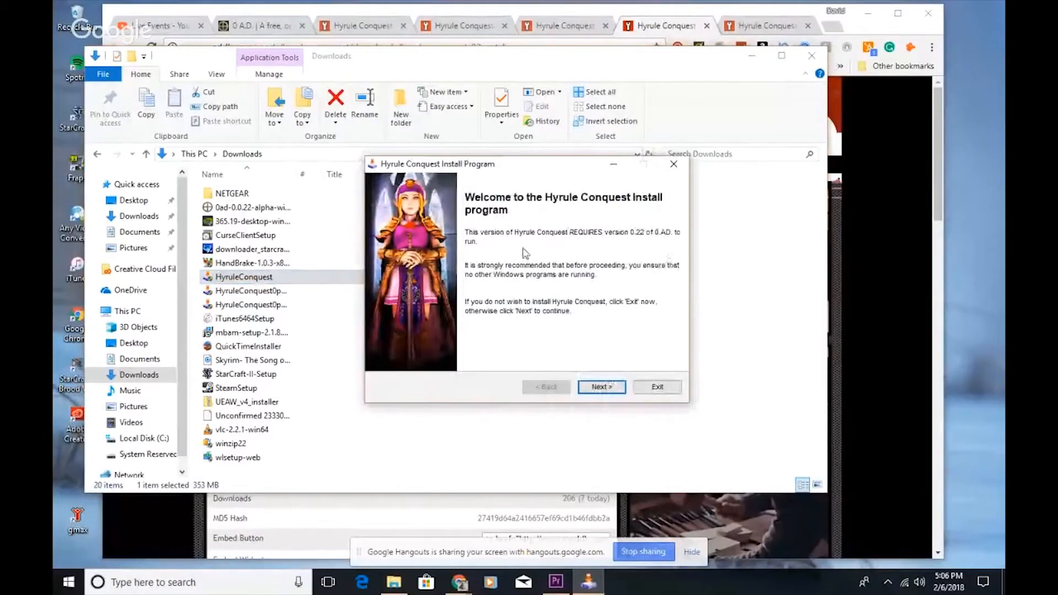
click(601, 387)
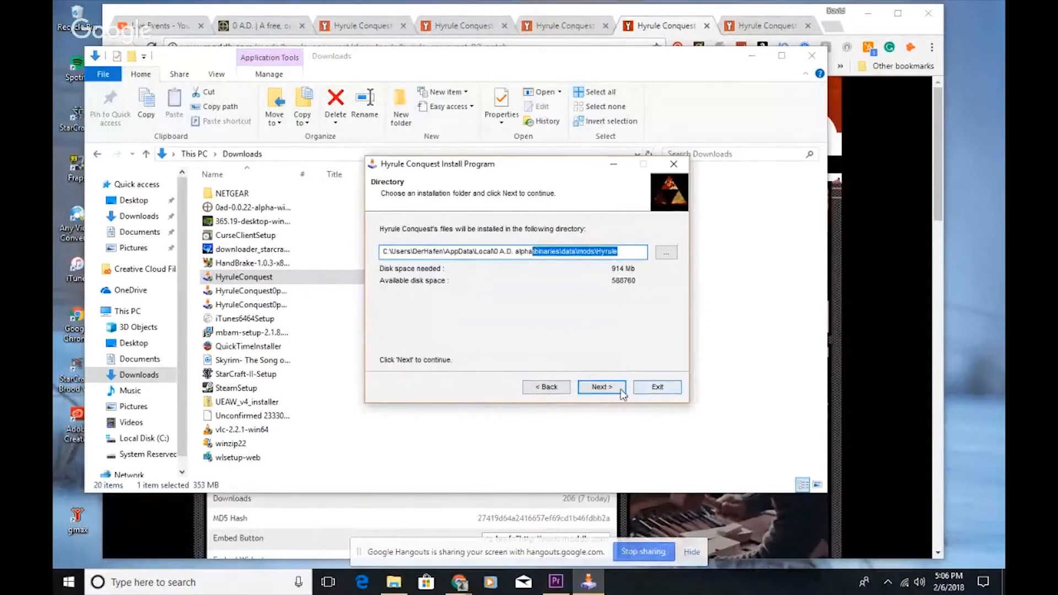
mouse_move(661, 242)
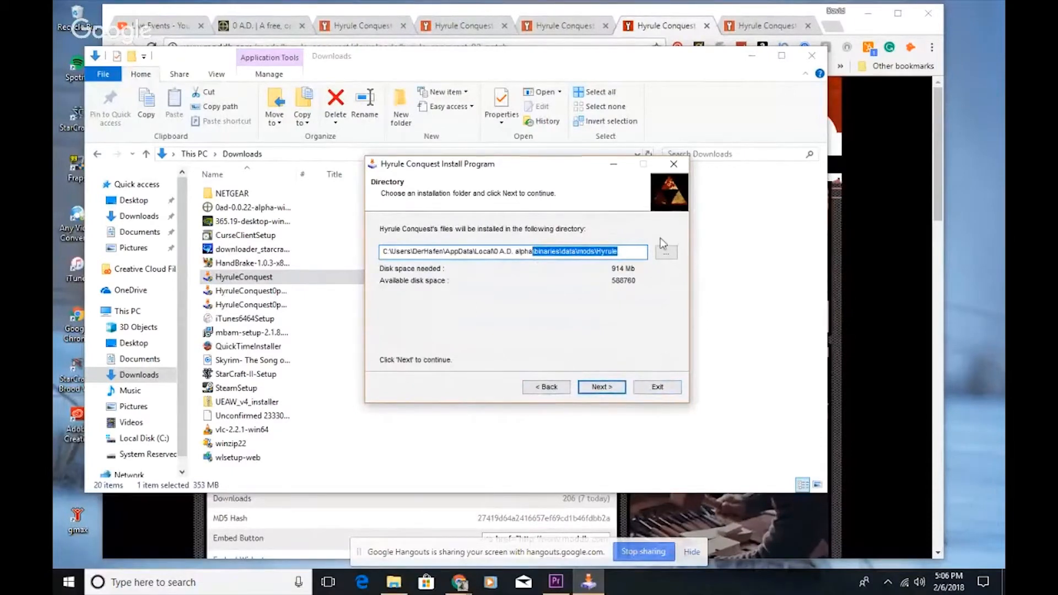
mouse_move(657, 398)
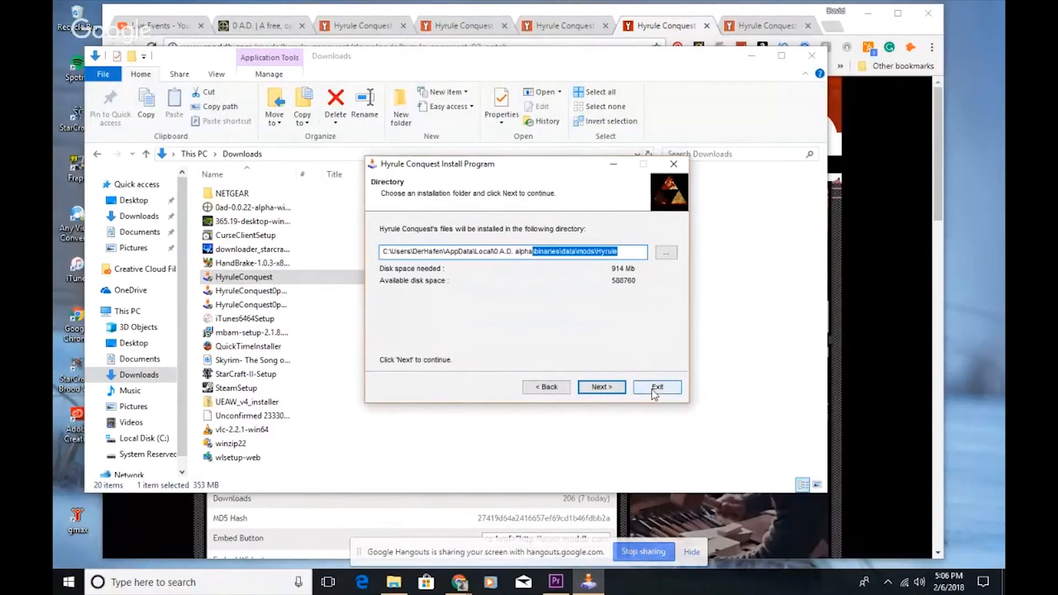
click(657, 387)
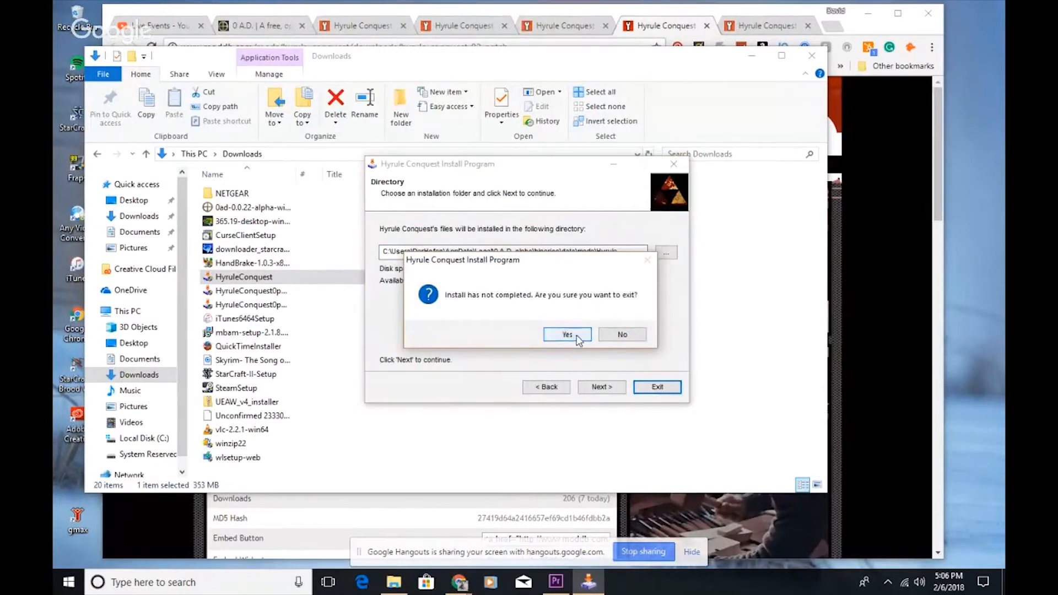
click(567, 335)
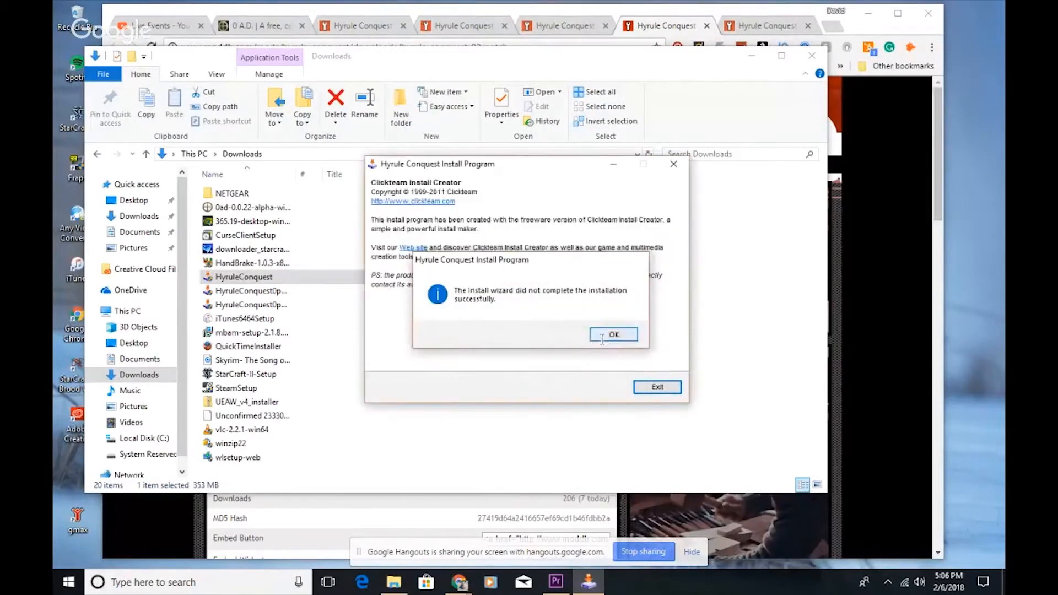
Dismiss the incomplete-install message, inspect the 583 MB and 897 KB files, close Downloads.
click(614, 335)
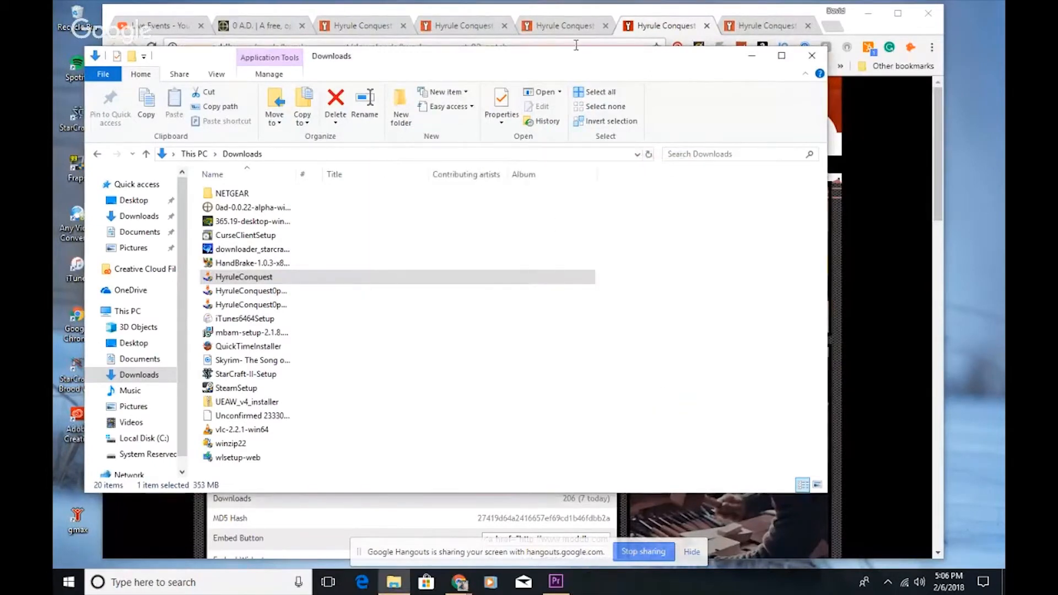
click(251, 290)
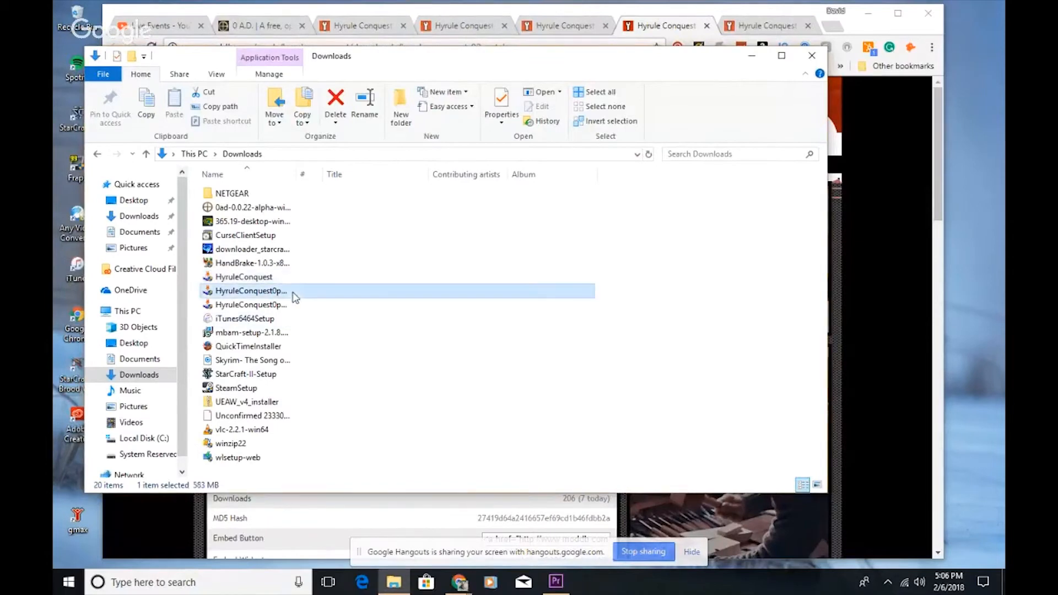
click(251, 305)
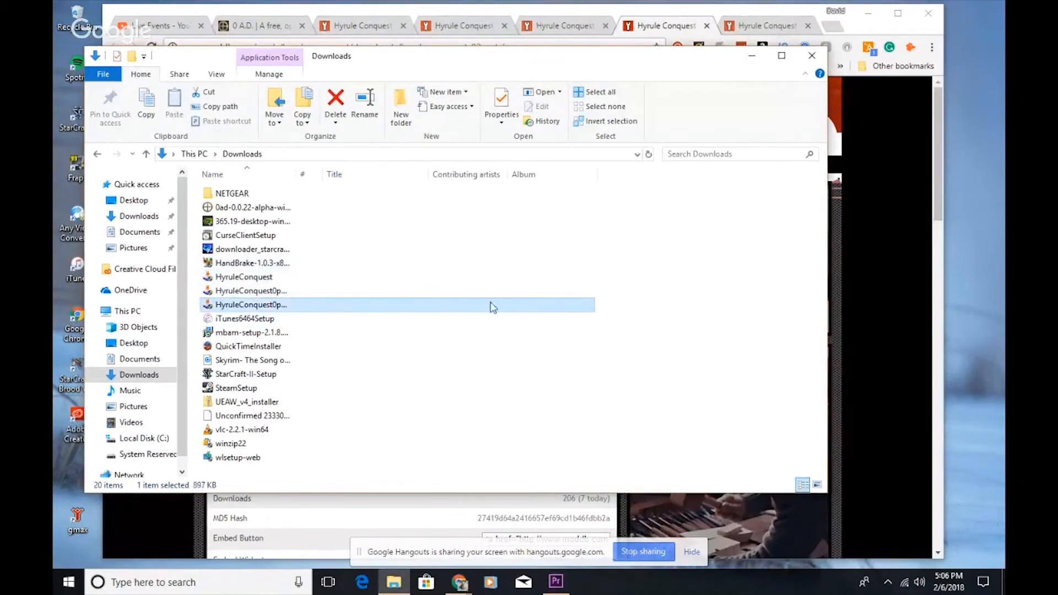
mouse_move(753, 63)
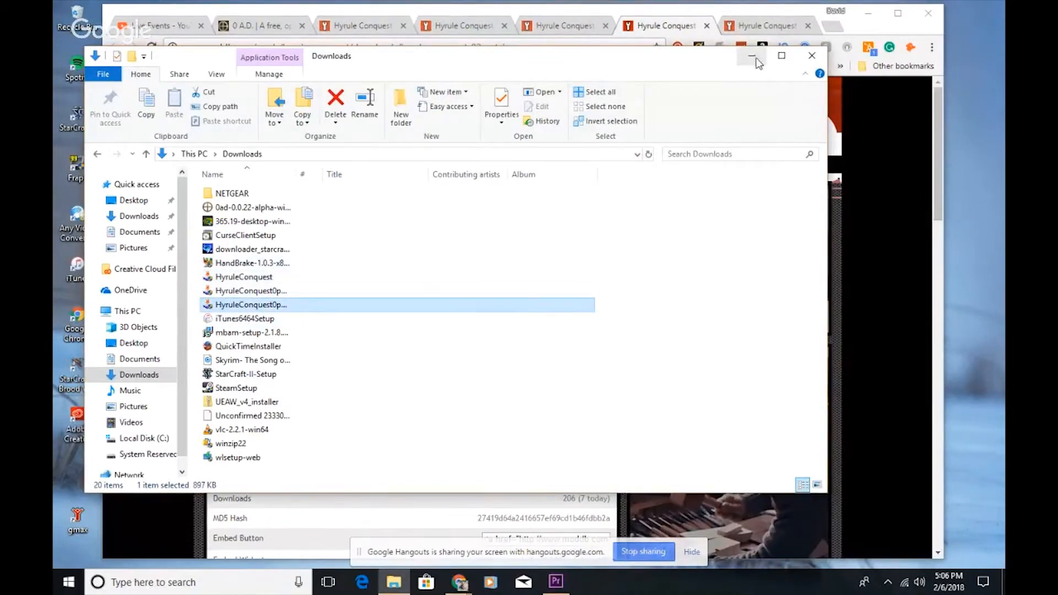
mouse_move(811, 57)
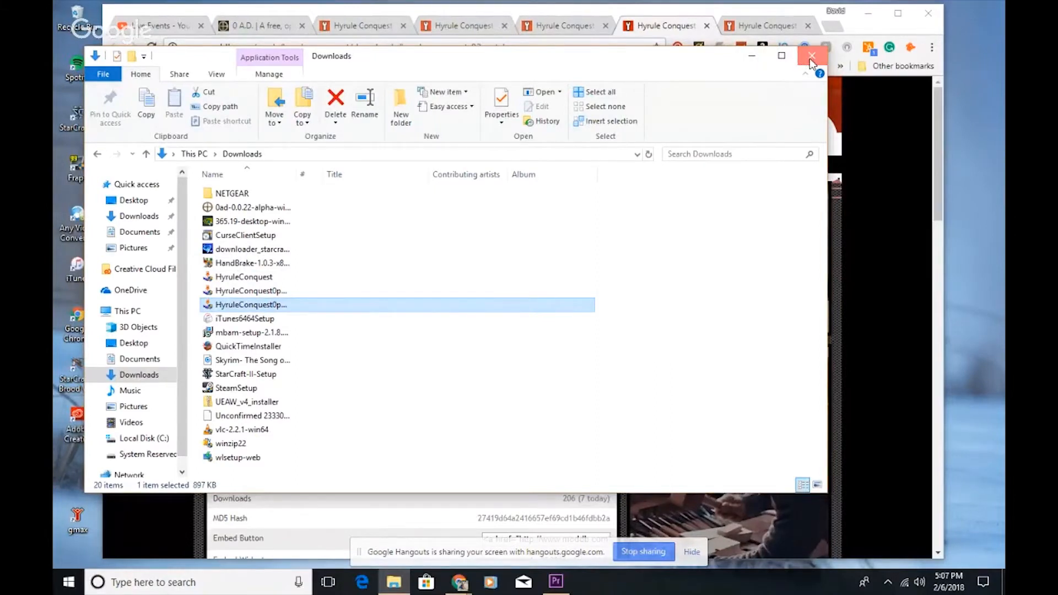
click(810, 55)
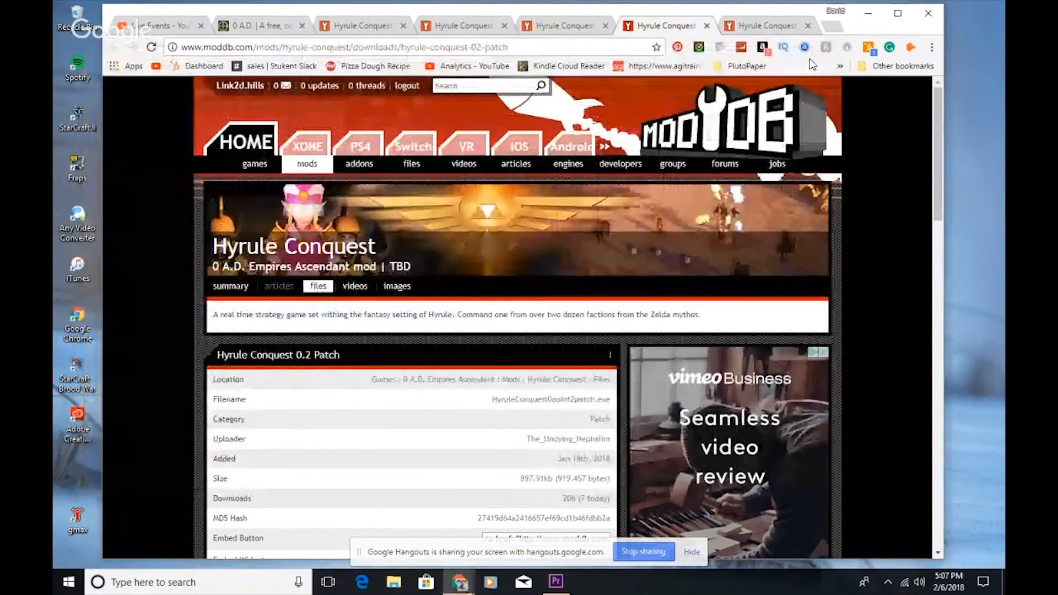
scroll(down, 3)
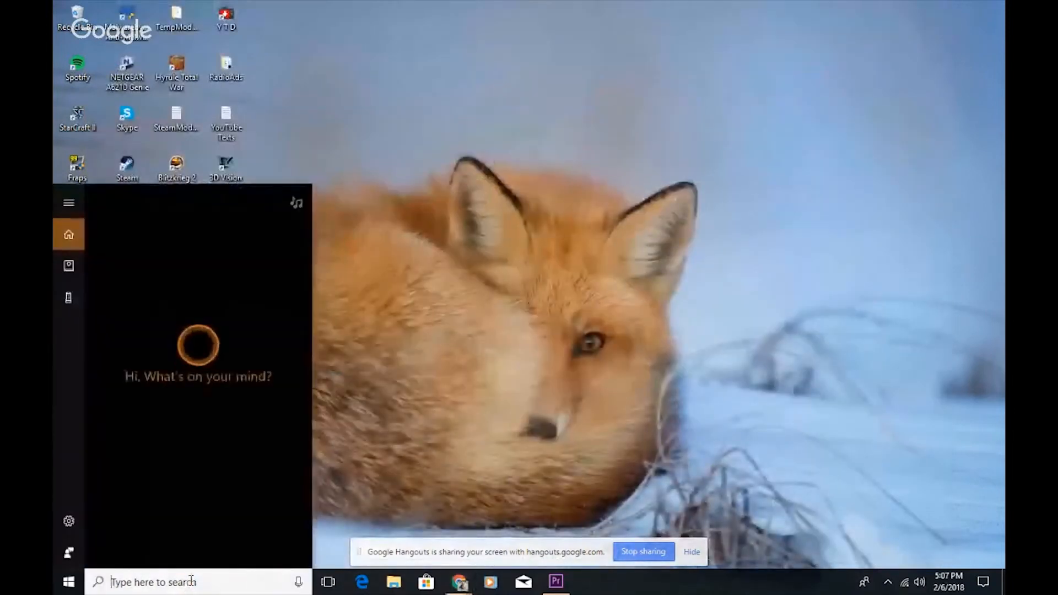
Start 0 A.D., dismiss its welcome message, and expand the Tools & Options submenu.
text(0)
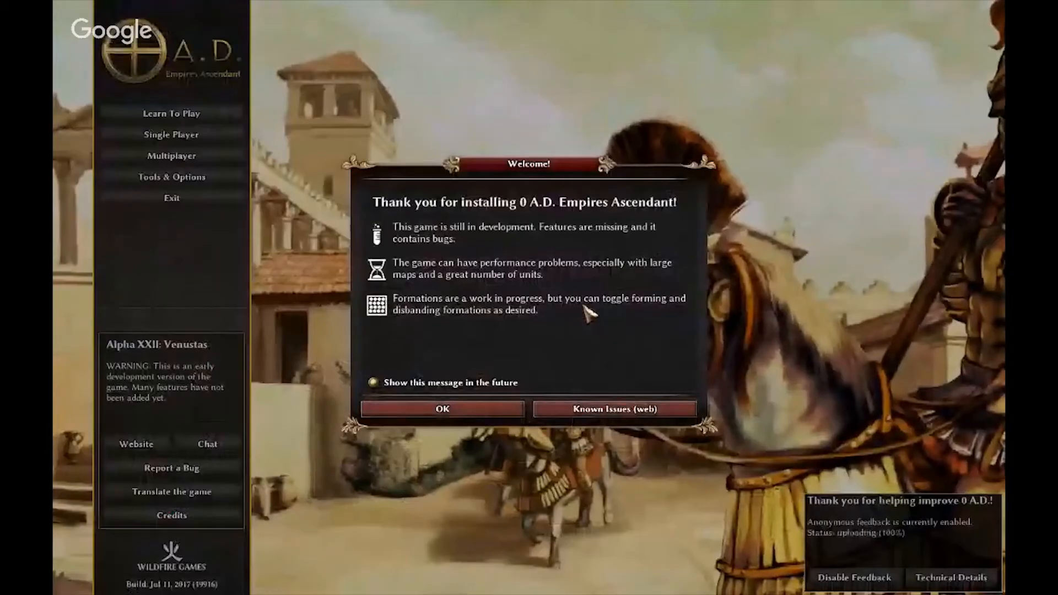
mouse_move(464, 416)
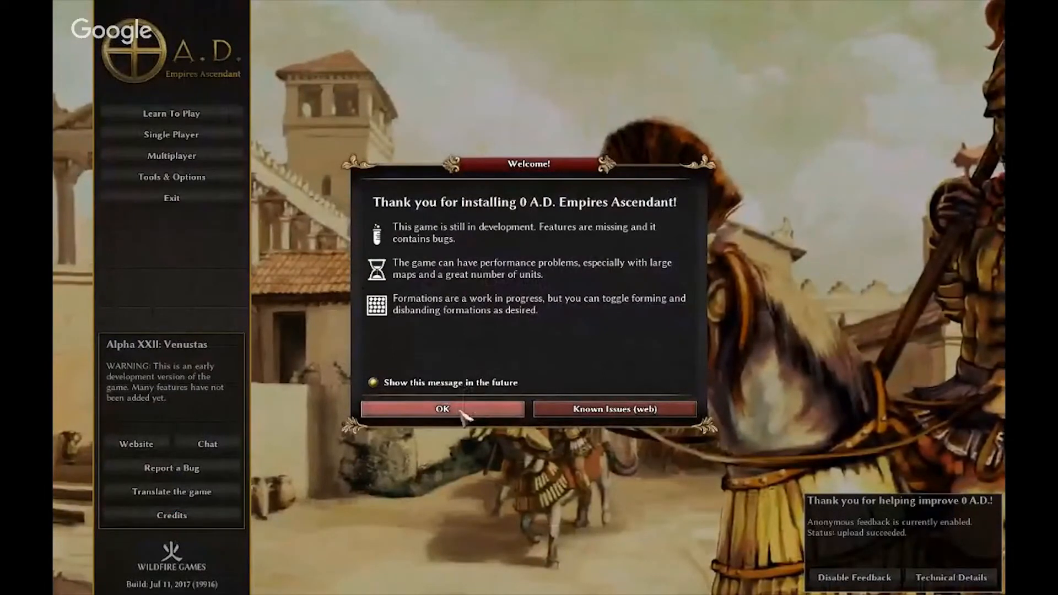
click(442, 409)
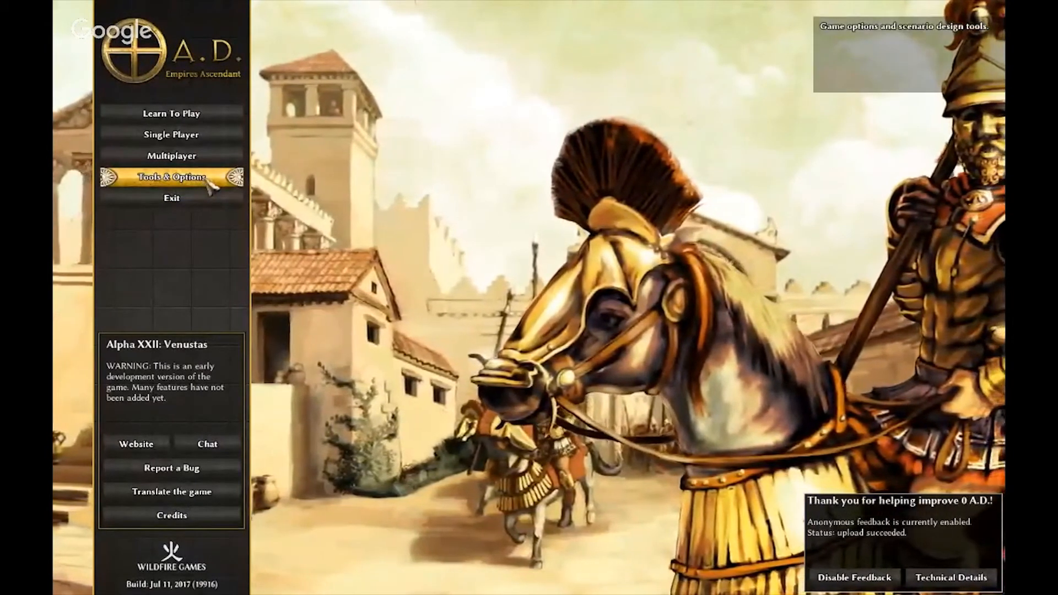
click(171, 177)
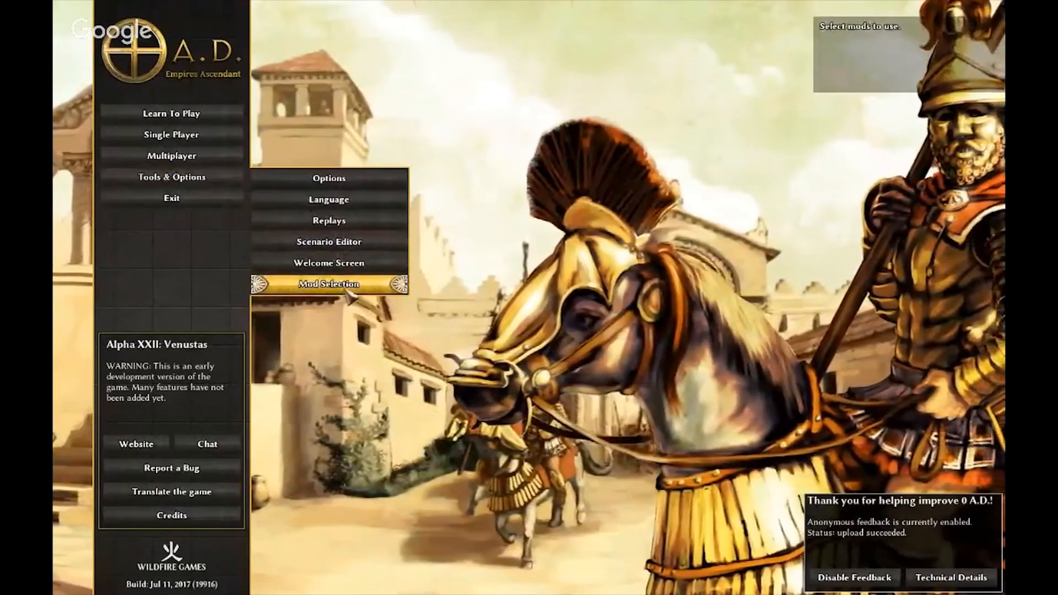
Open Mod Selection to see Hyrule Conquest 1.01 and 0ad 0.0.22 enabled.
click(329, 284)
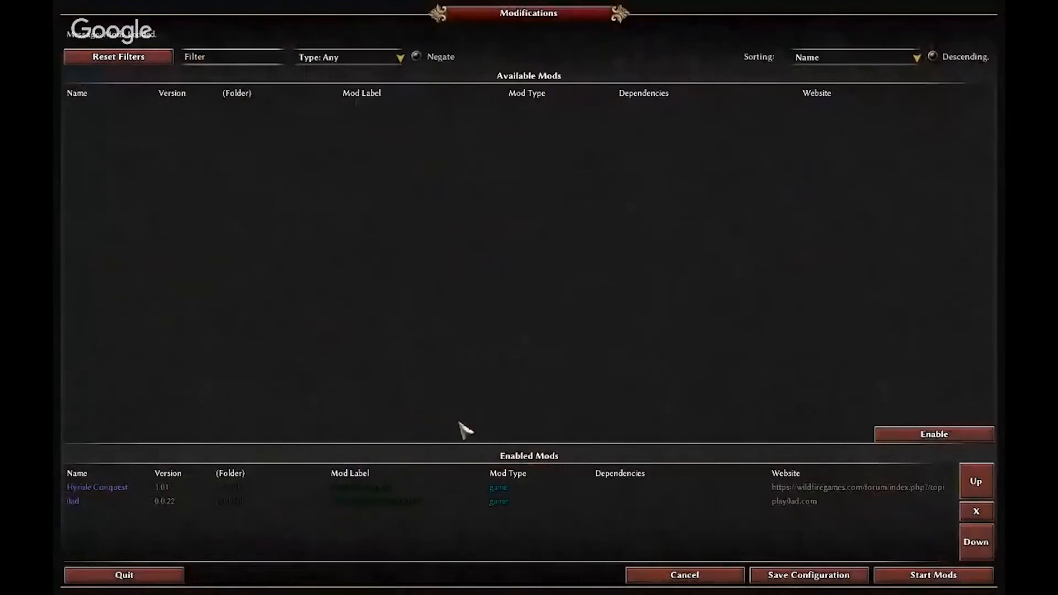
mouse_move(454, 505)
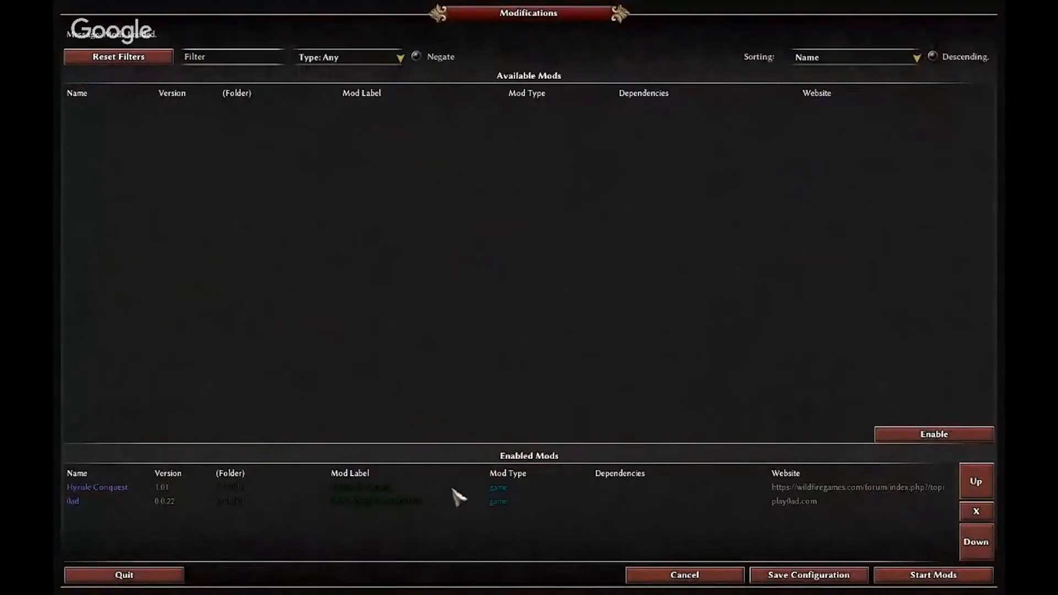
mouse_move(378, 511)
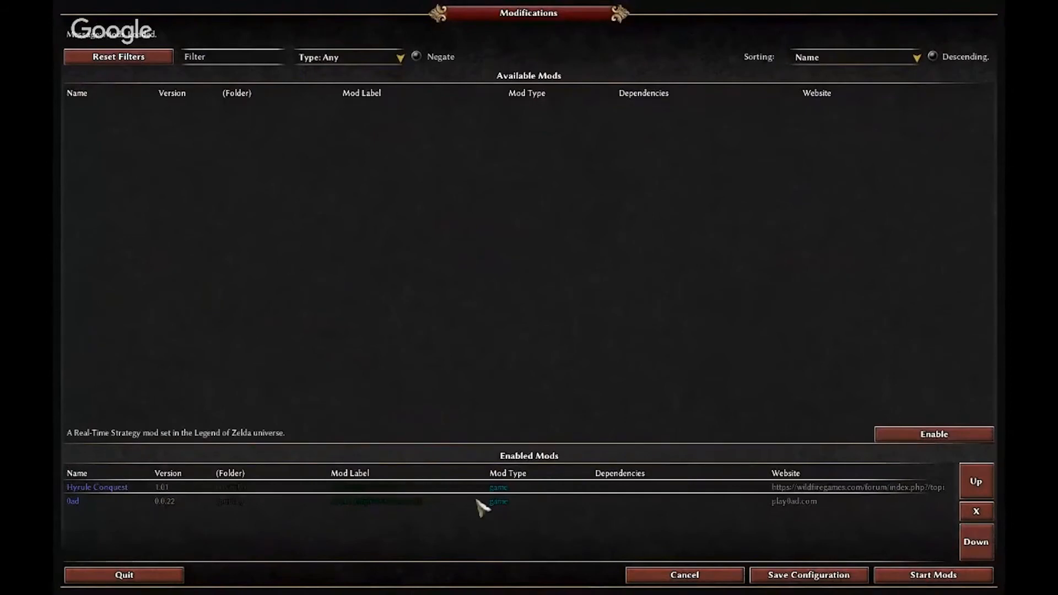
mouse_move(775, 502)
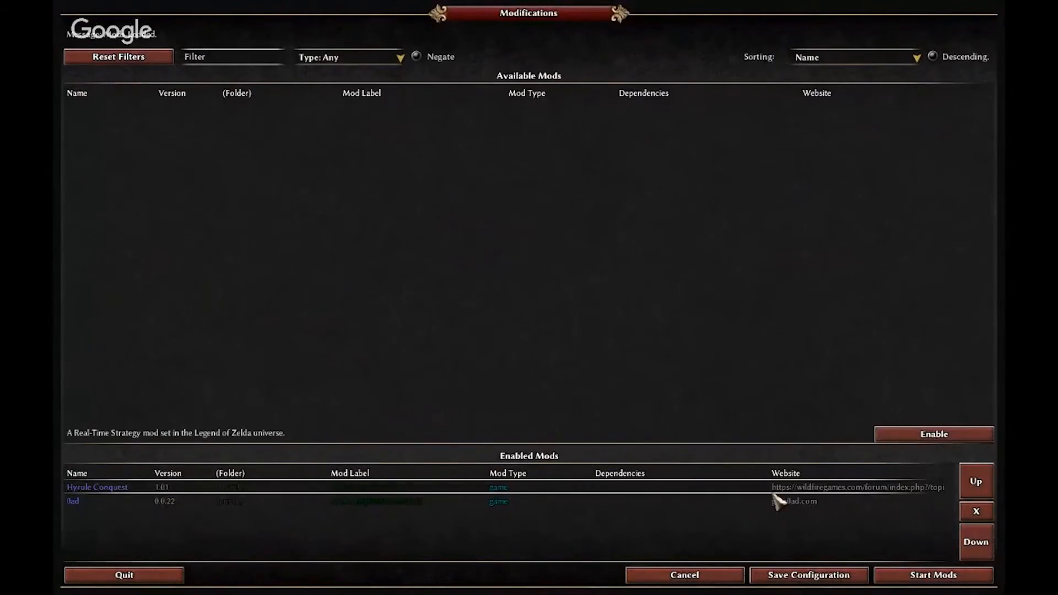
mouse_move(716, 554)
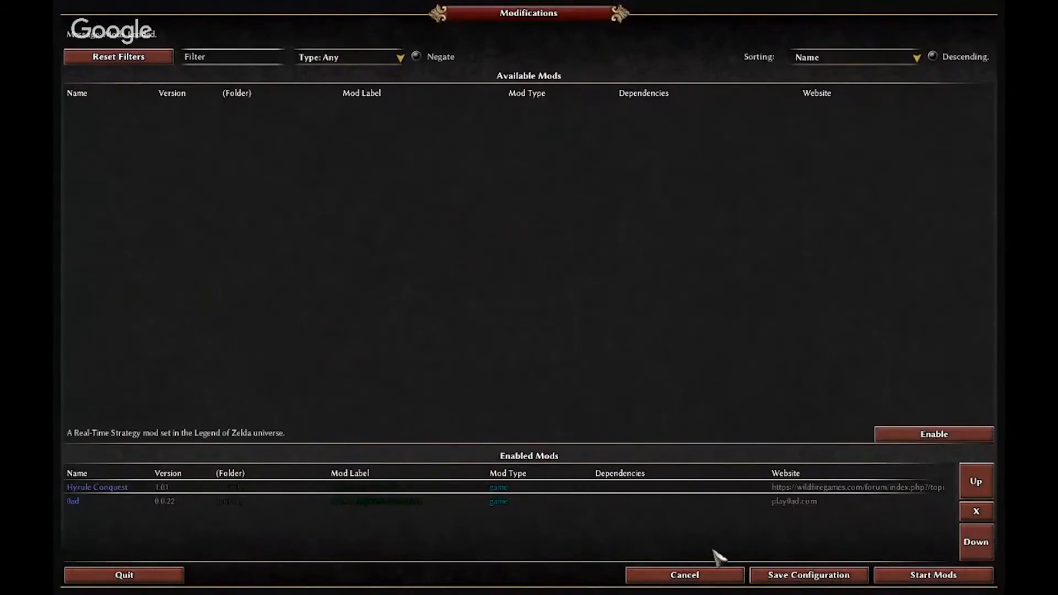
mouse_move(927, 583)
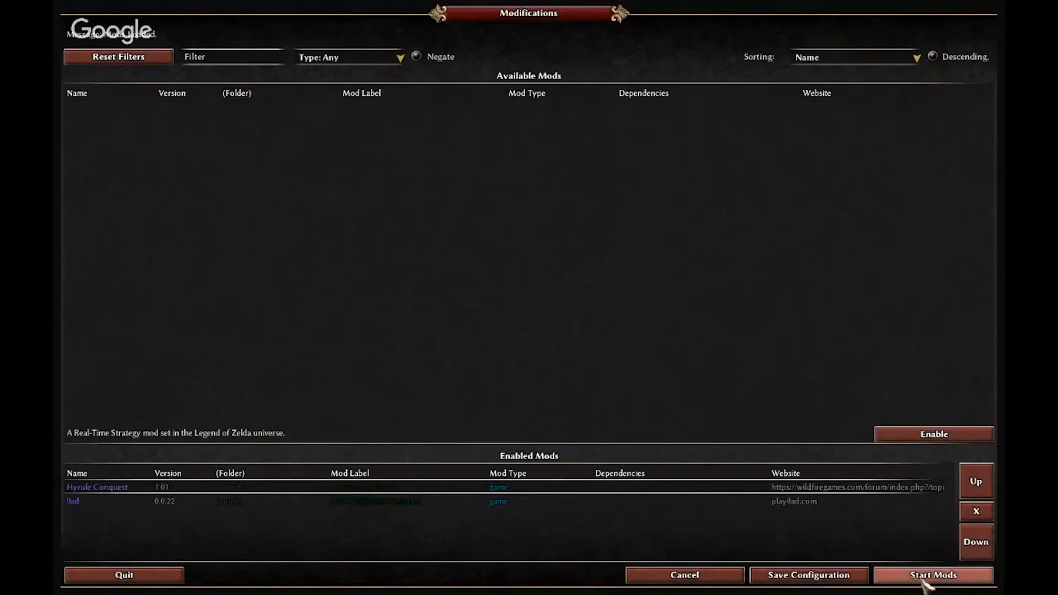
Restart with the mods, reopen Mod Selection, move Hyrule Conquest below 0ad, and relaunch.
click(934, 576)
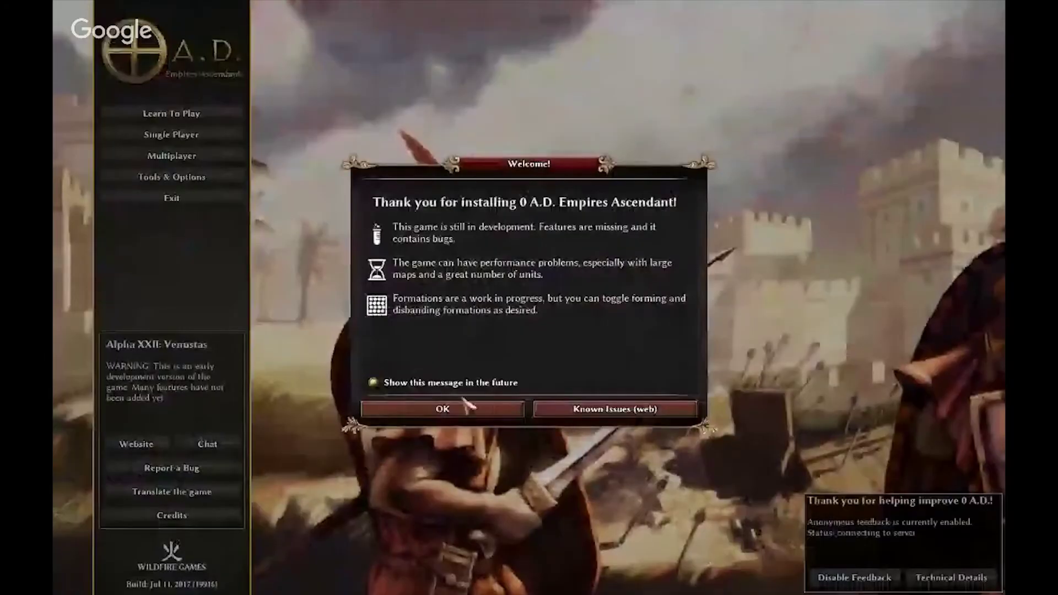
click(443, 409)
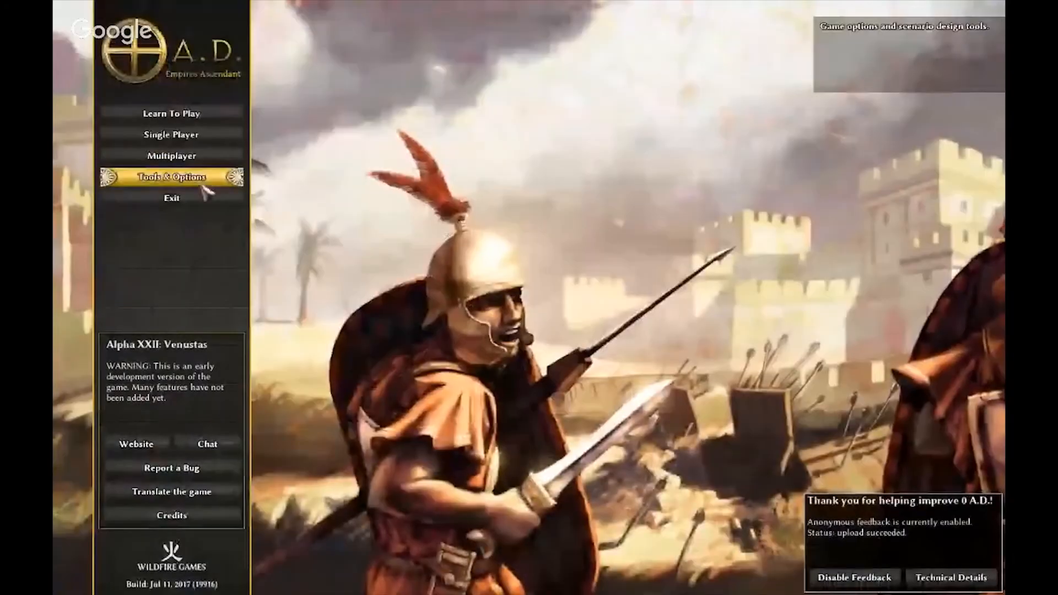
click(172, 176)
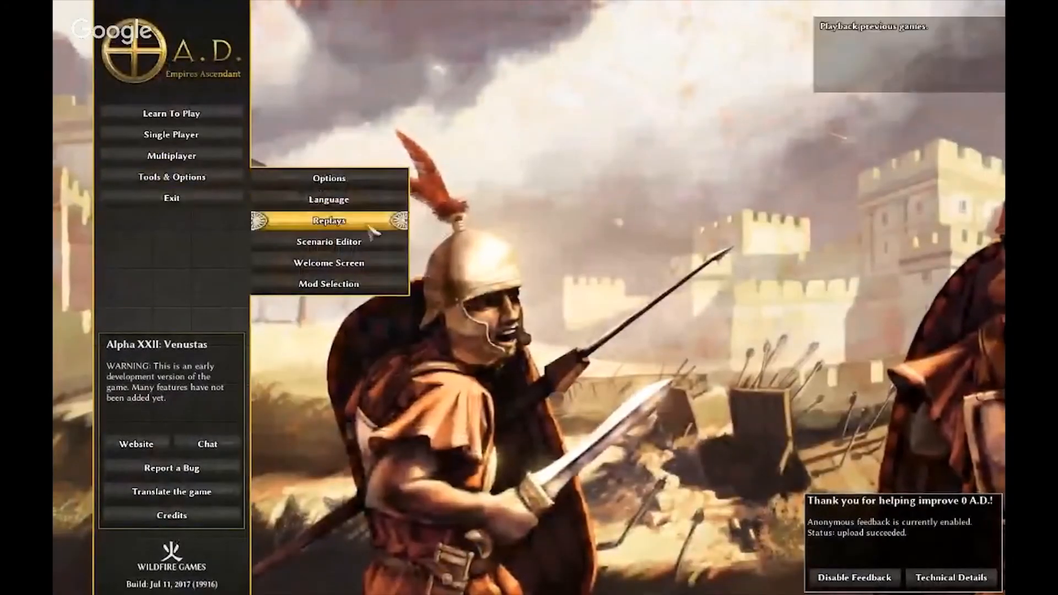
click(328, 263)
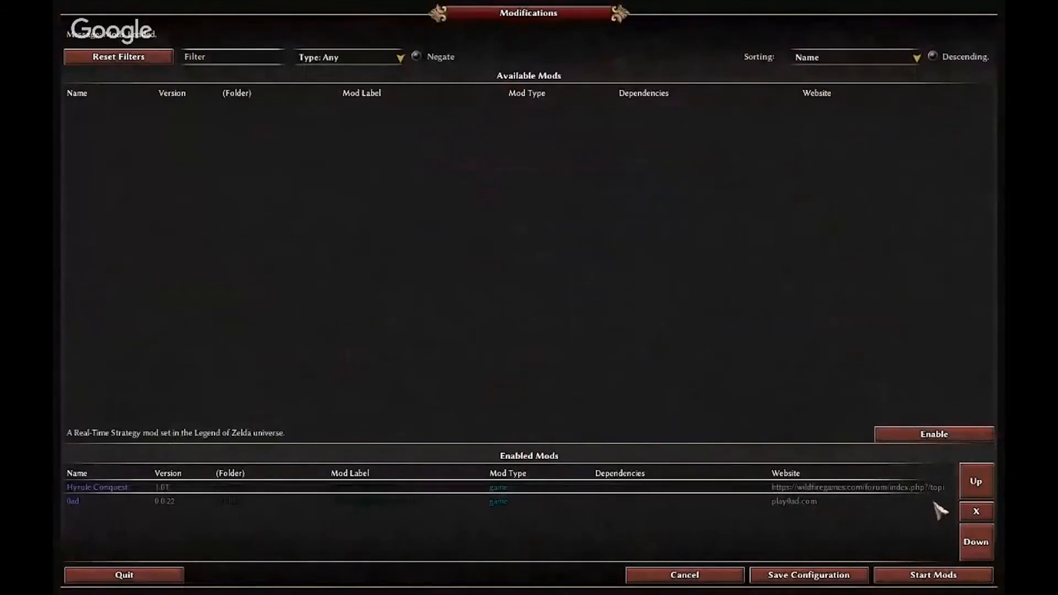
mouse_move(125, 117)
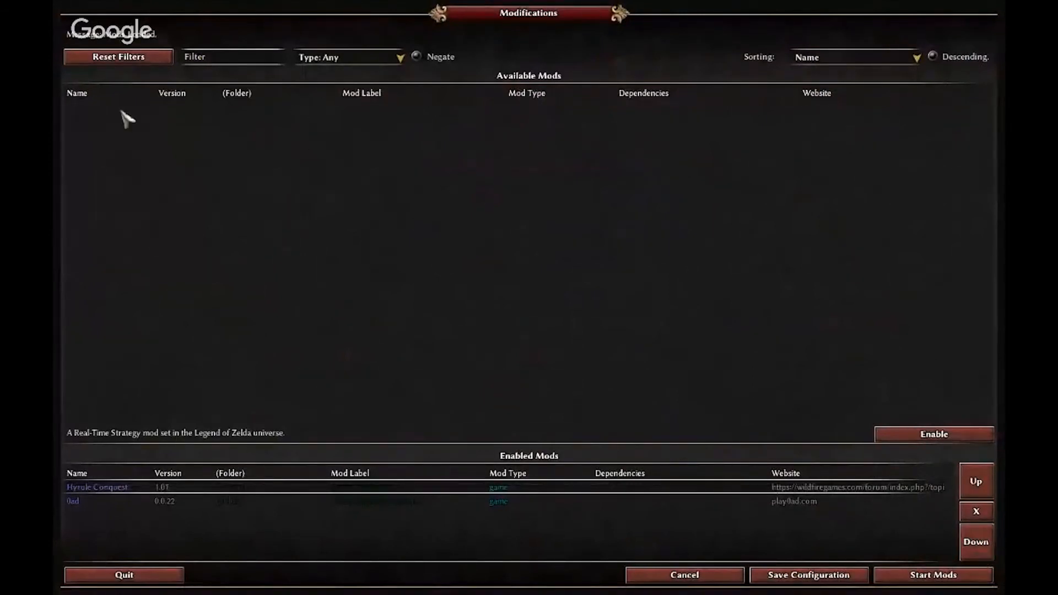
mouse_move(640, 155)
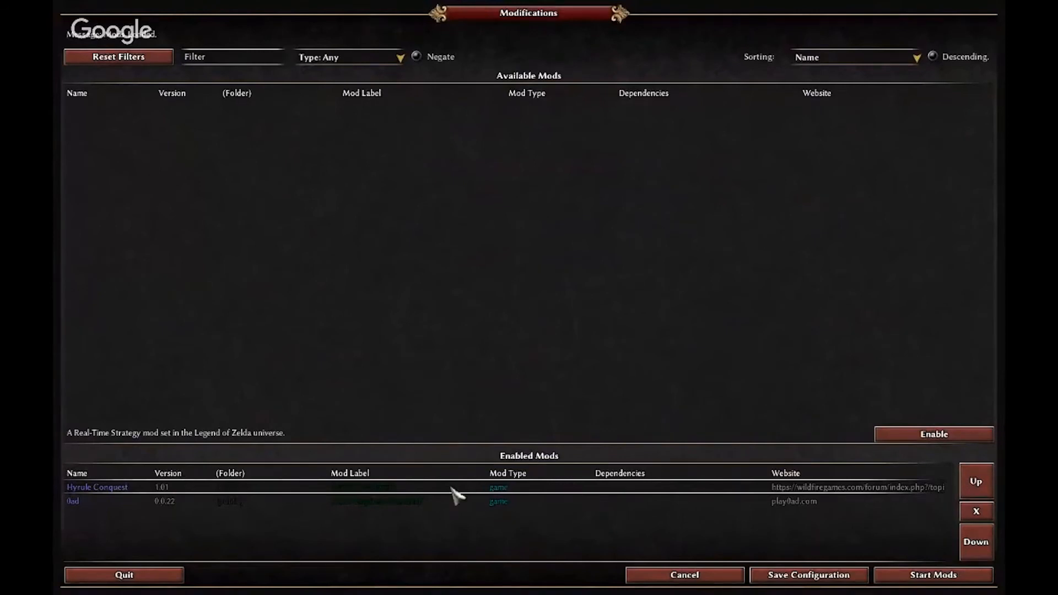
mouse_move(821, 536)
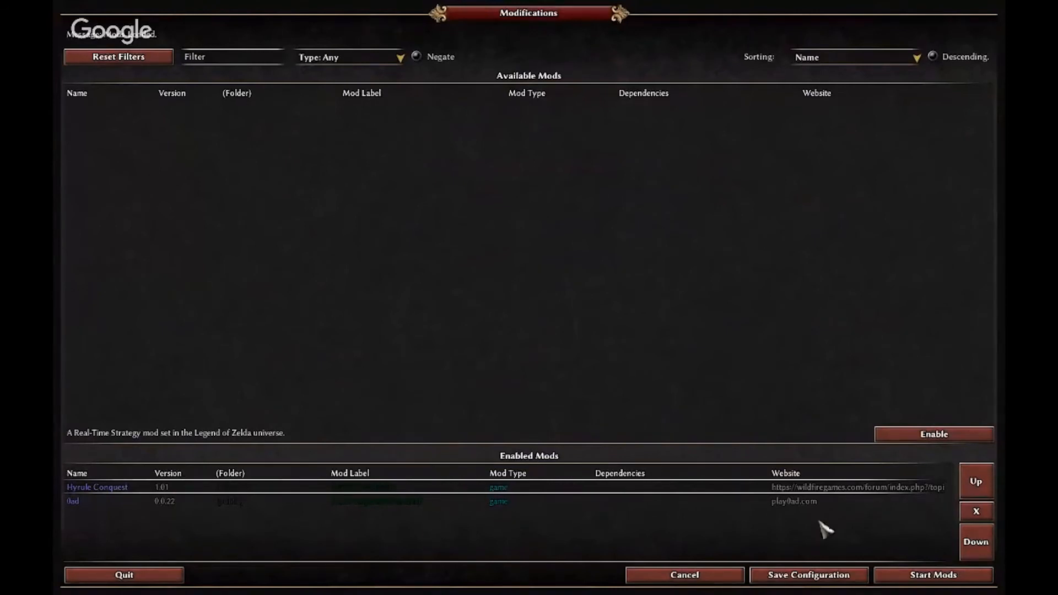
mouse_move(581, 504)
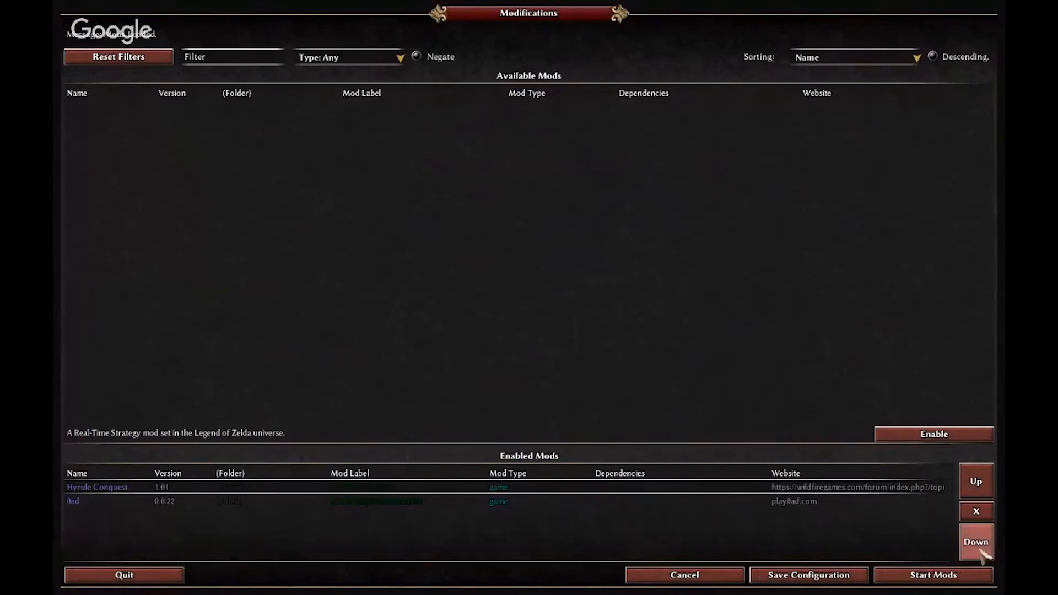
click(980, 543)
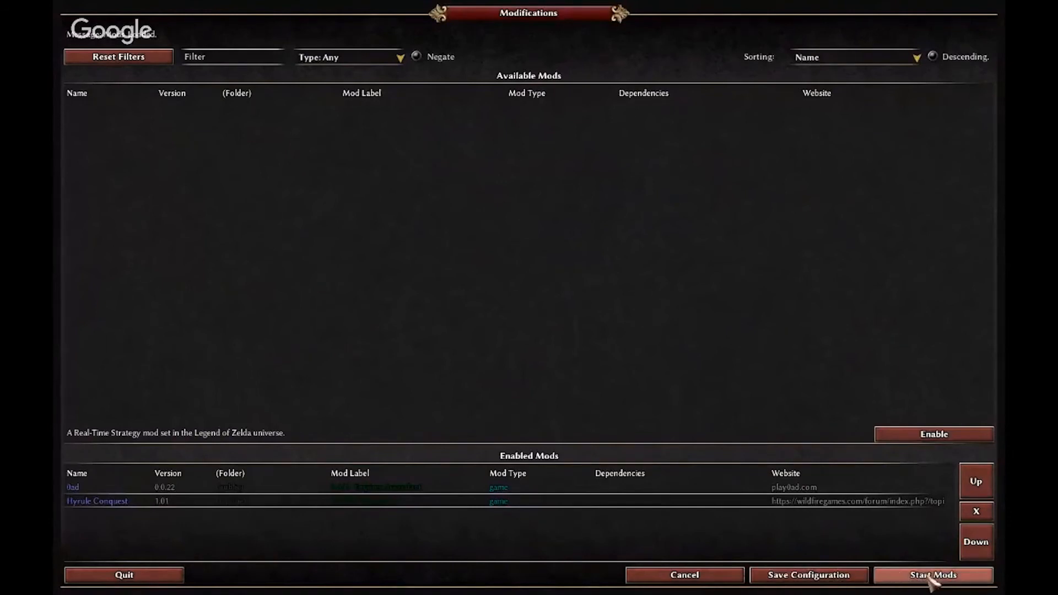
click(933, 574)
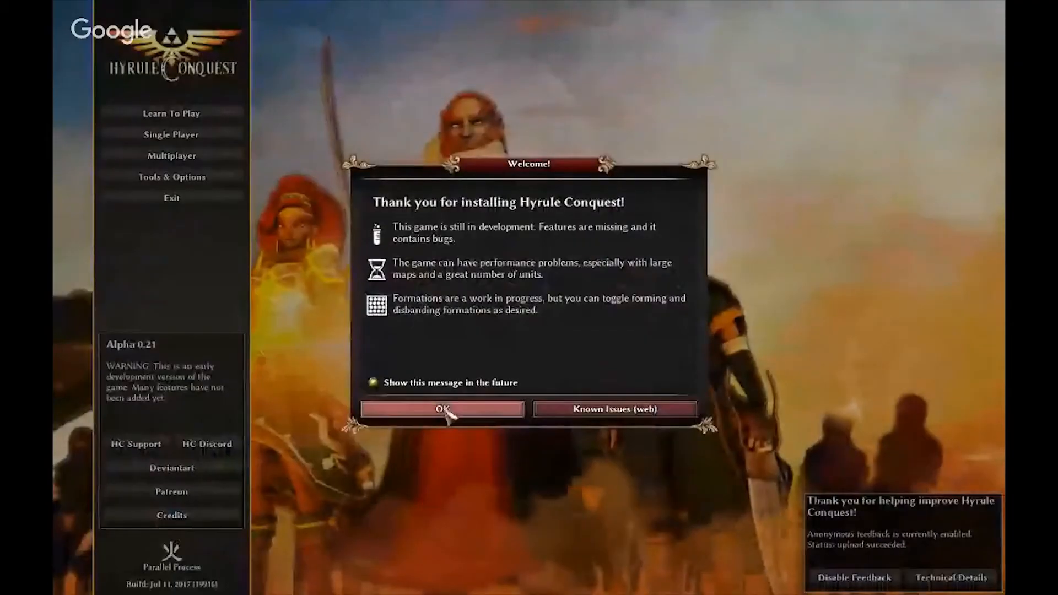
Dismiss the Hyrule Conquest welcome message and choose Single Player.
click(444, 409)
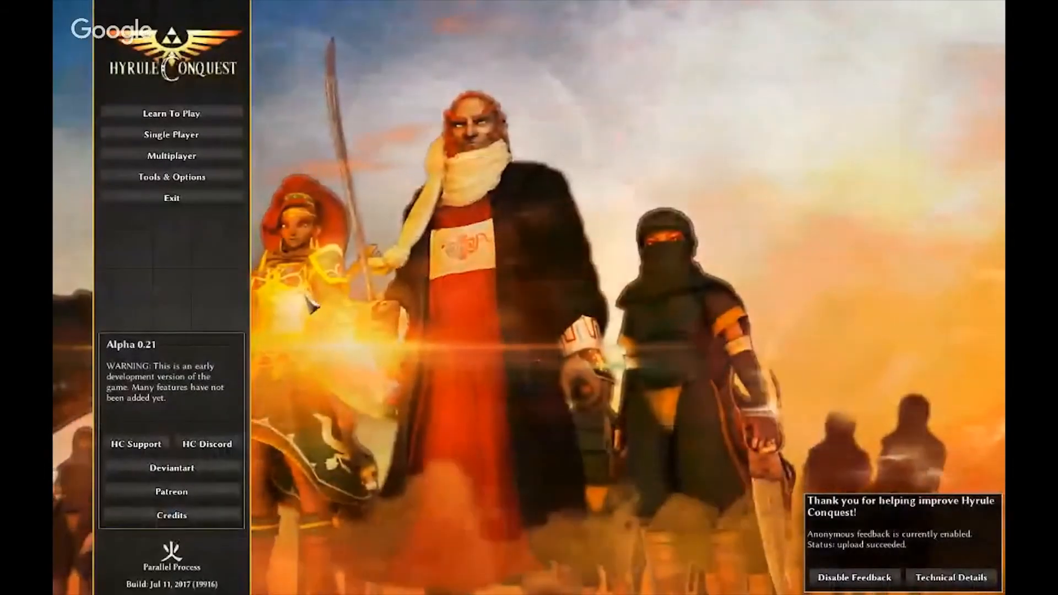
mouse_move(172, 178)
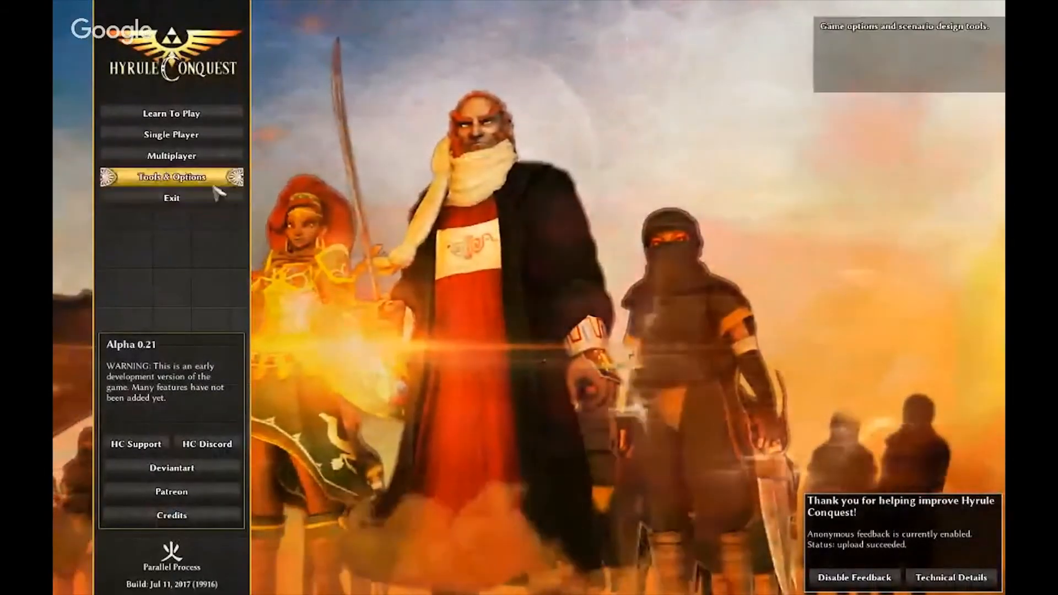
mouse_move(176, 138)
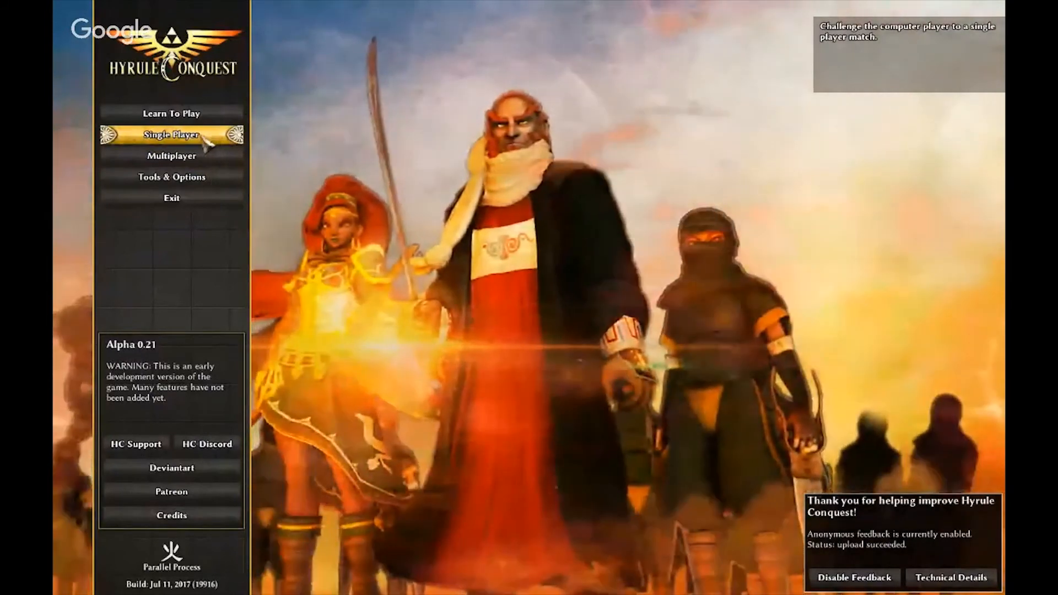
click(171, 136)
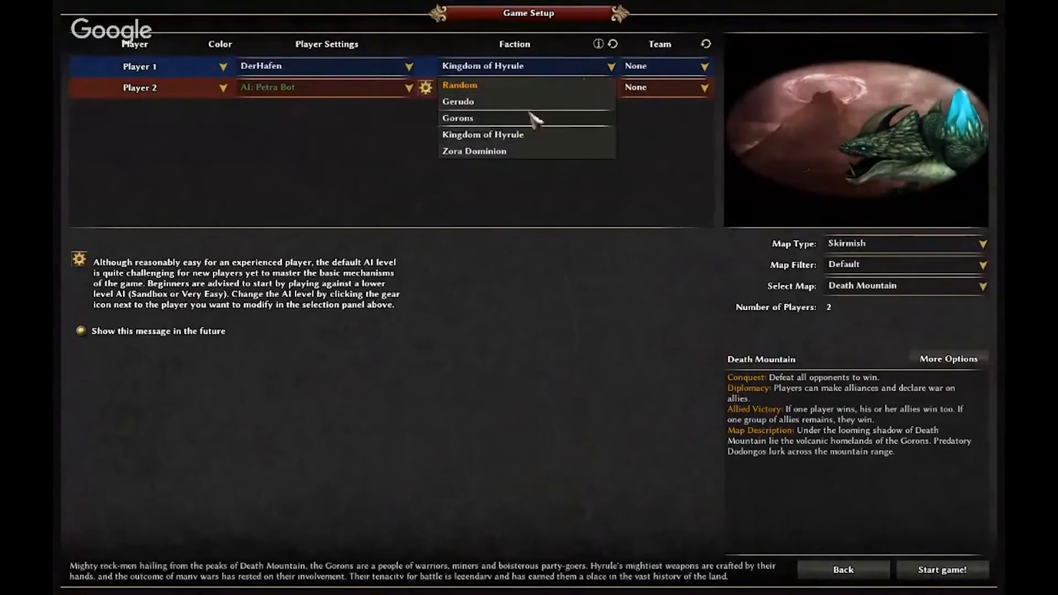
Set Player 1's faction to Kingdom of Hyrule, leaving Petra Bot as Gerudo.
click(458, 101)
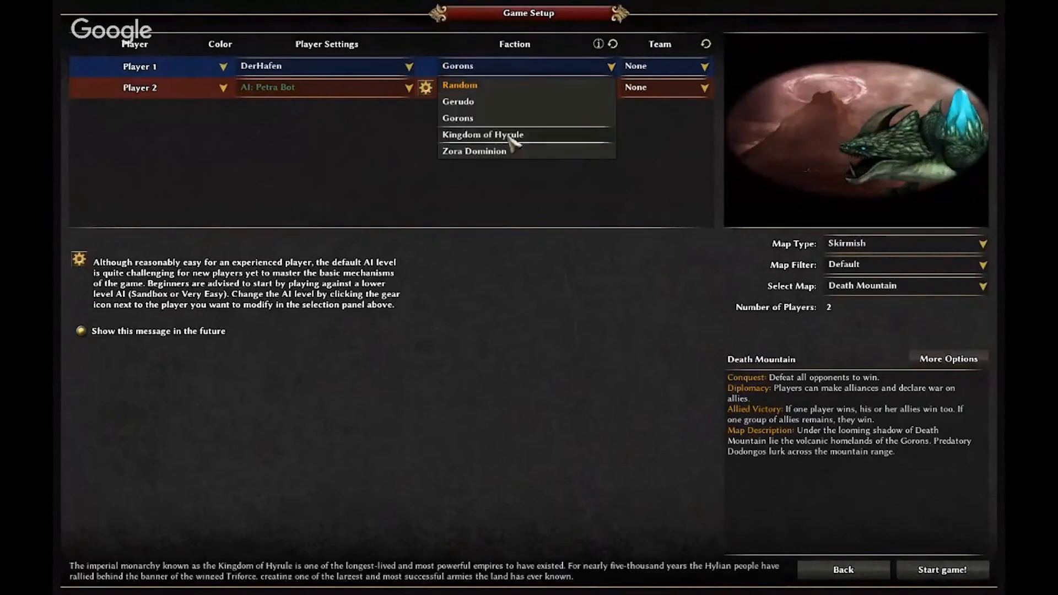
click(484, 135)
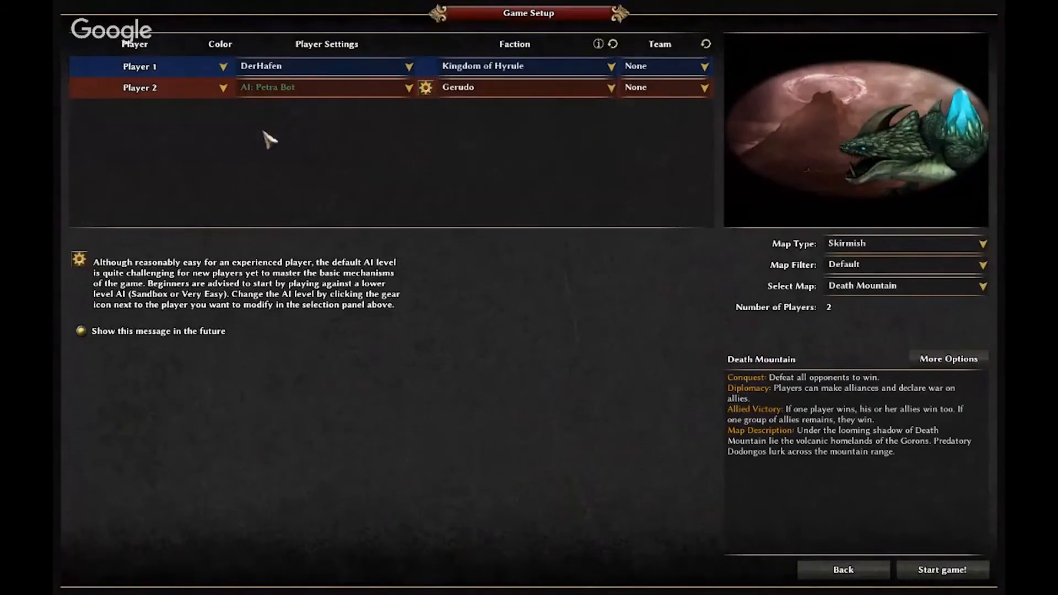
mouse_move(491, 109)
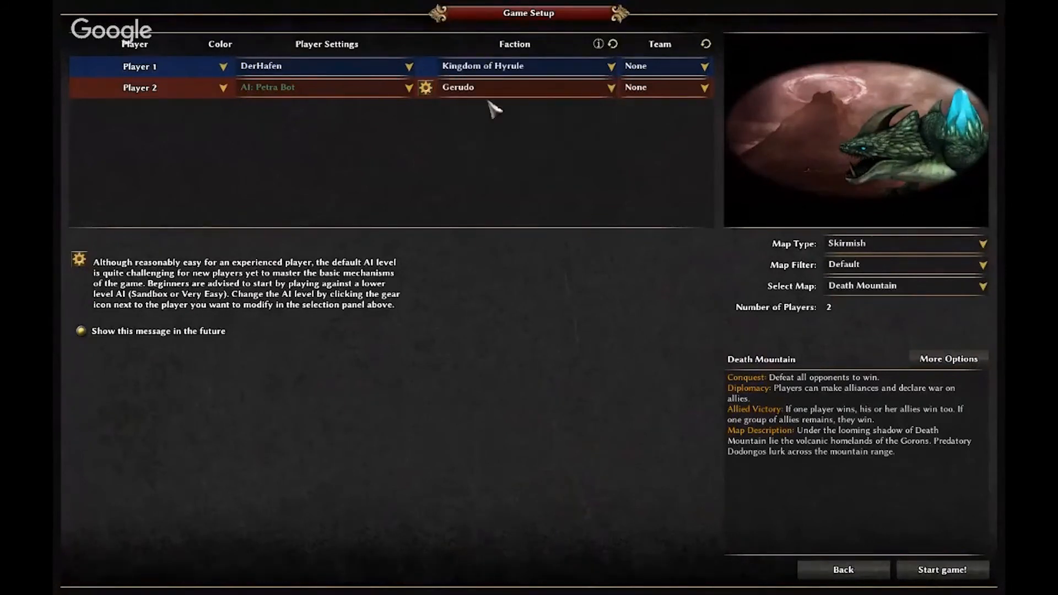
mouse_move(349, 147)
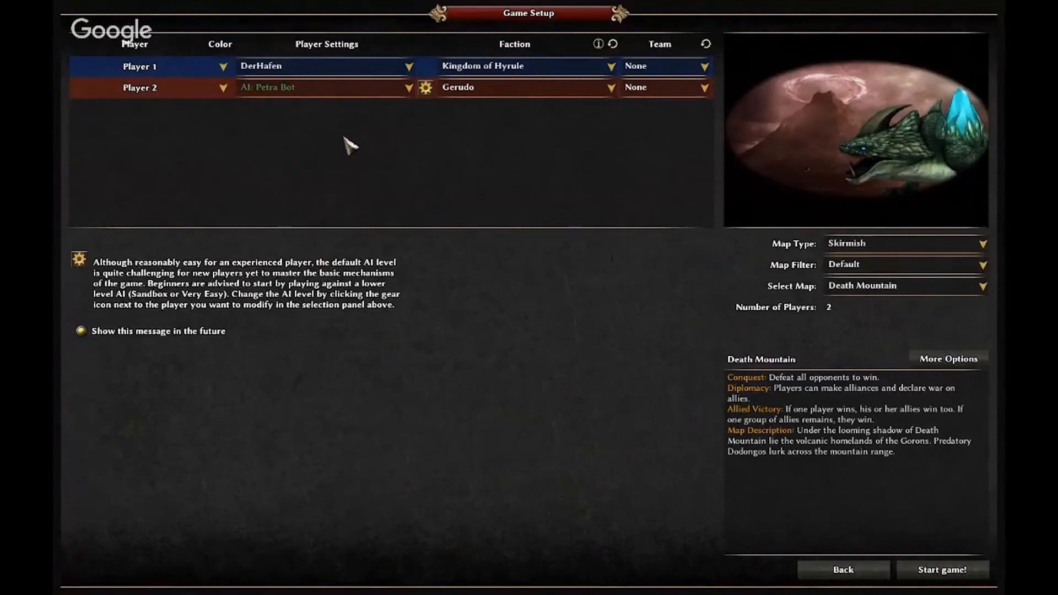
mouse_move(342, 54)
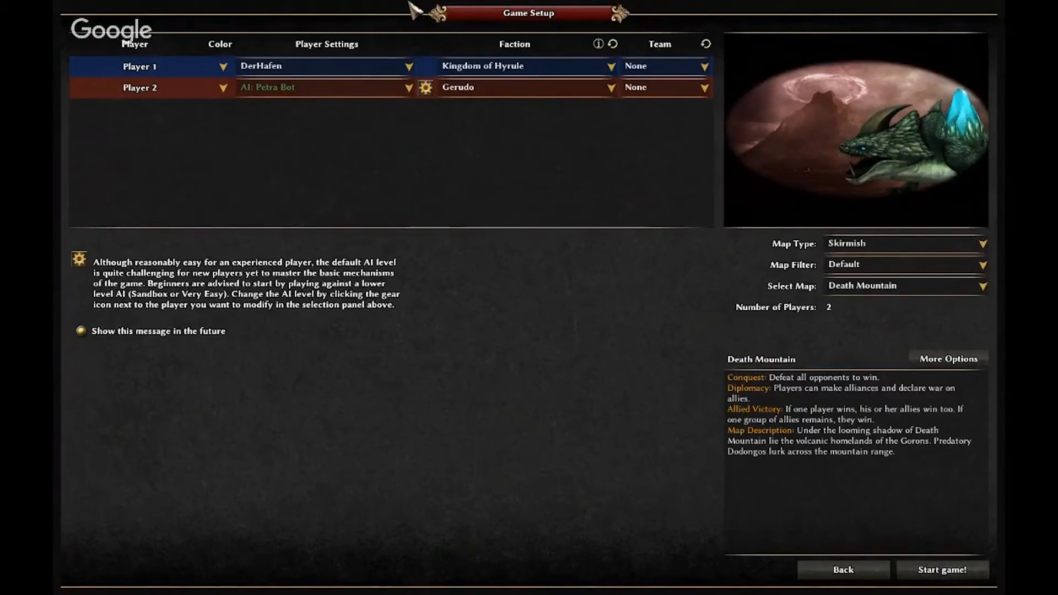
mouse_move(262, 60)
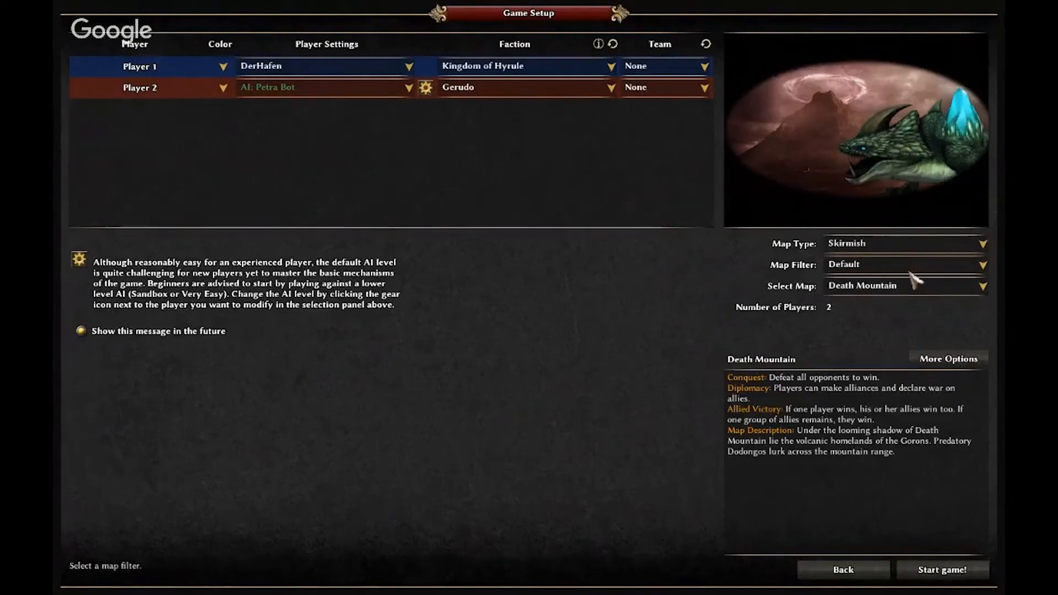
mouse_move(936, 268)
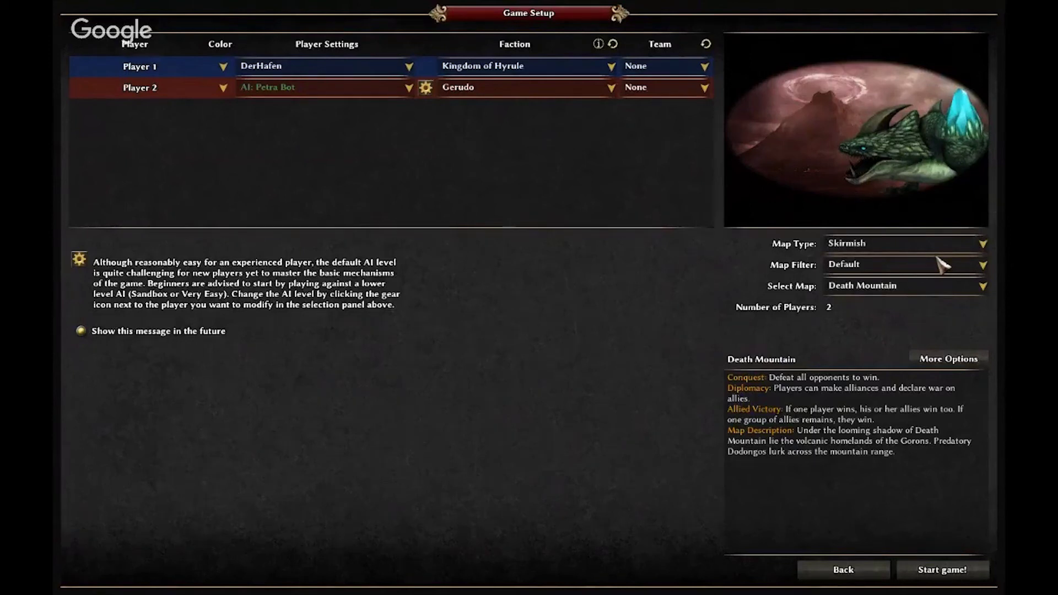
mouse_move(930, 279)
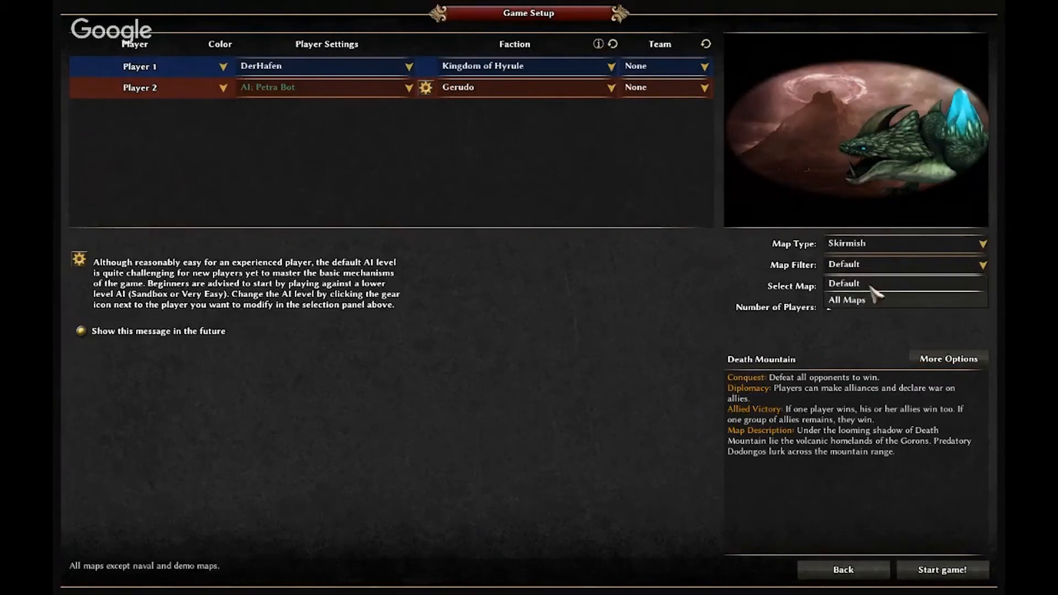
mouse_move(683, 269)
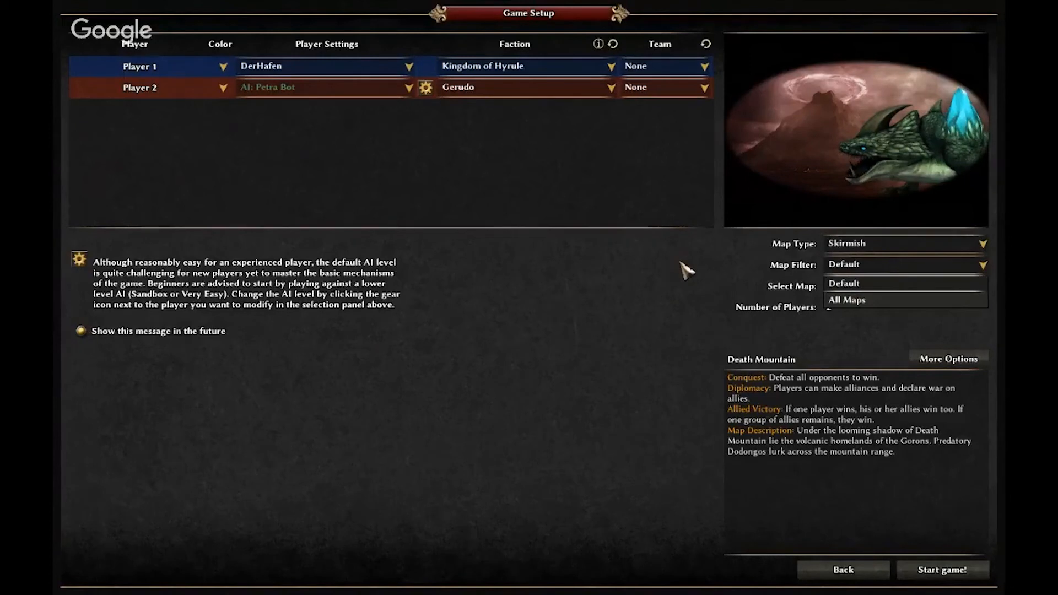
Keep the Default map filter with Death Mountain selected.
click(847, 300)
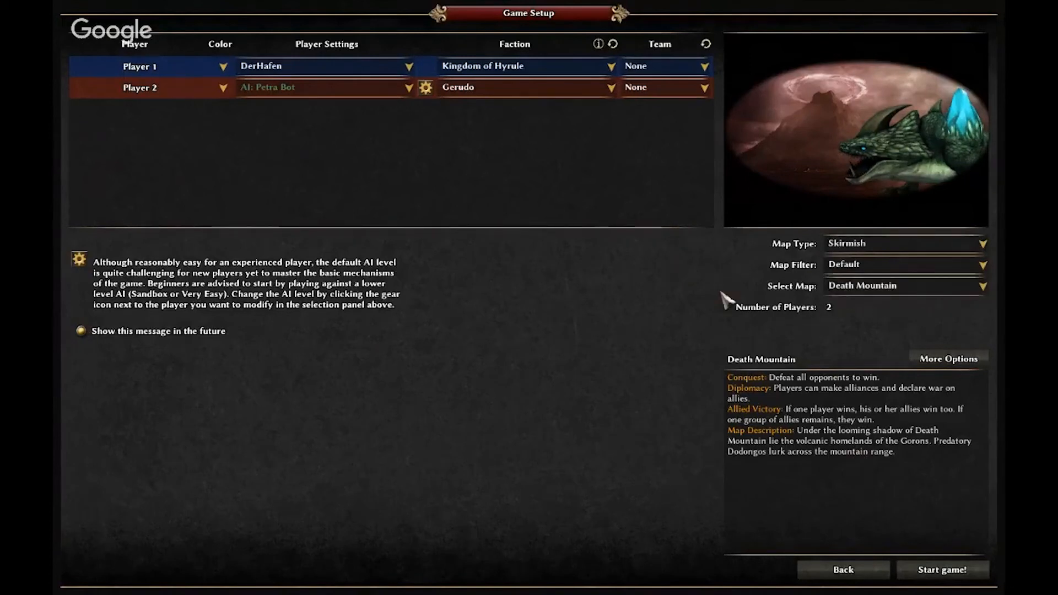
mouse_move(943, 569)
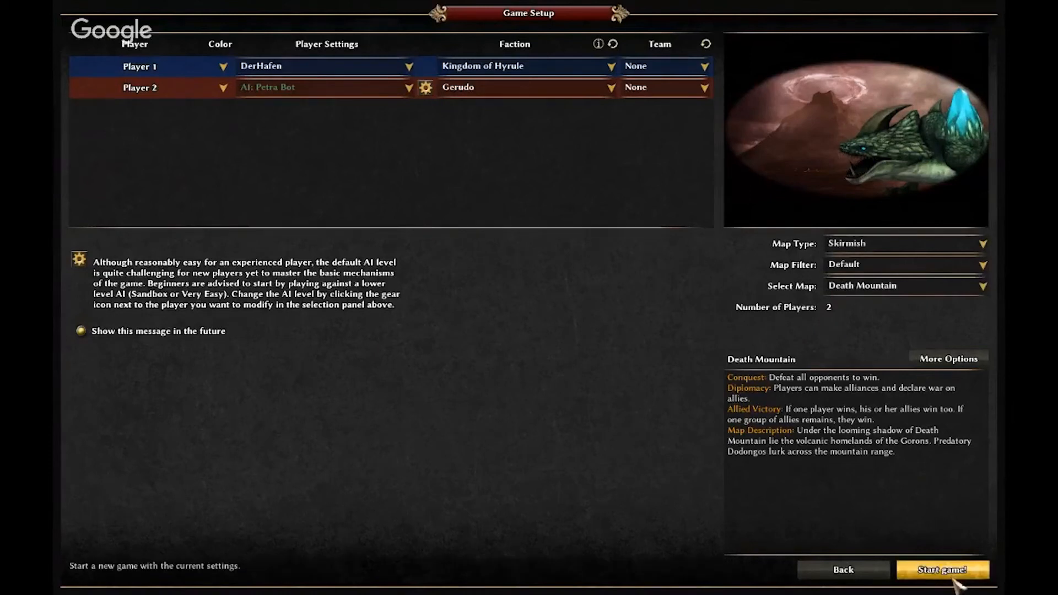
mouse_move(953, 577)
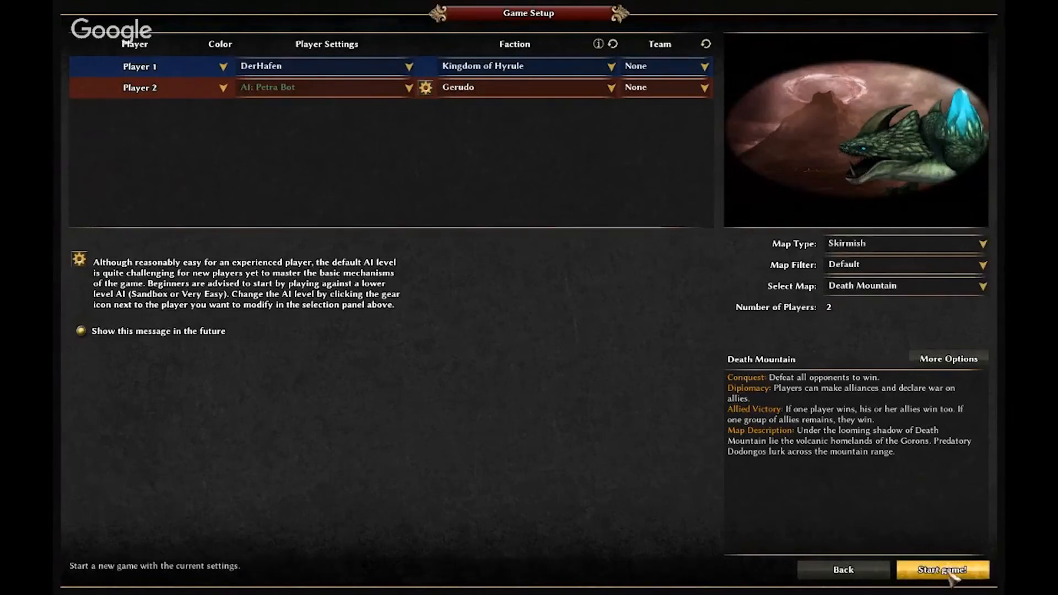
Start the Death Mountain skirmish and let it load to 100%.
click(943, 583)
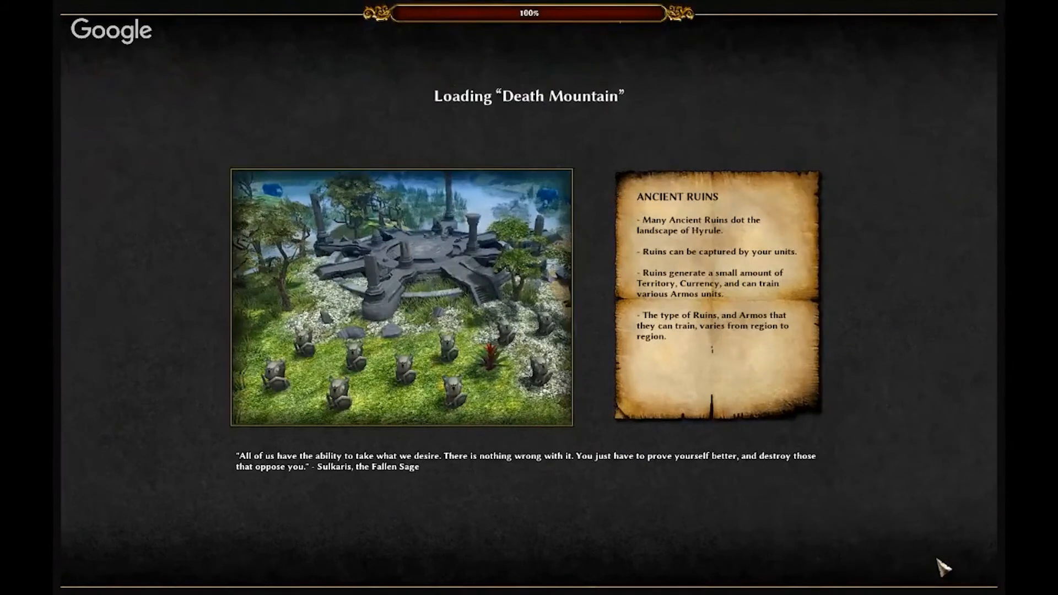
mouse_move(792, 412)
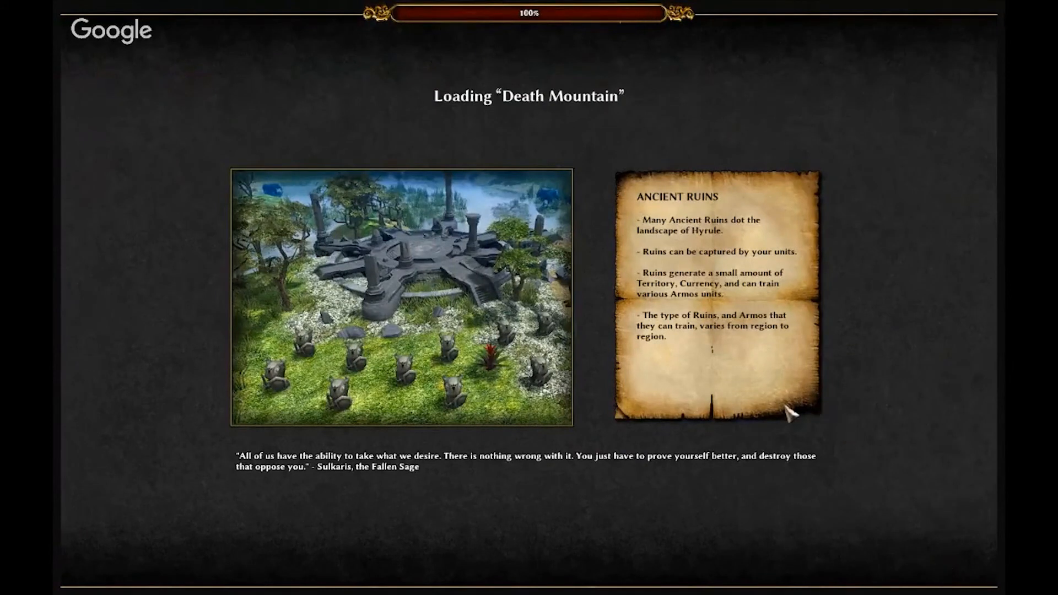
mouse_move(705, 375)
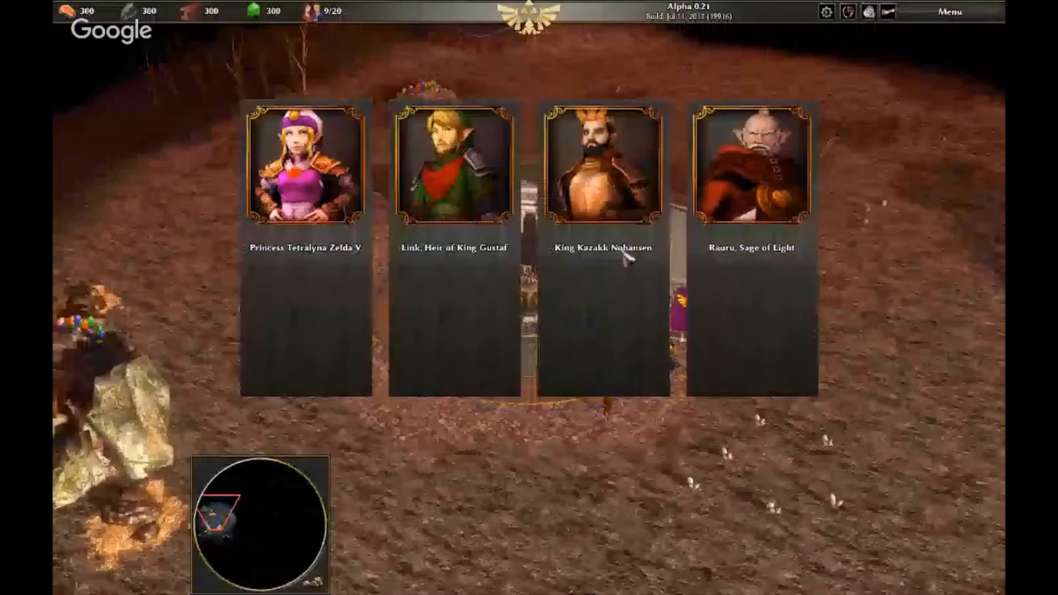
Pick a hero portrait and select a unit to view its construction options.
click(456, 171)
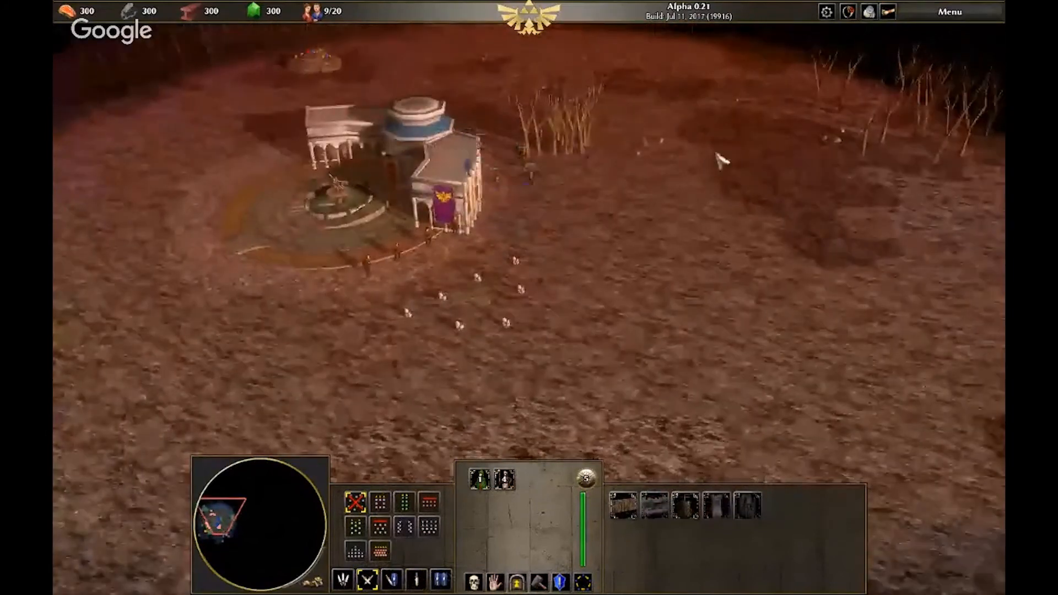
click(947, 12)
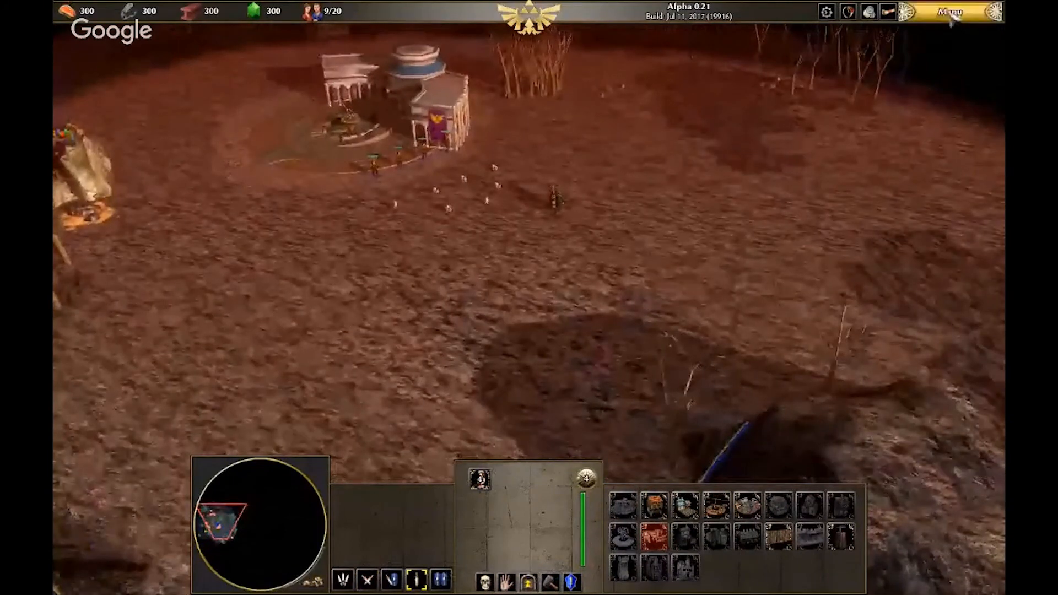
Quit the Death Mountain match, confirming Yes on the second attempt.
click(951, 13)
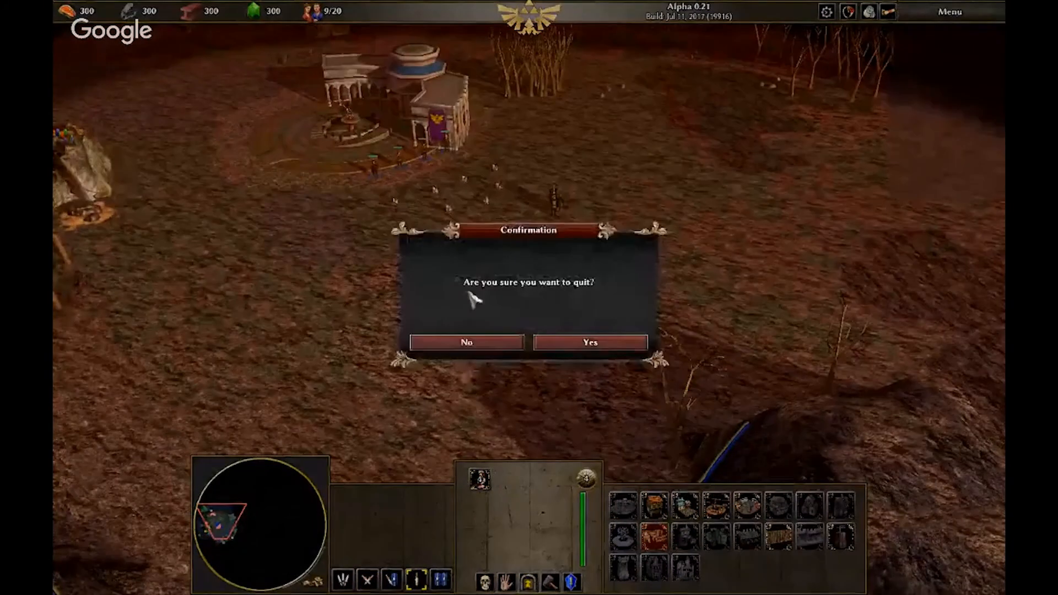
click(467, 342)
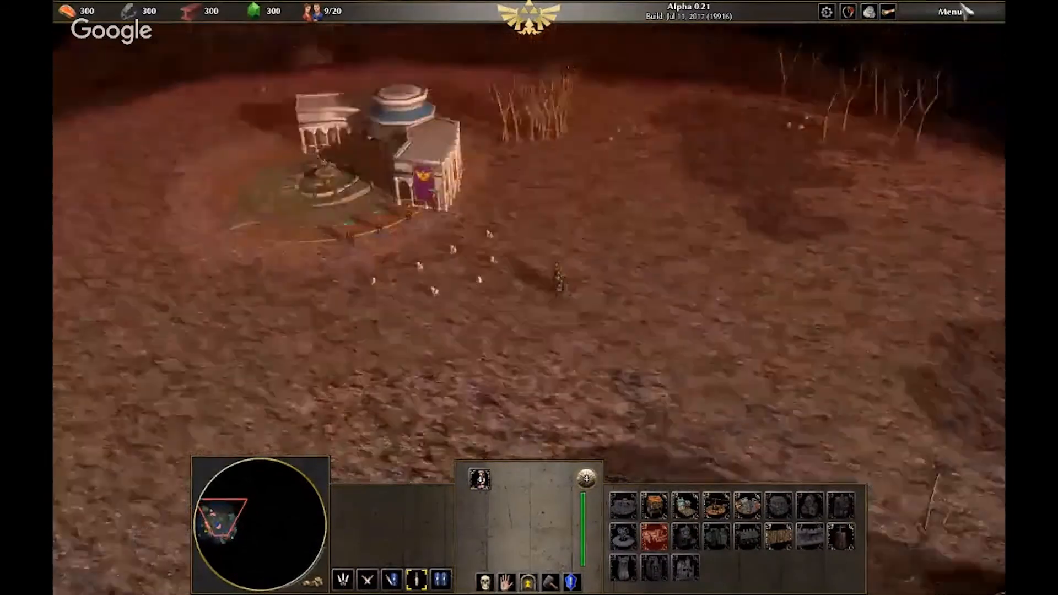
click(951, 11)
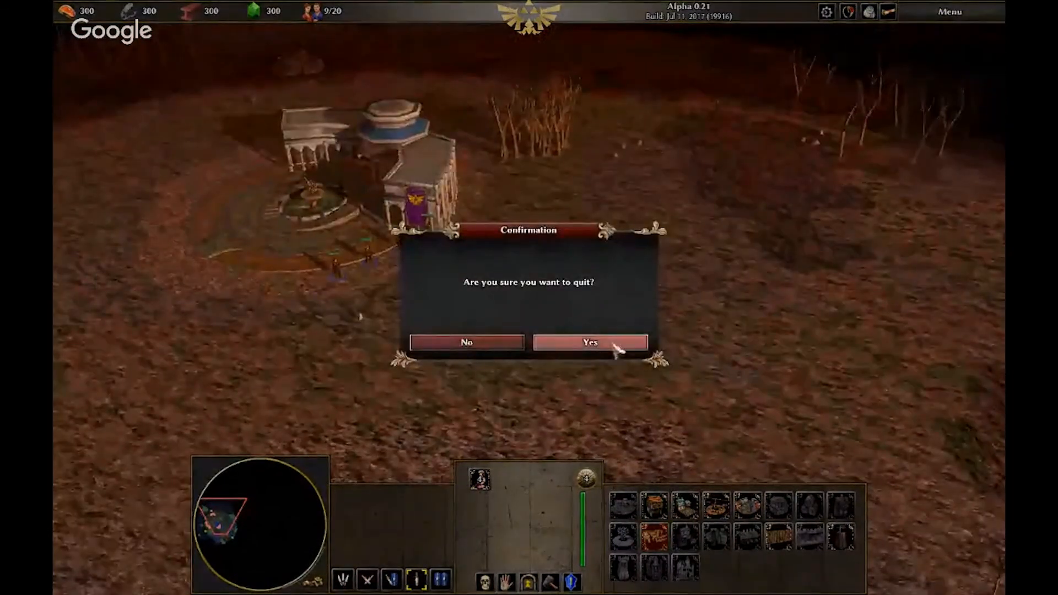
click(589, 343)
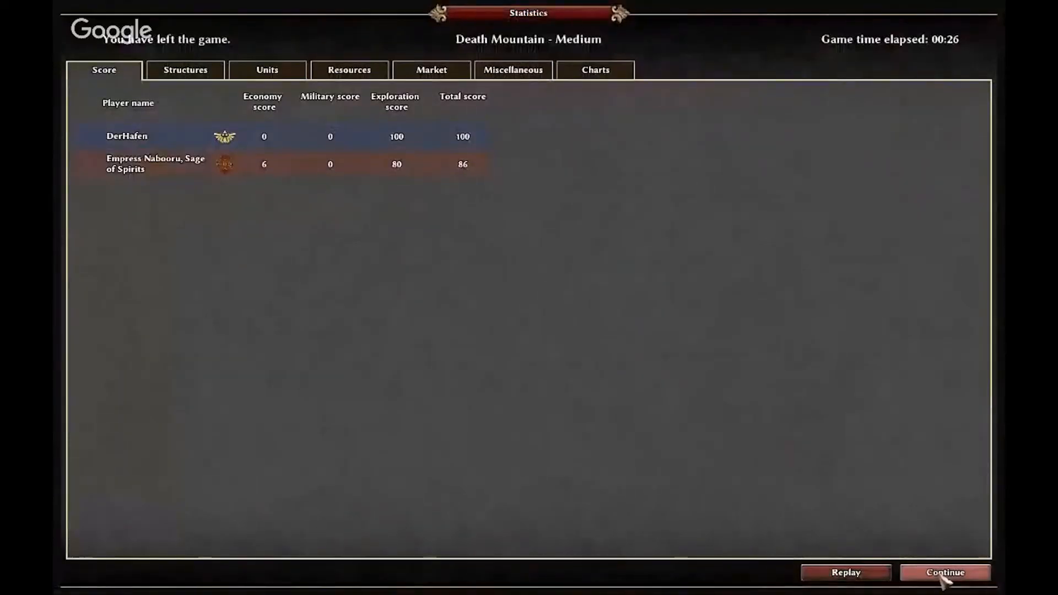
Continue past the Statistics screen and exit Hyrule Conquest to the desktop.
click(948, 588)
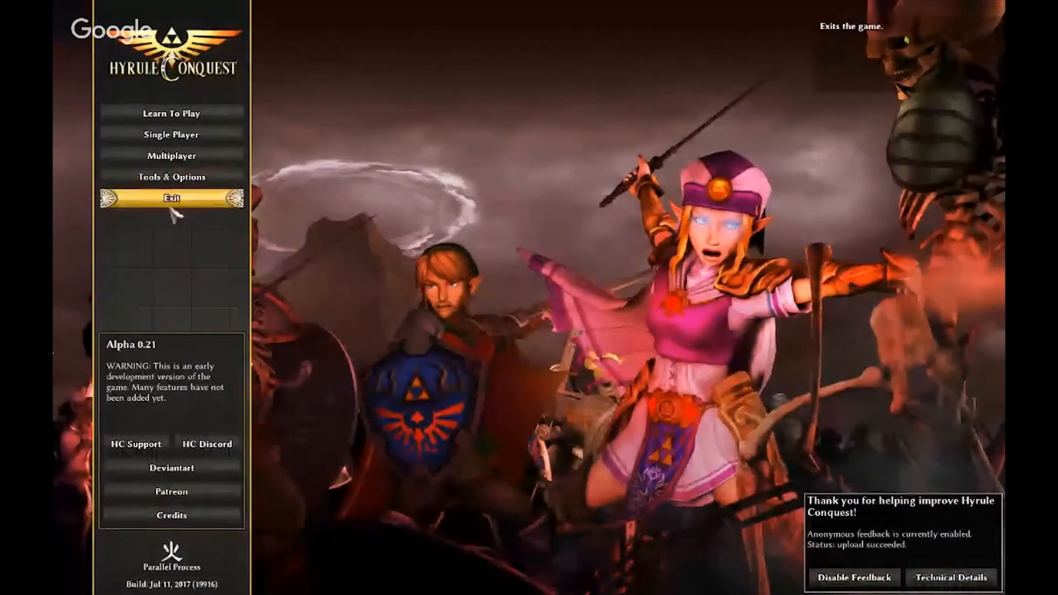
click(172, 198)
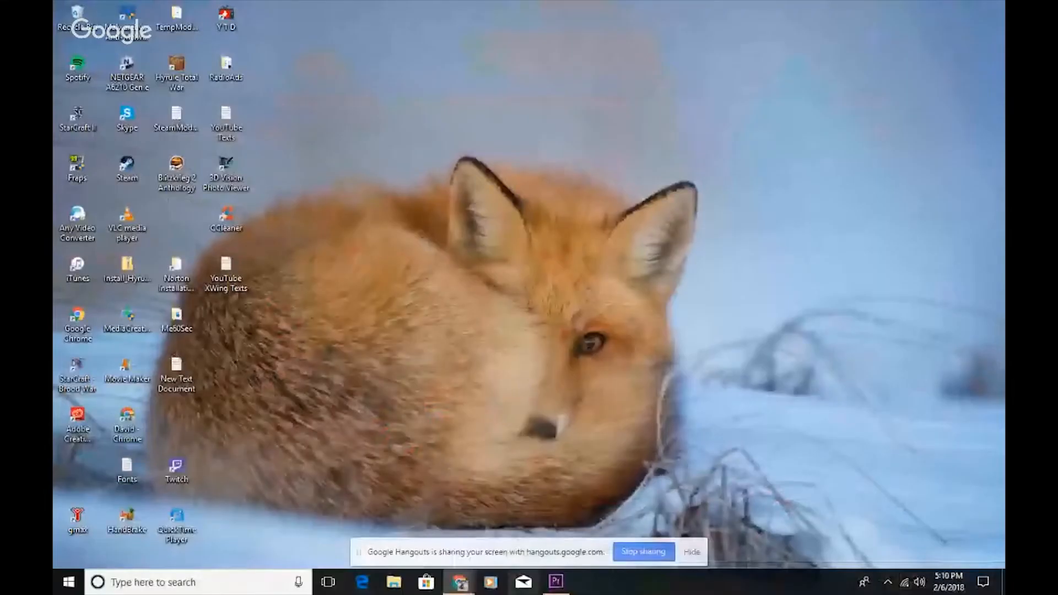
mouse_move(459, 582)
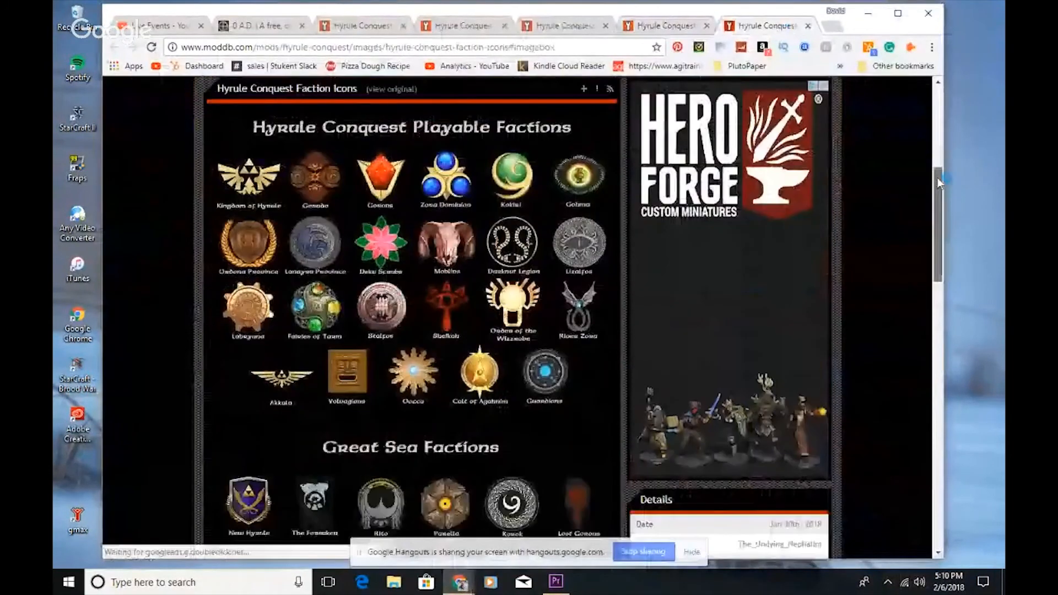
Scroll ModDB's Faction Icons page to view the playable and Great Sea factions.
scroll(down, 3)
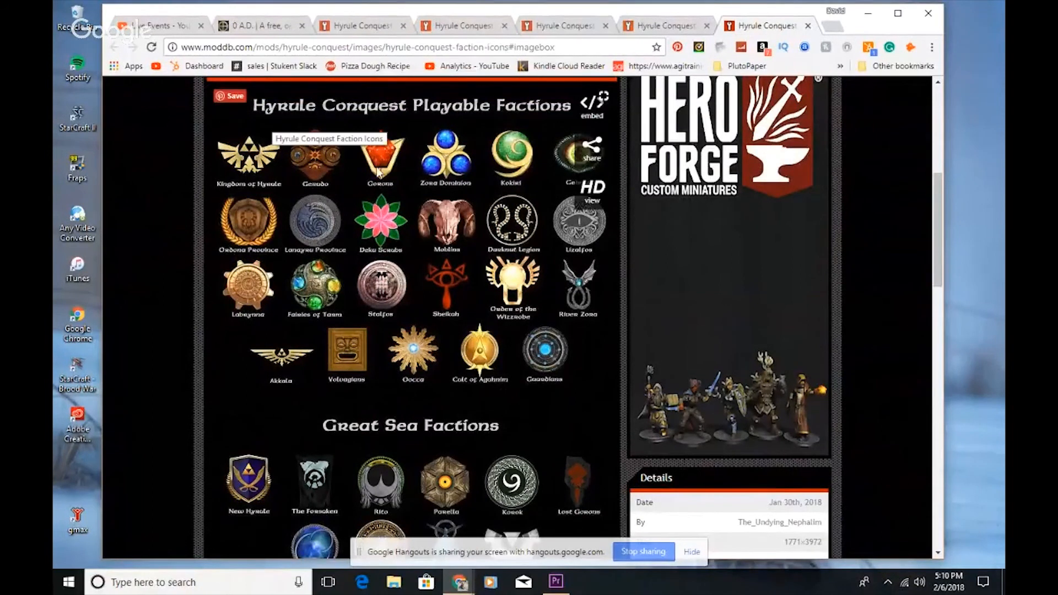
mouse_move(439, 173)
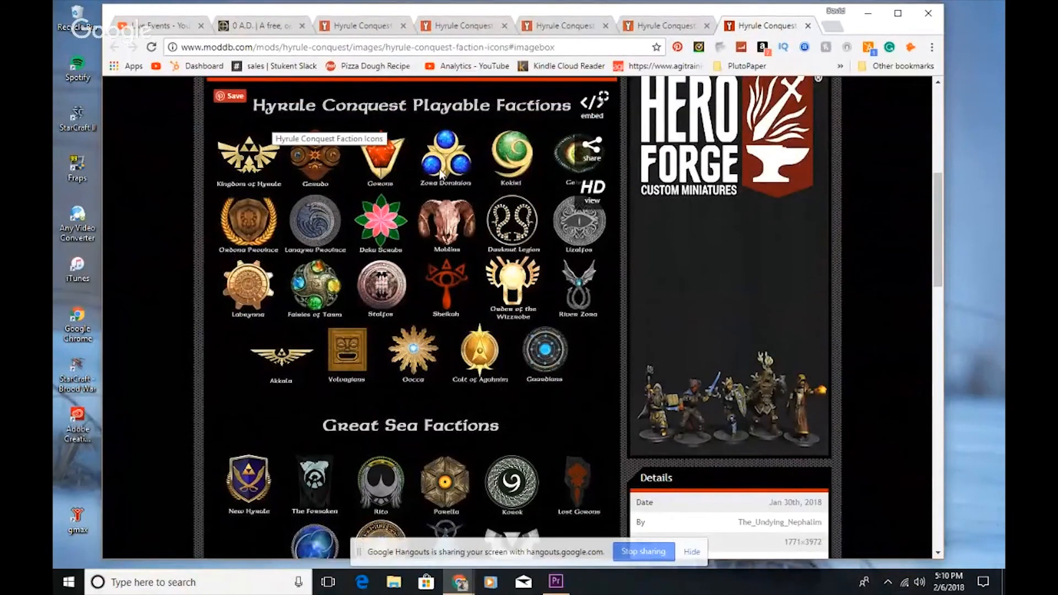
mouse_move(523, 157)
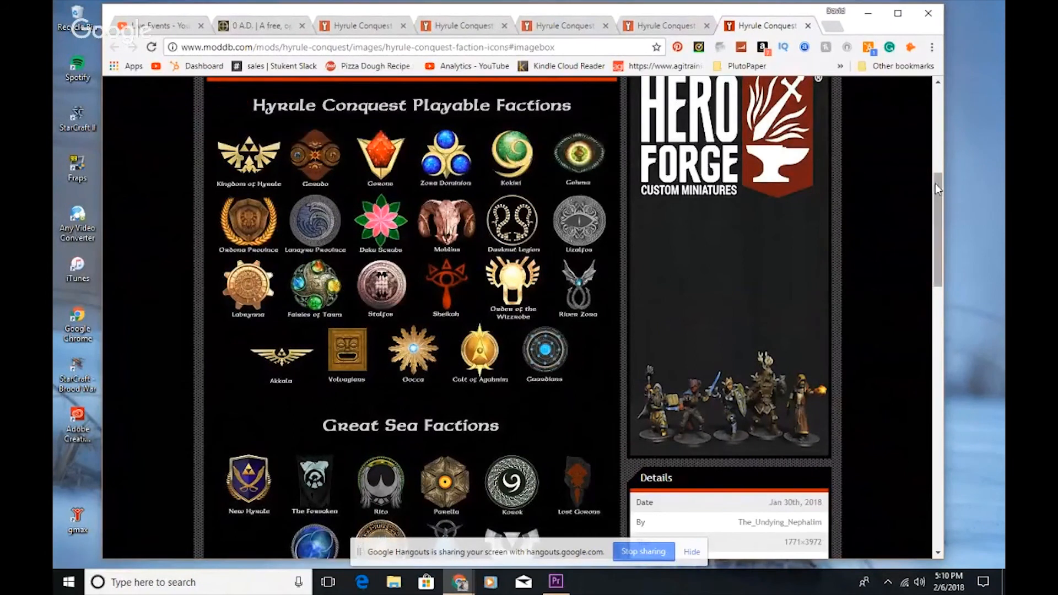
scroll(down, 3)
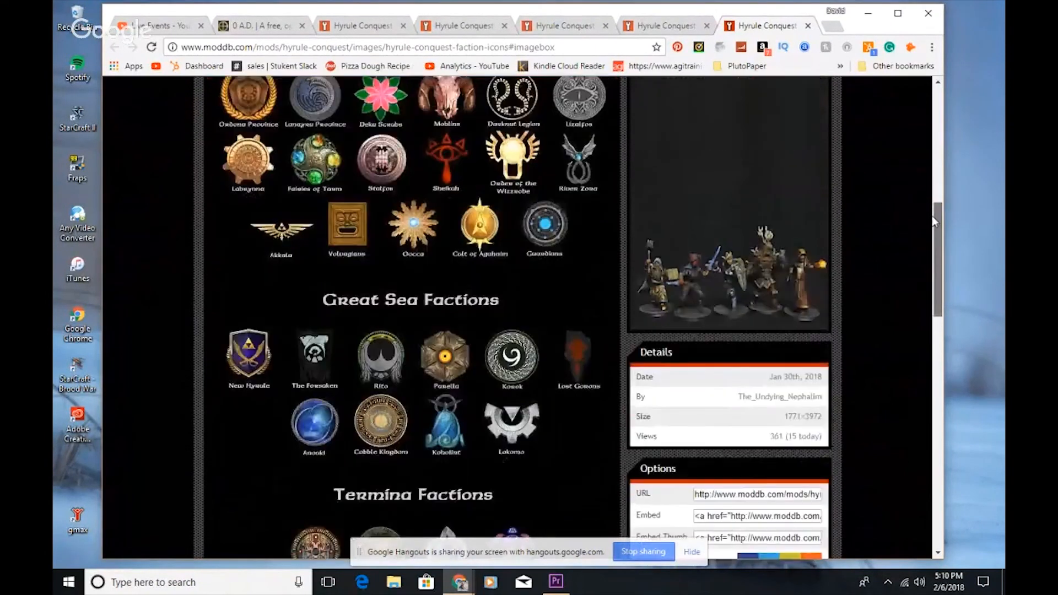
scroll(down, 3)
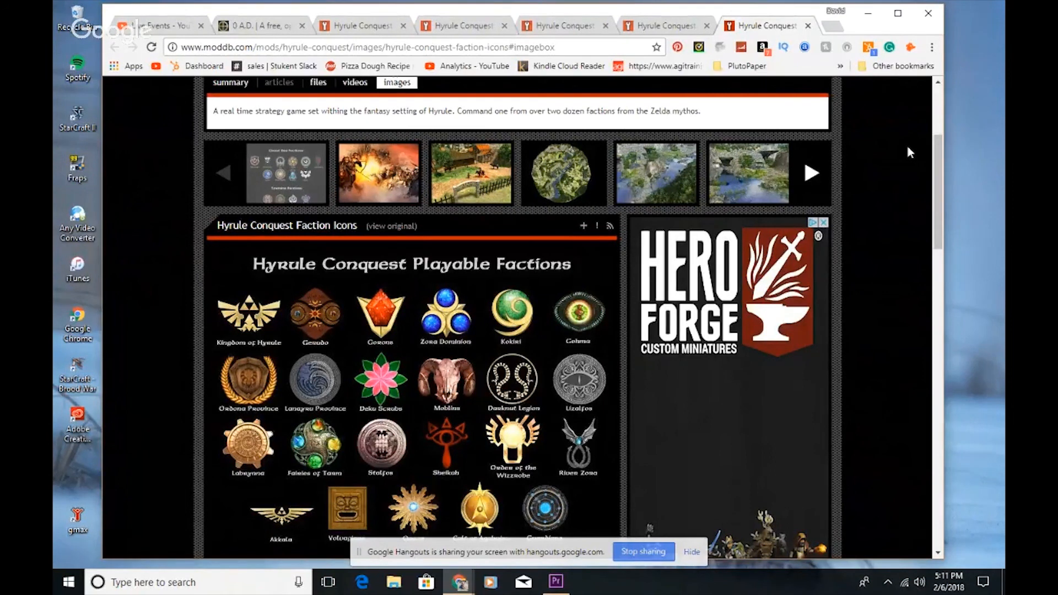
Scroll down past the Termina emblems to the Realm of Twilight Factions section.
scroll(down, 3)
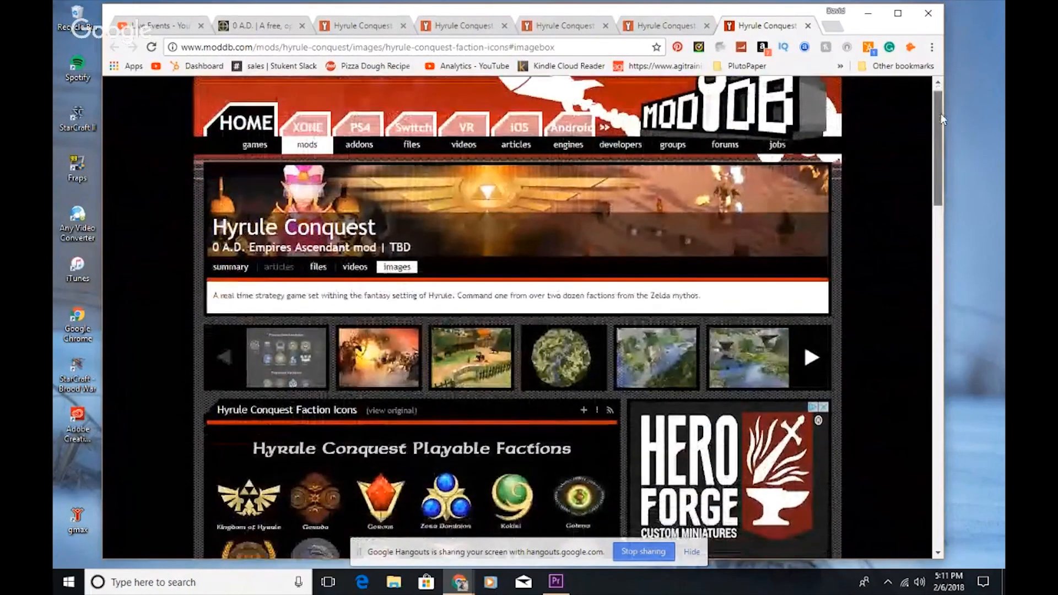
scroll(down, 3)
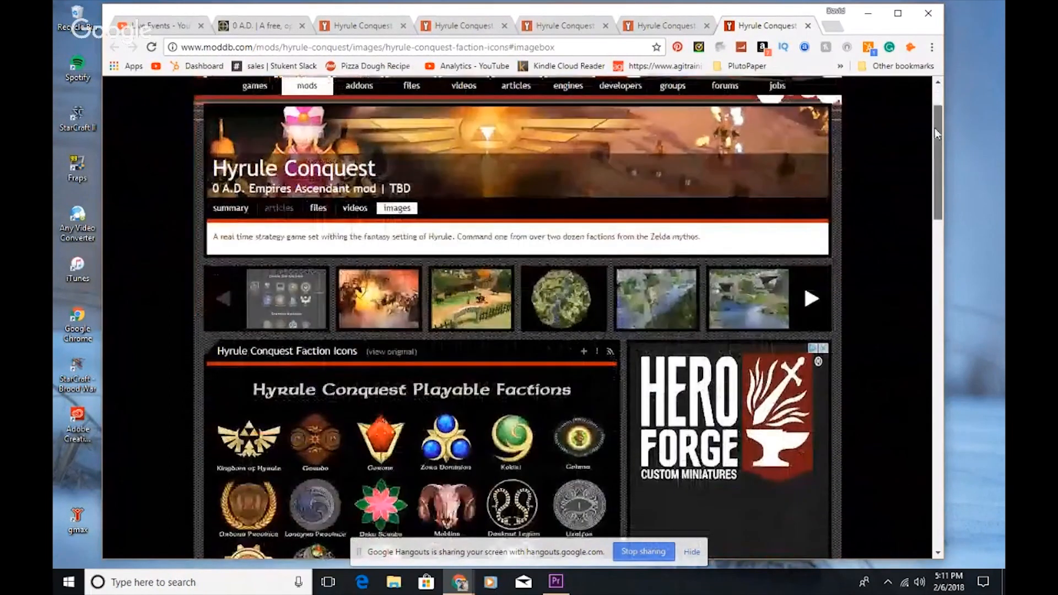
scroll(down, 3)
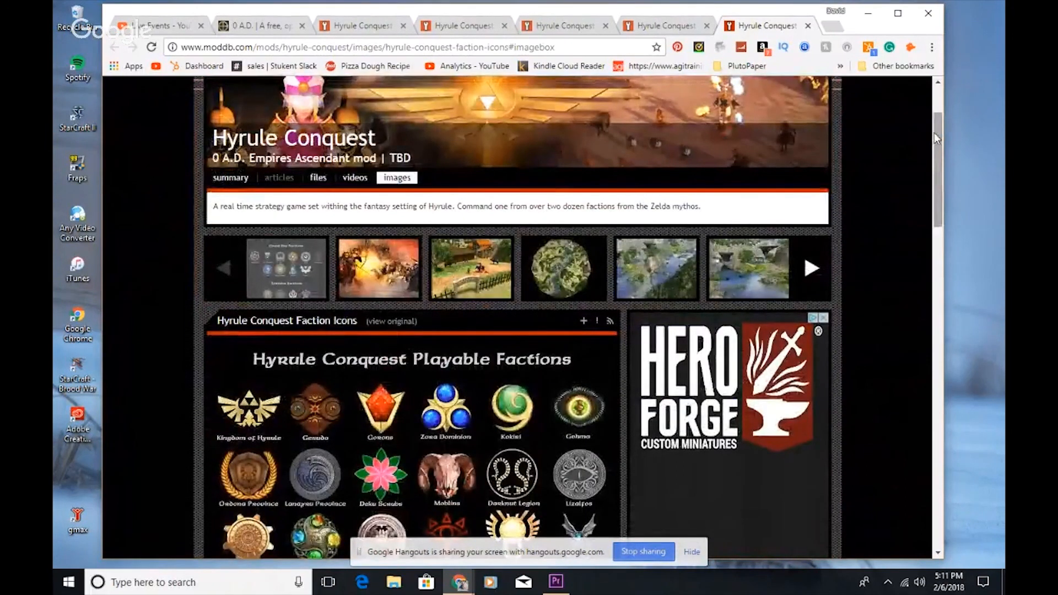
scroll(down, 3)
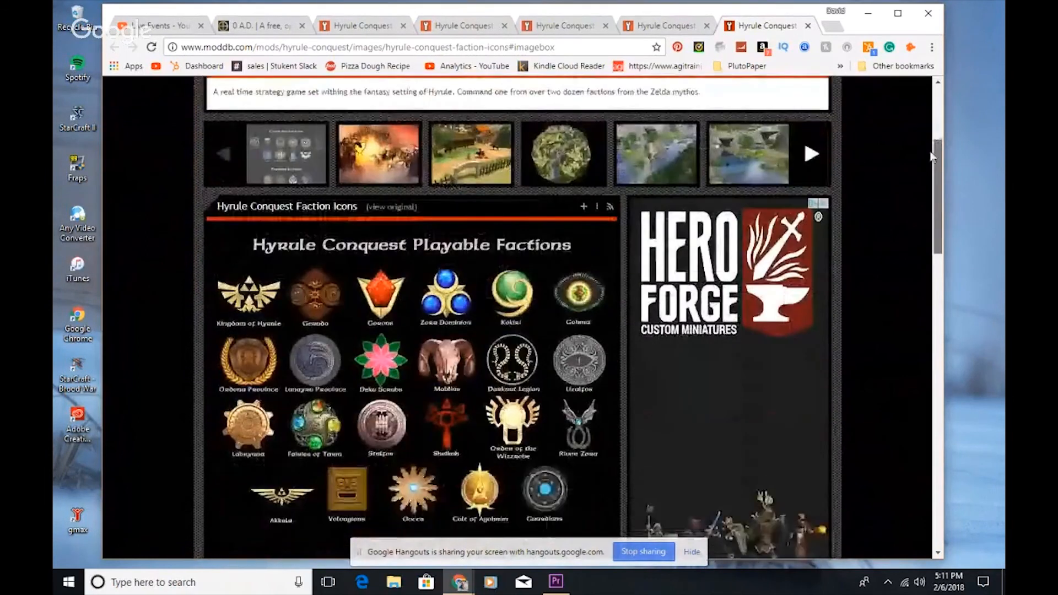
scroll(down, 3)
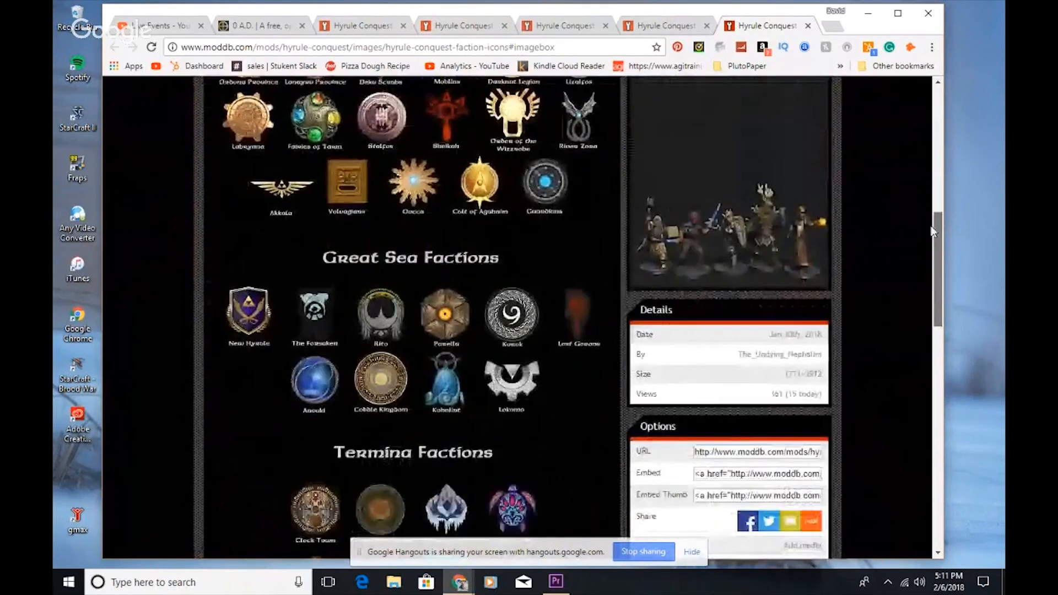
scroll(down, 3)
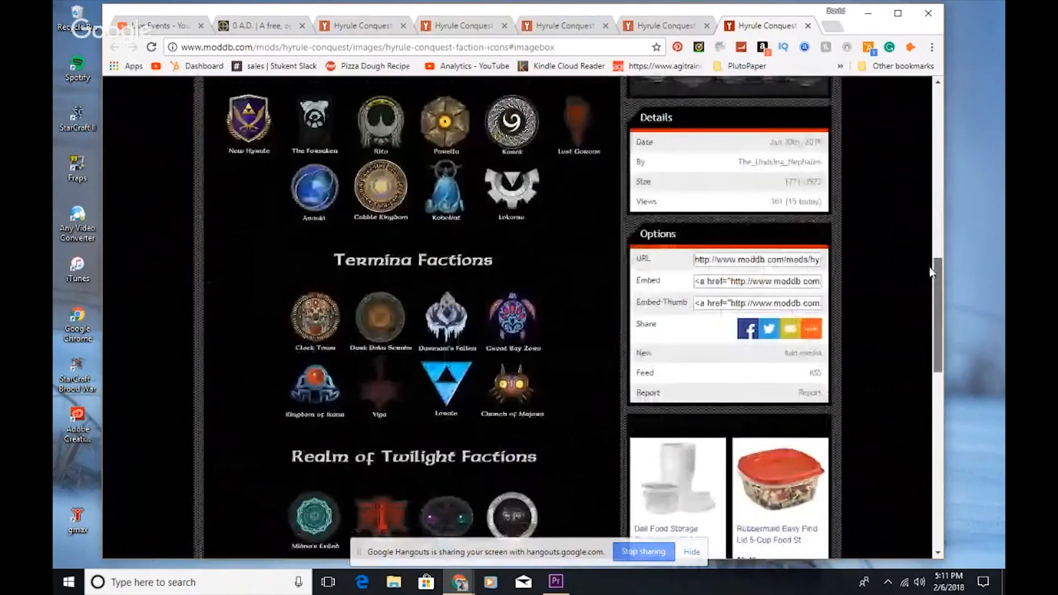